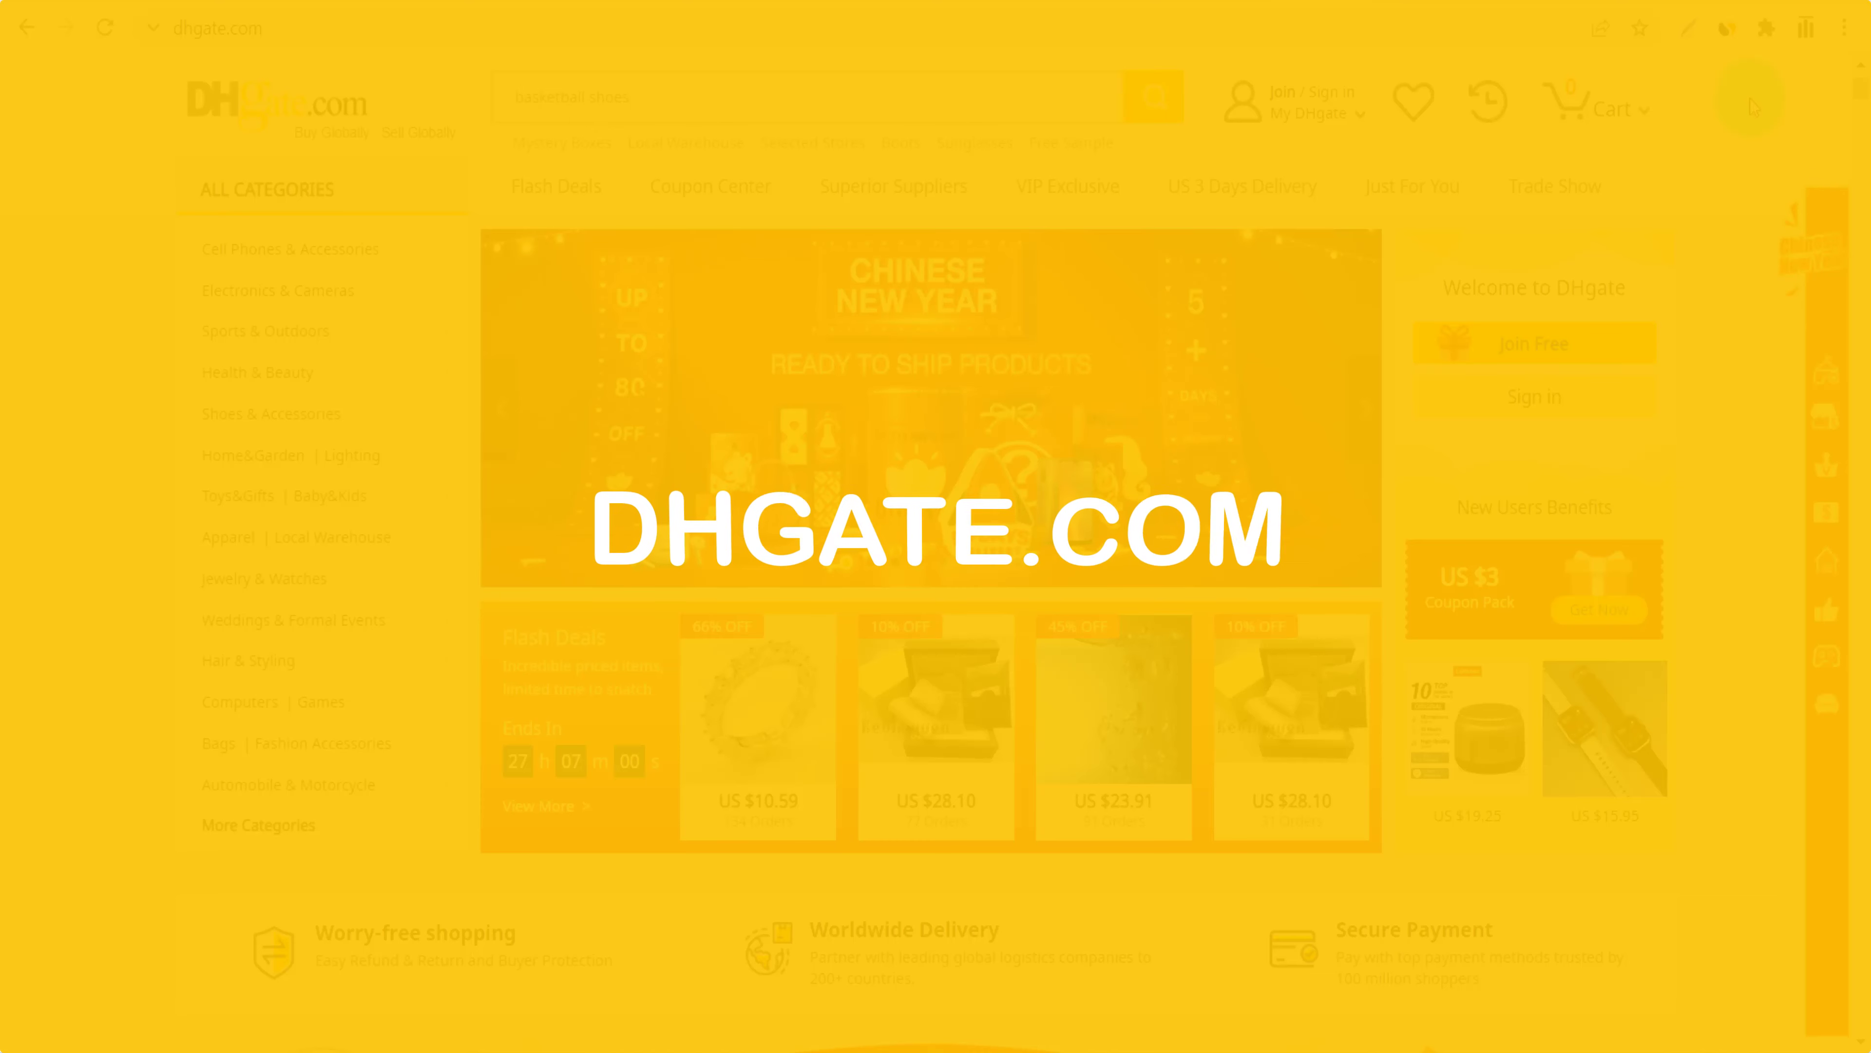
Enter 'bags', 'sunglasses', 'bag' in the DHgate search, then scroll to the footer's Partnership section.
text(bags)
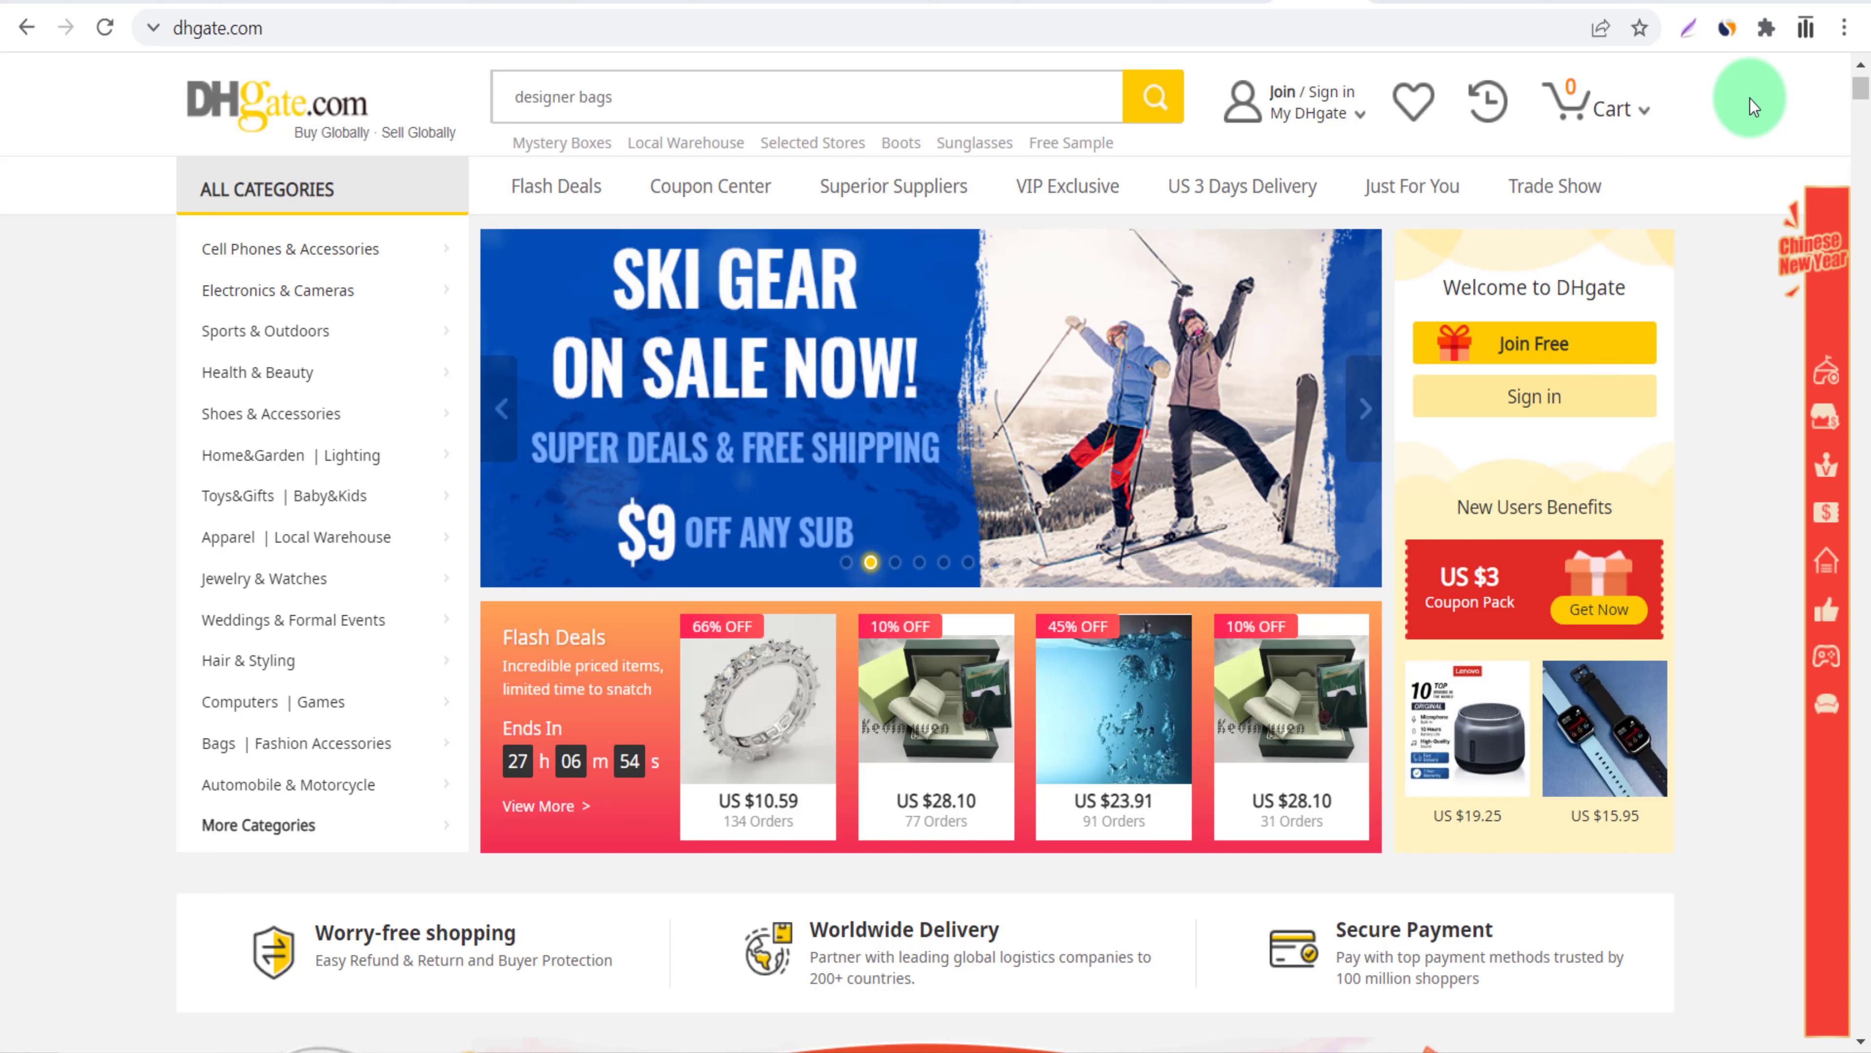
text(sunglasses)
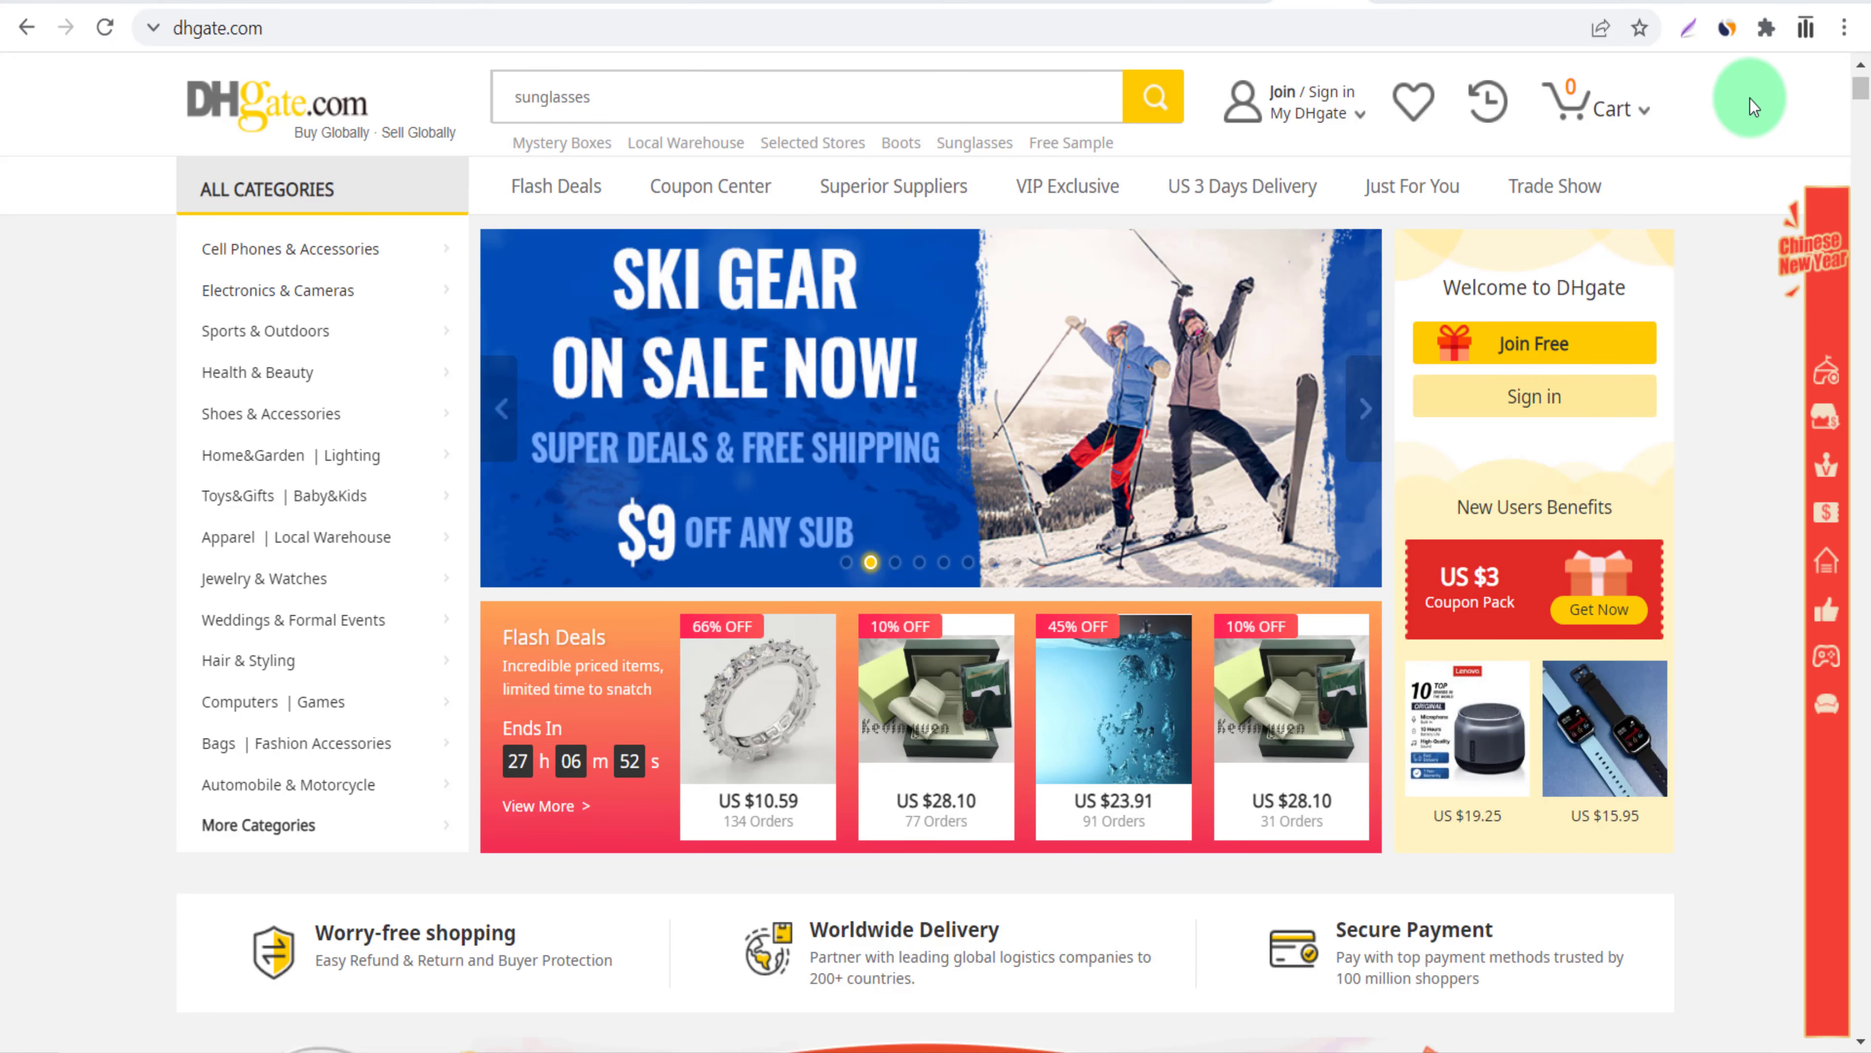
text(bag)
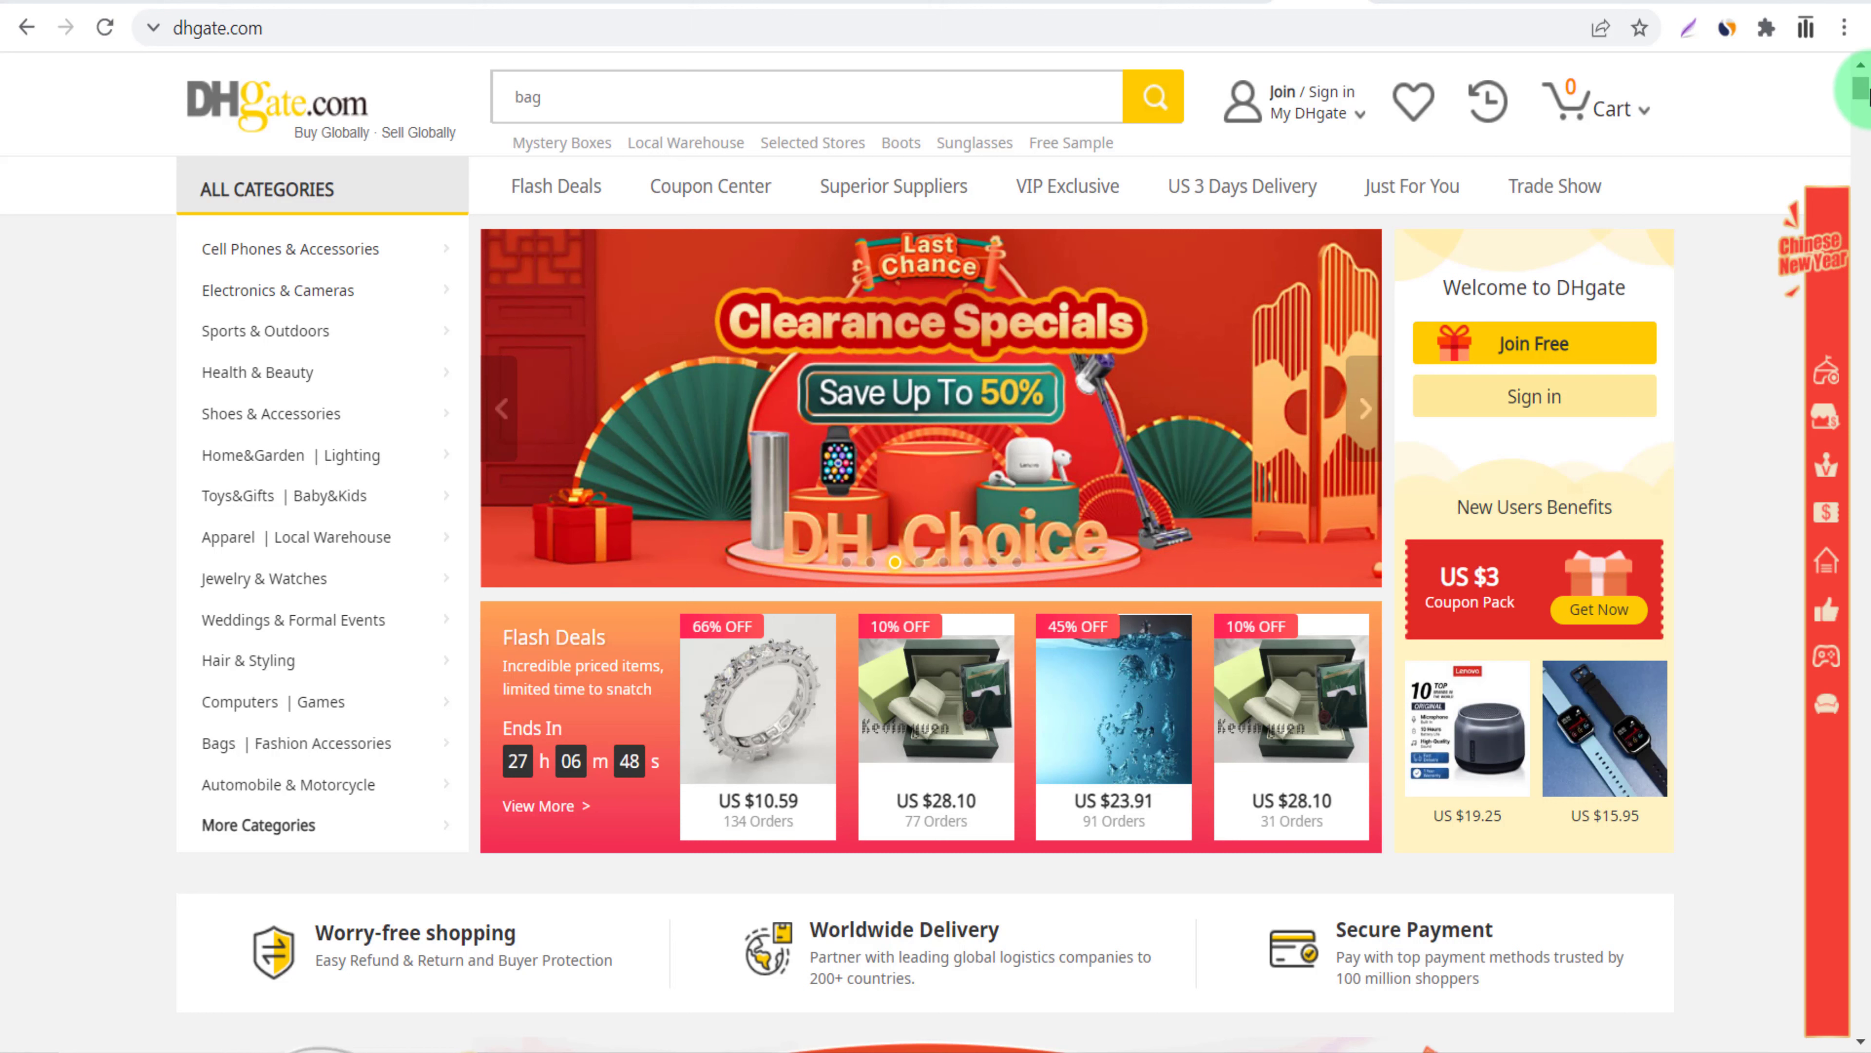
scroll(down, 3)
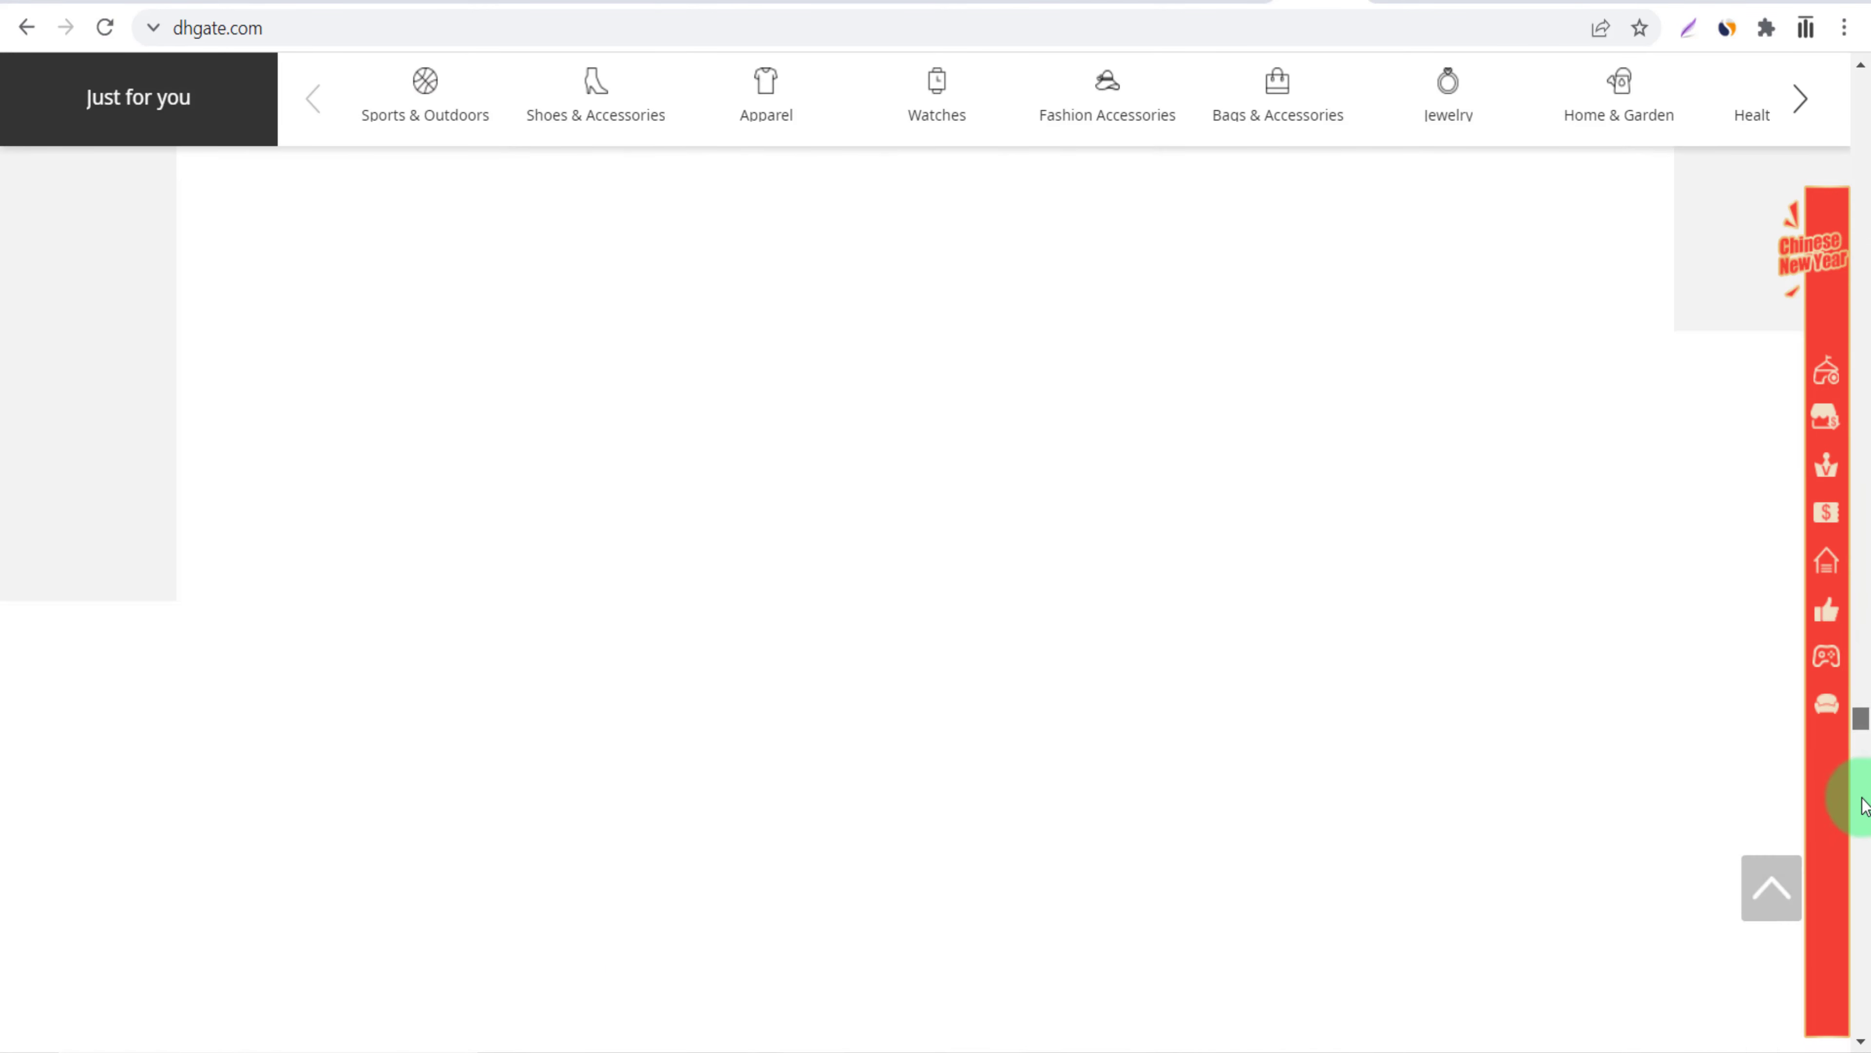
scroll(down, 3)
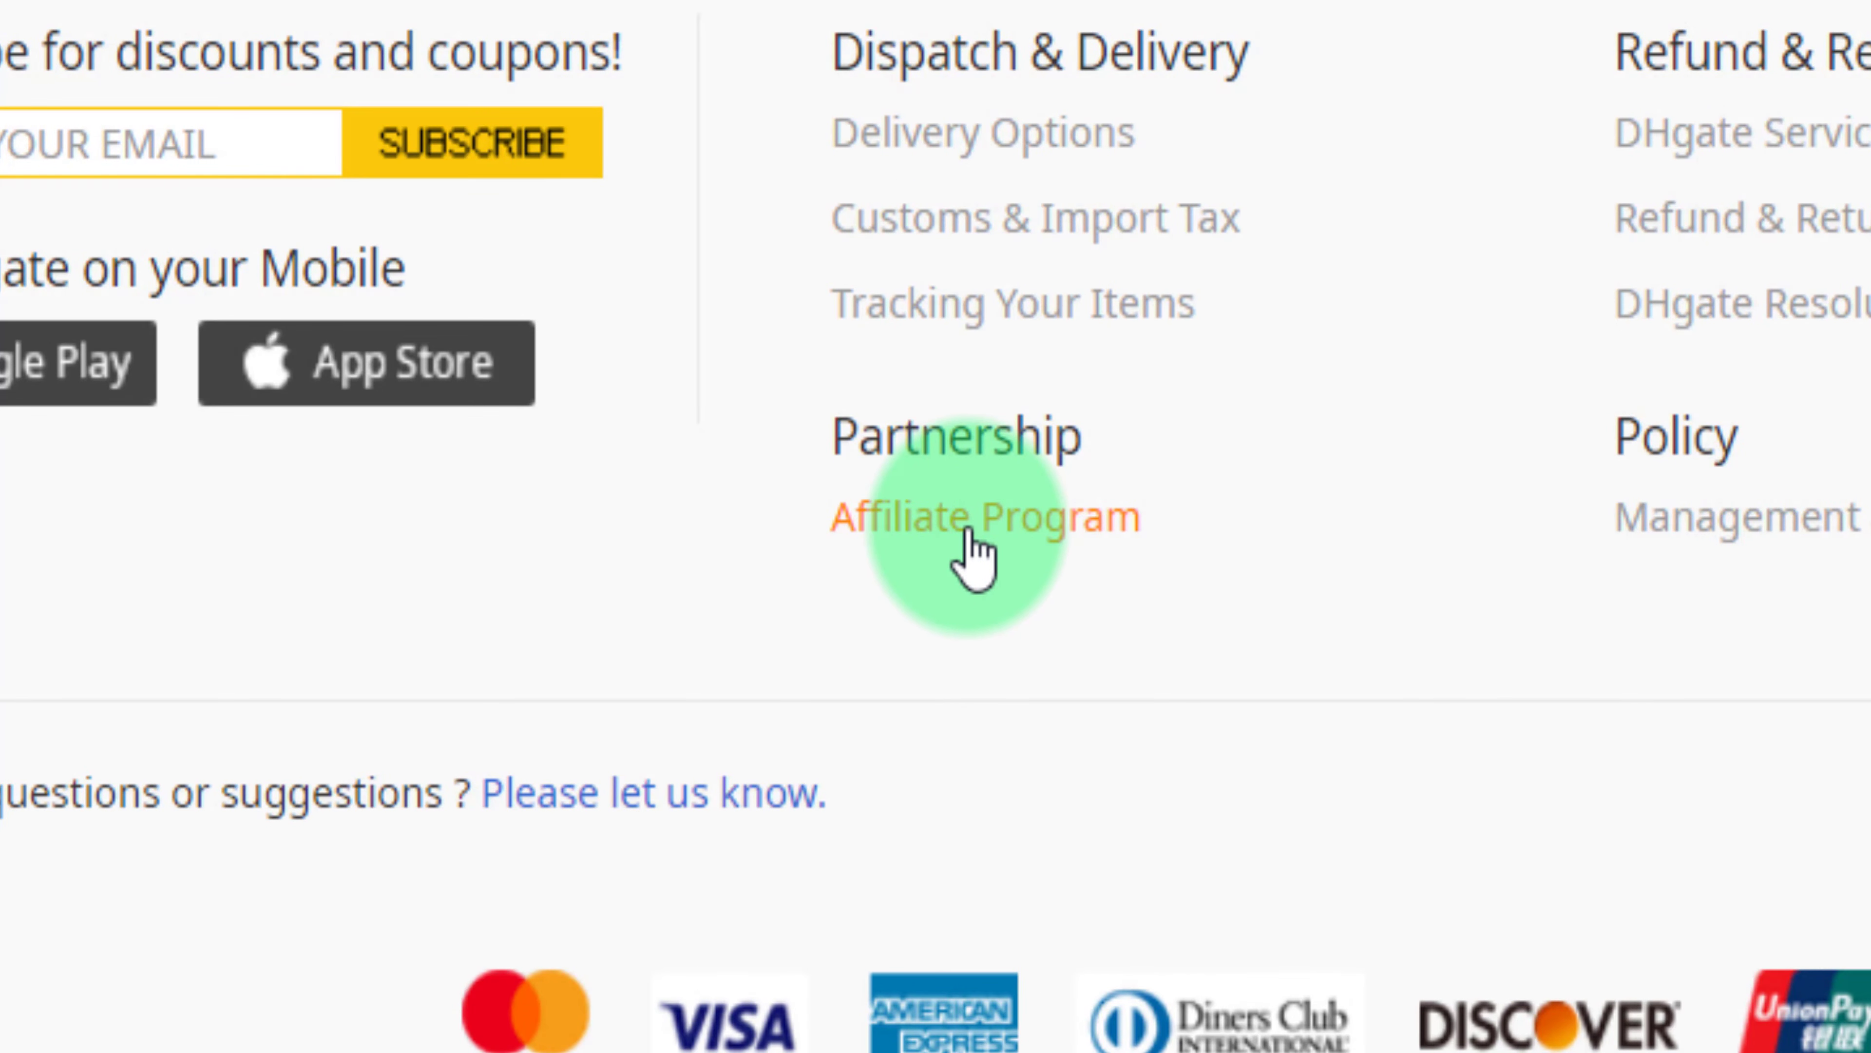
Open the DHgate Affiliate Program site from the footer and scroll to More Third-Party Platforms.
click(984, 516)
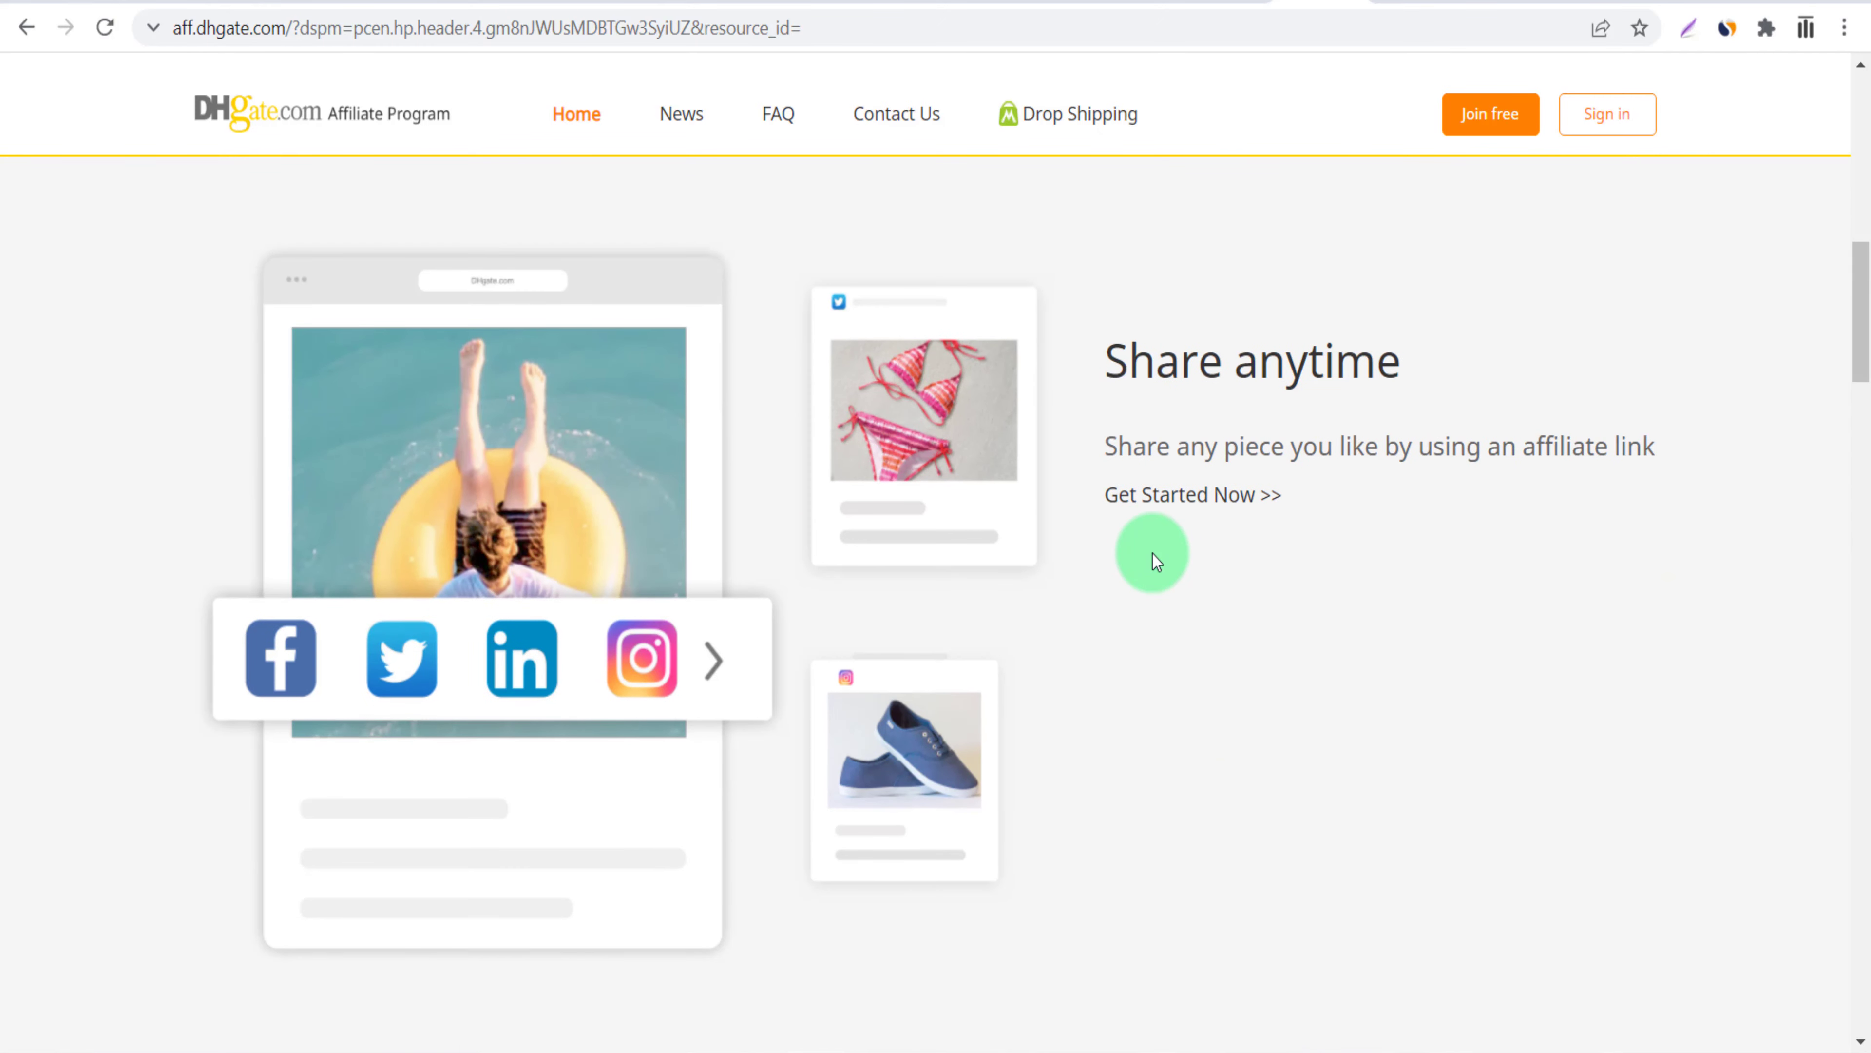
scroll(down, 3)
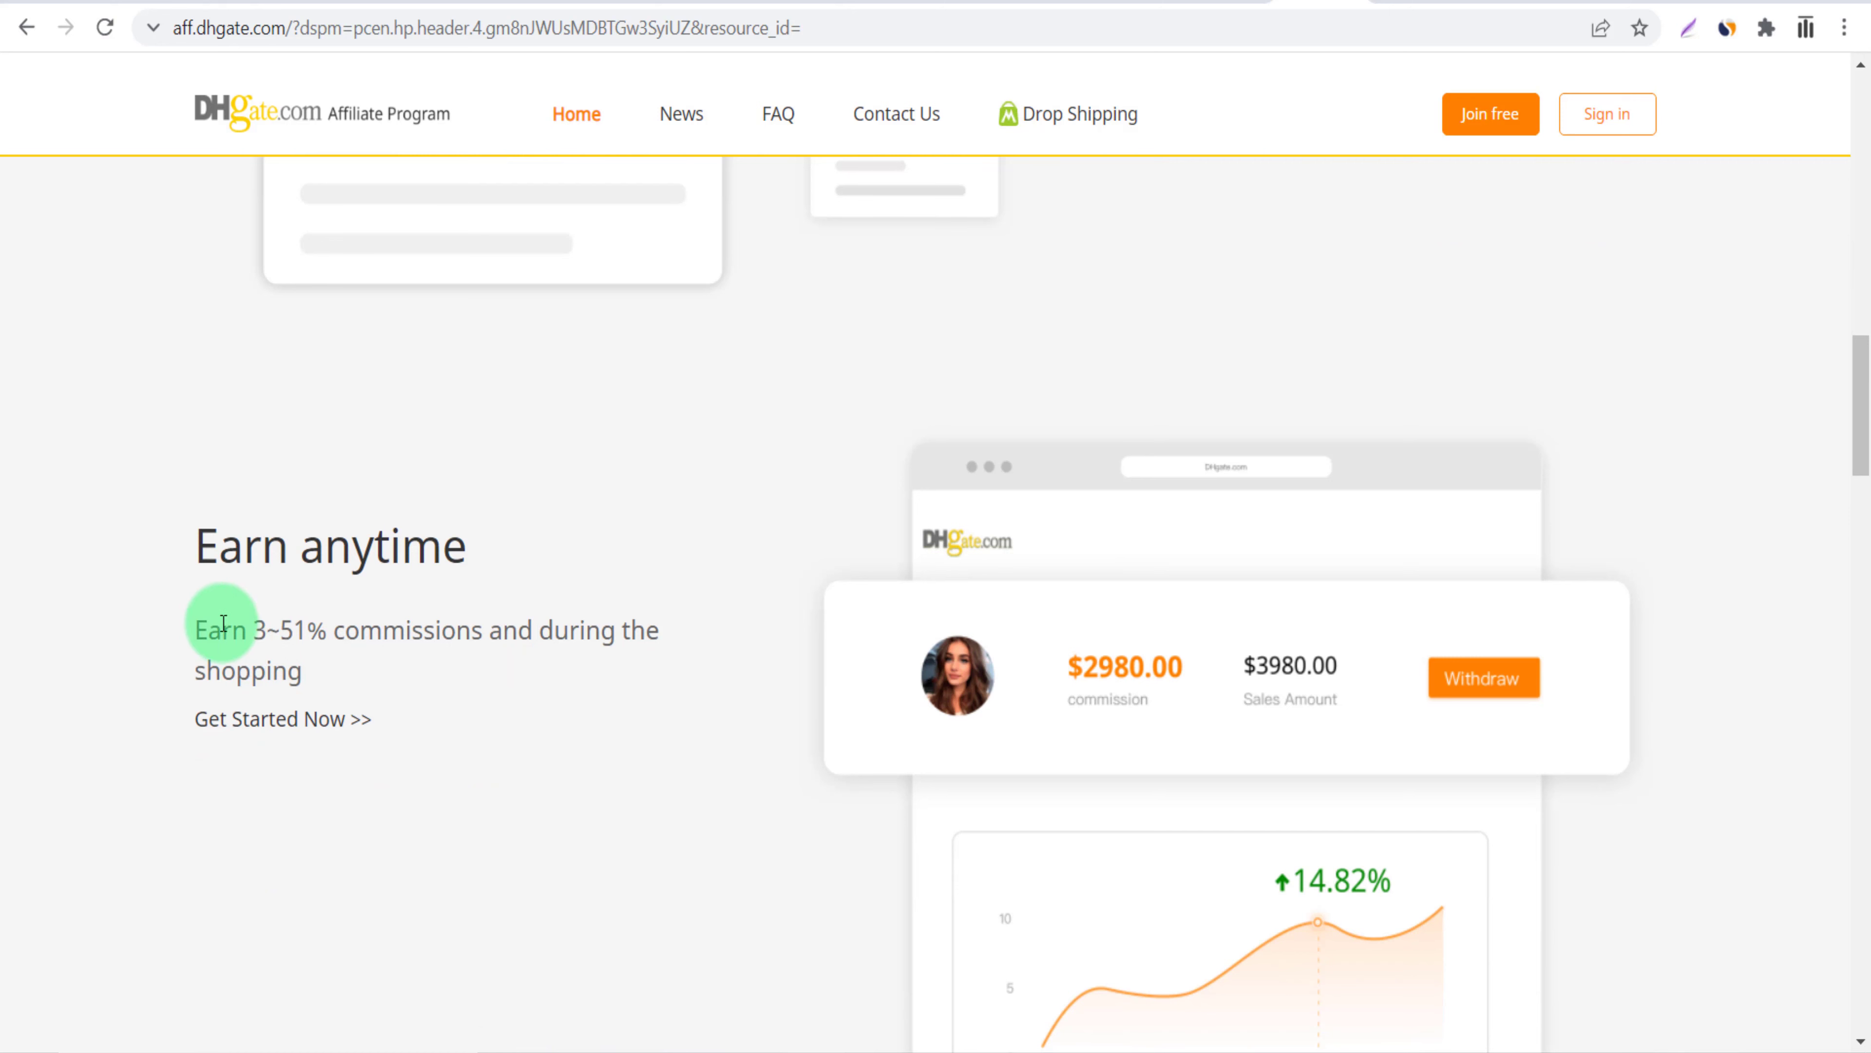
mouse_move(432, 642)
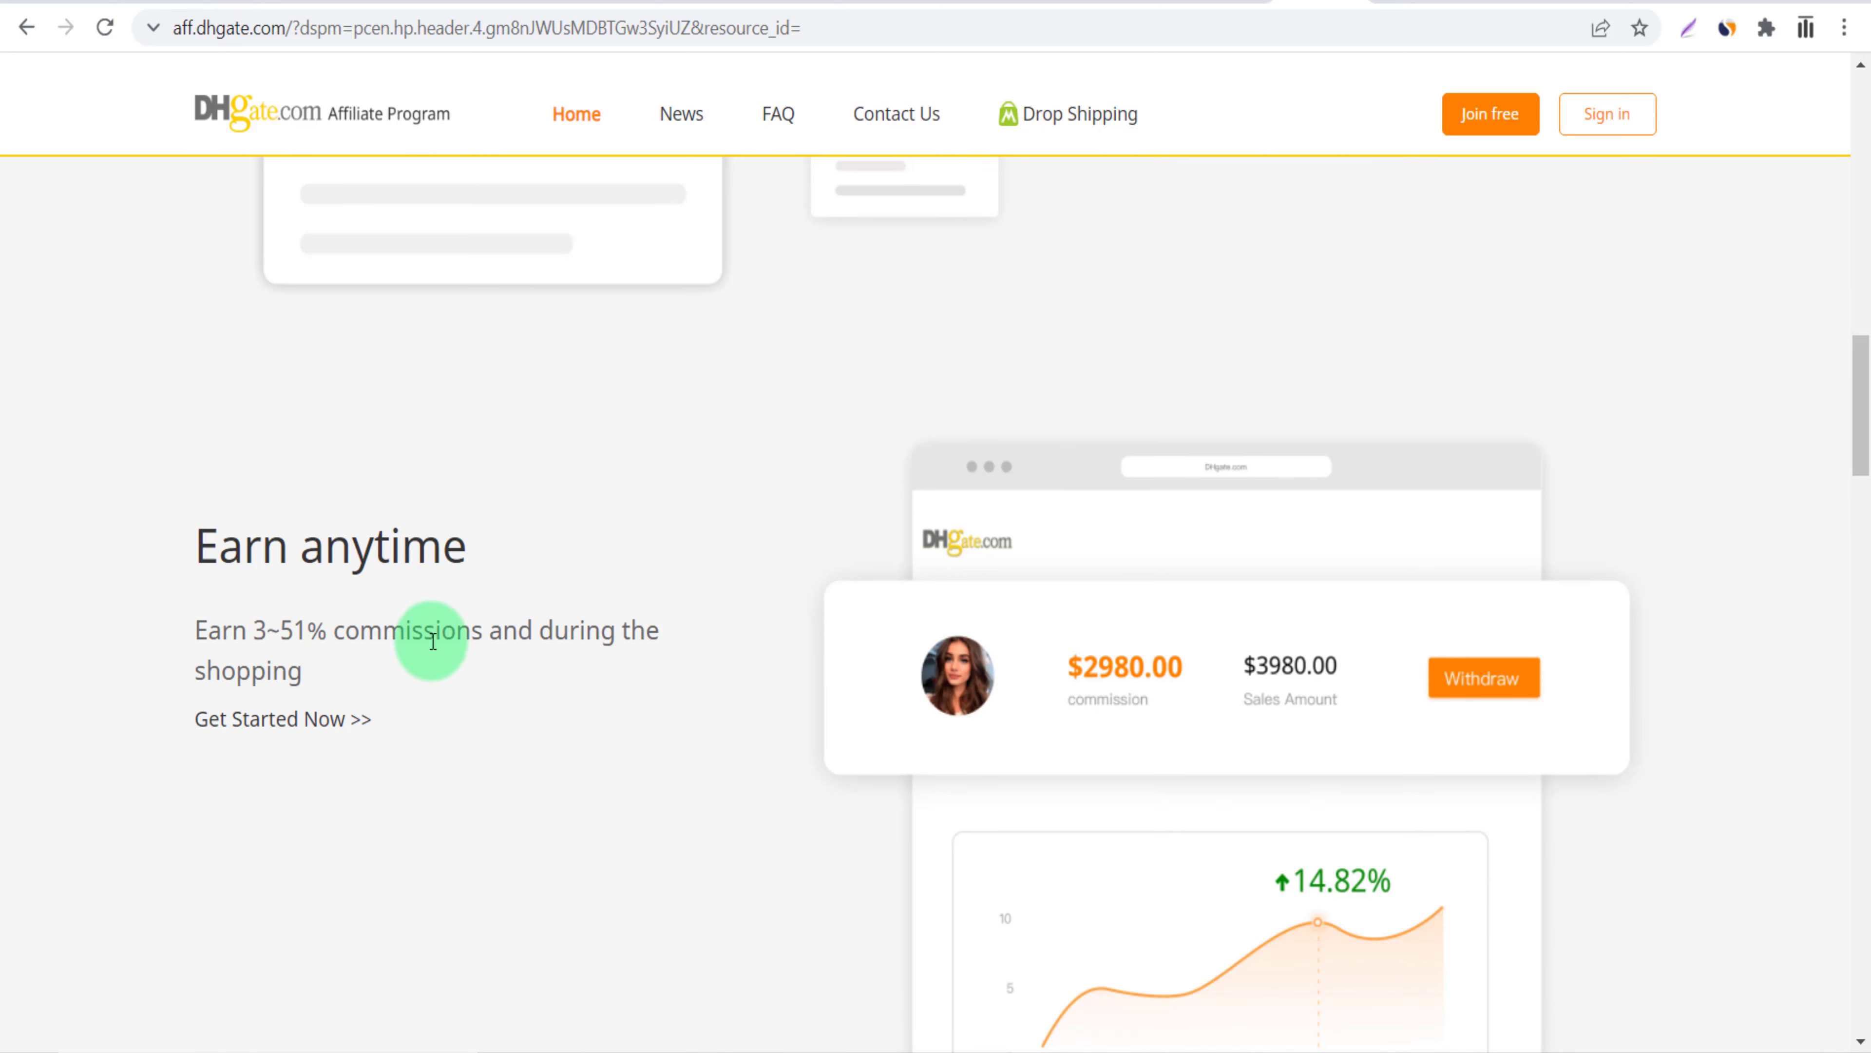
scroll(down, 3)
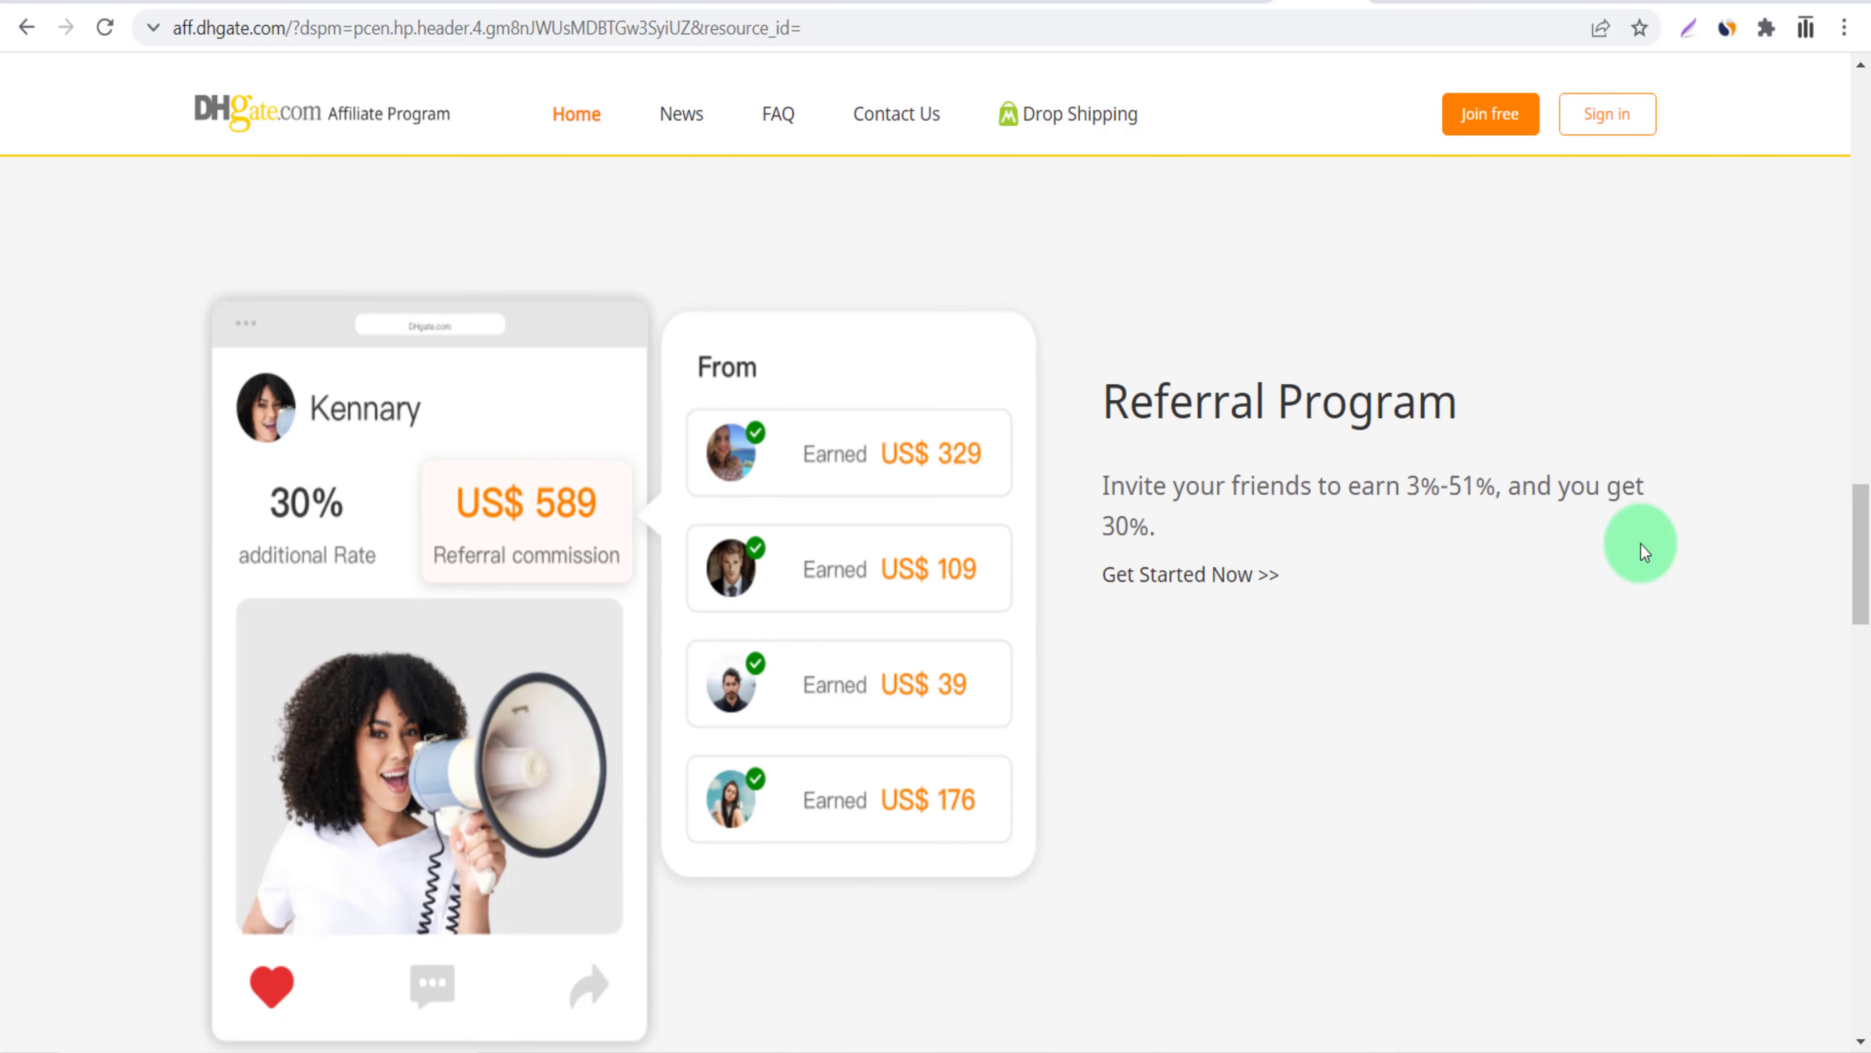
scroll(down, 3)
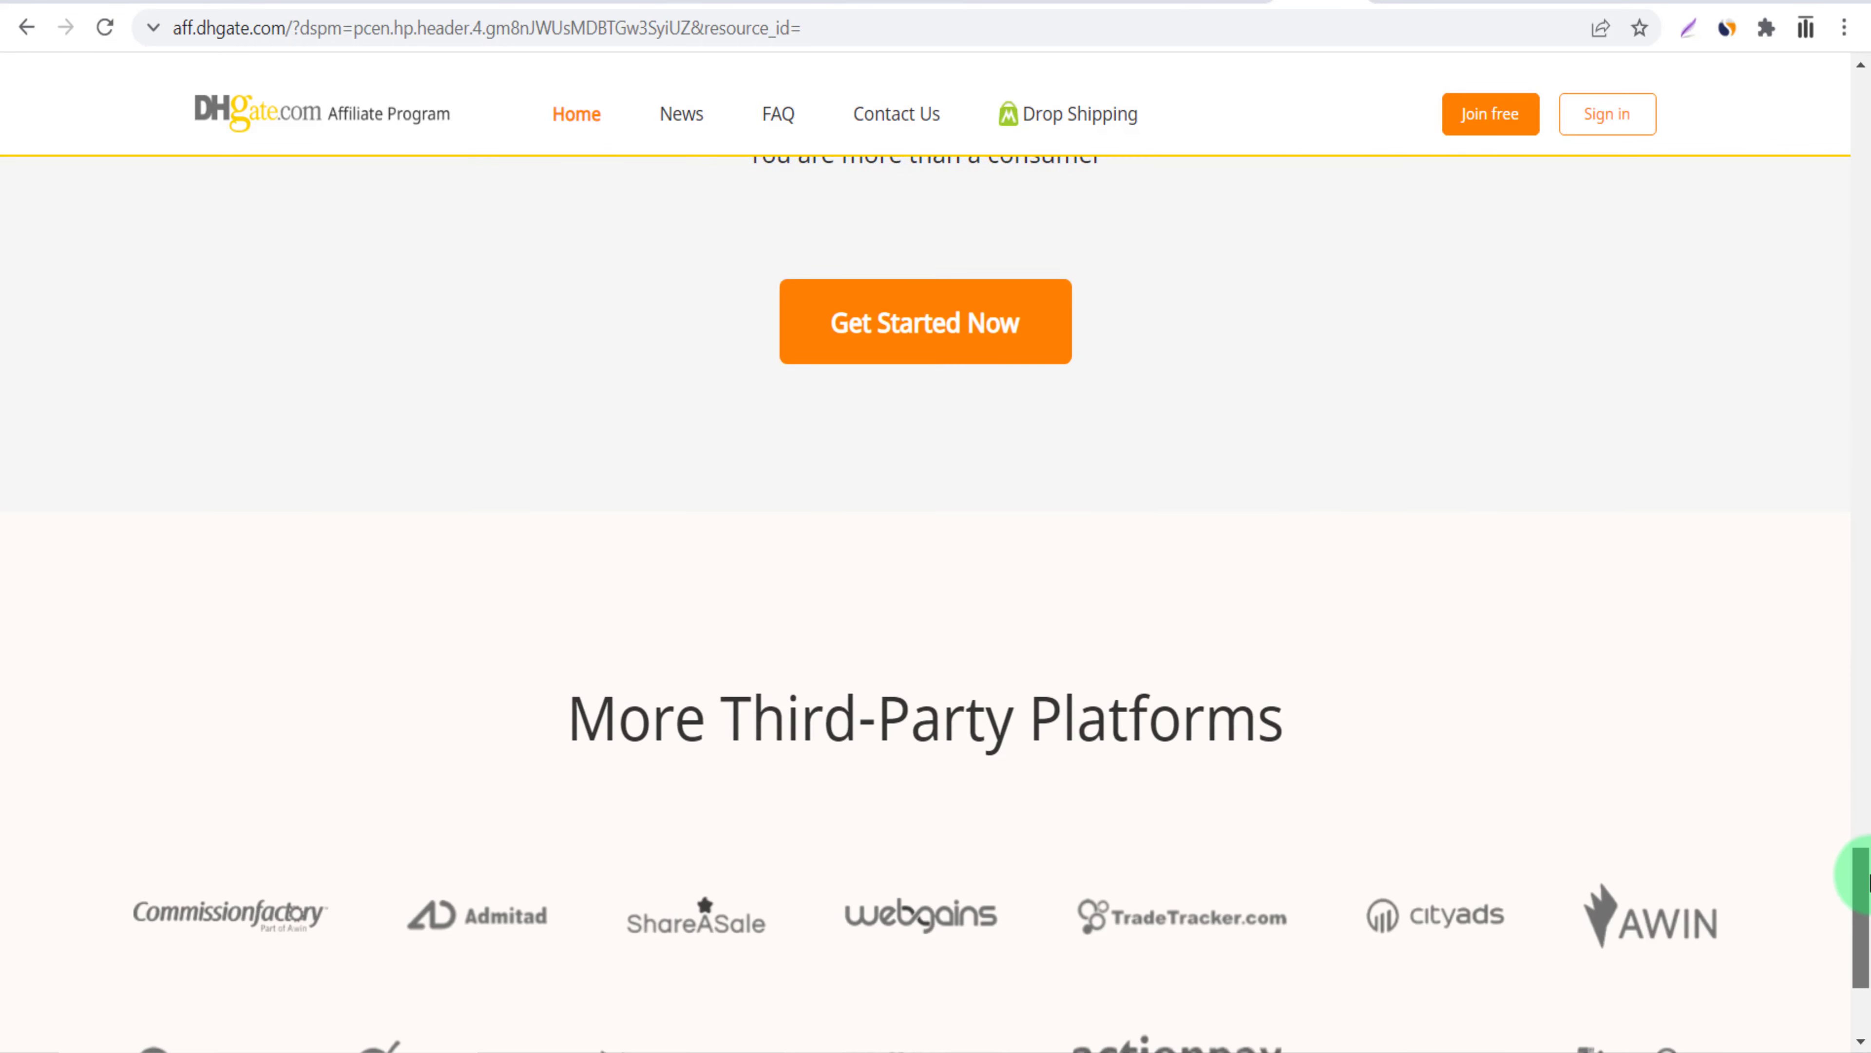
scroll(down, 3)
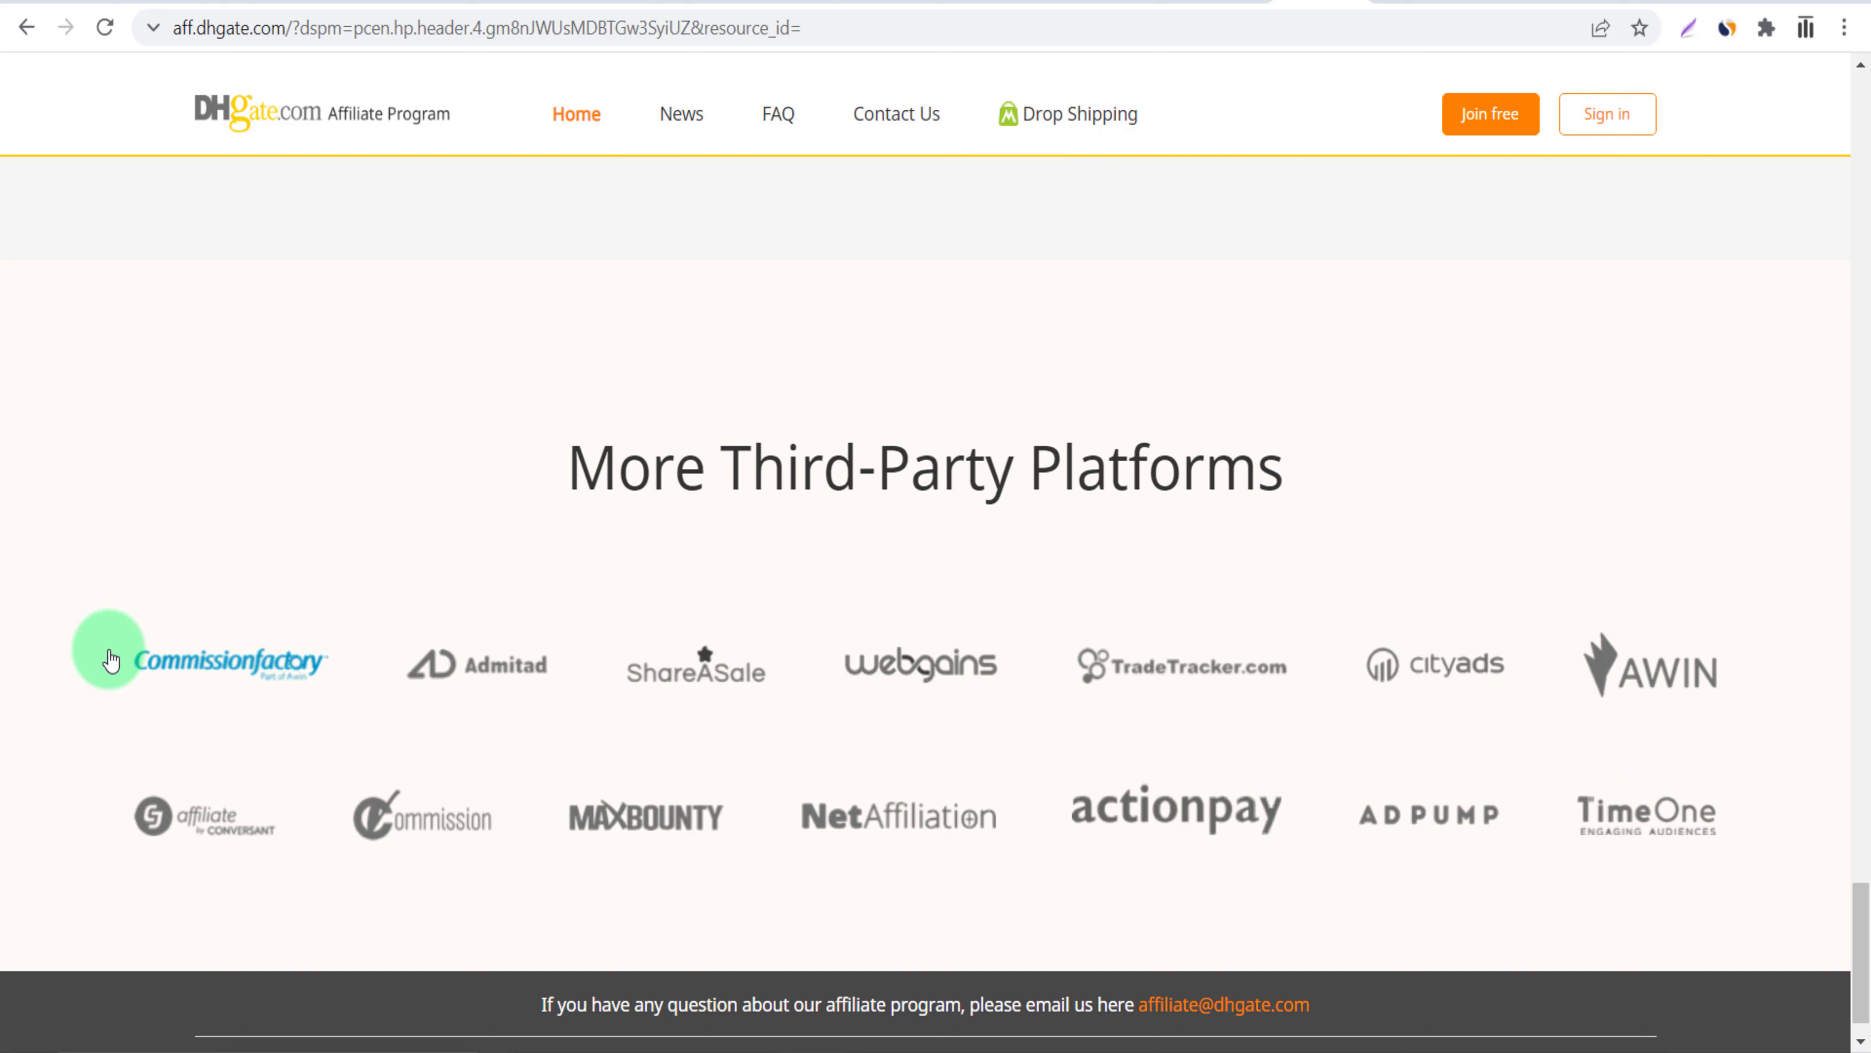
mouse_move(1642, 841)
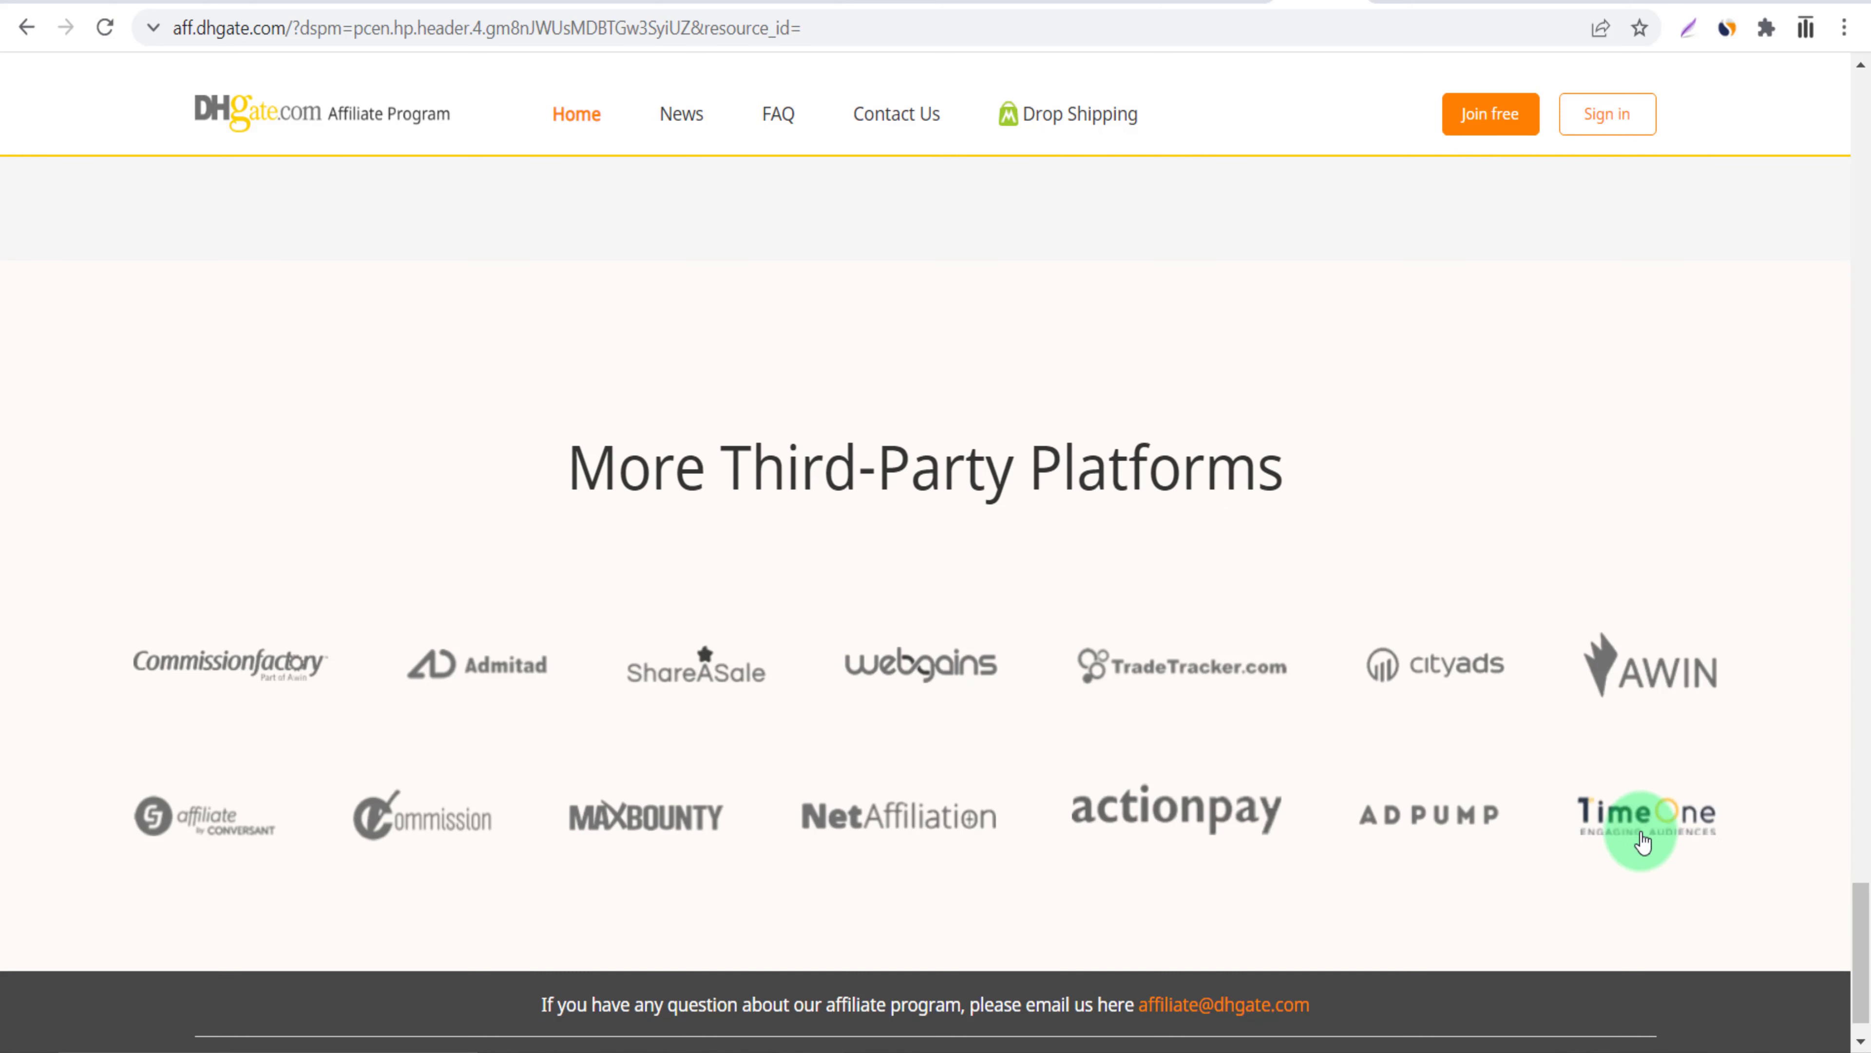
mouse_move(286, 835)
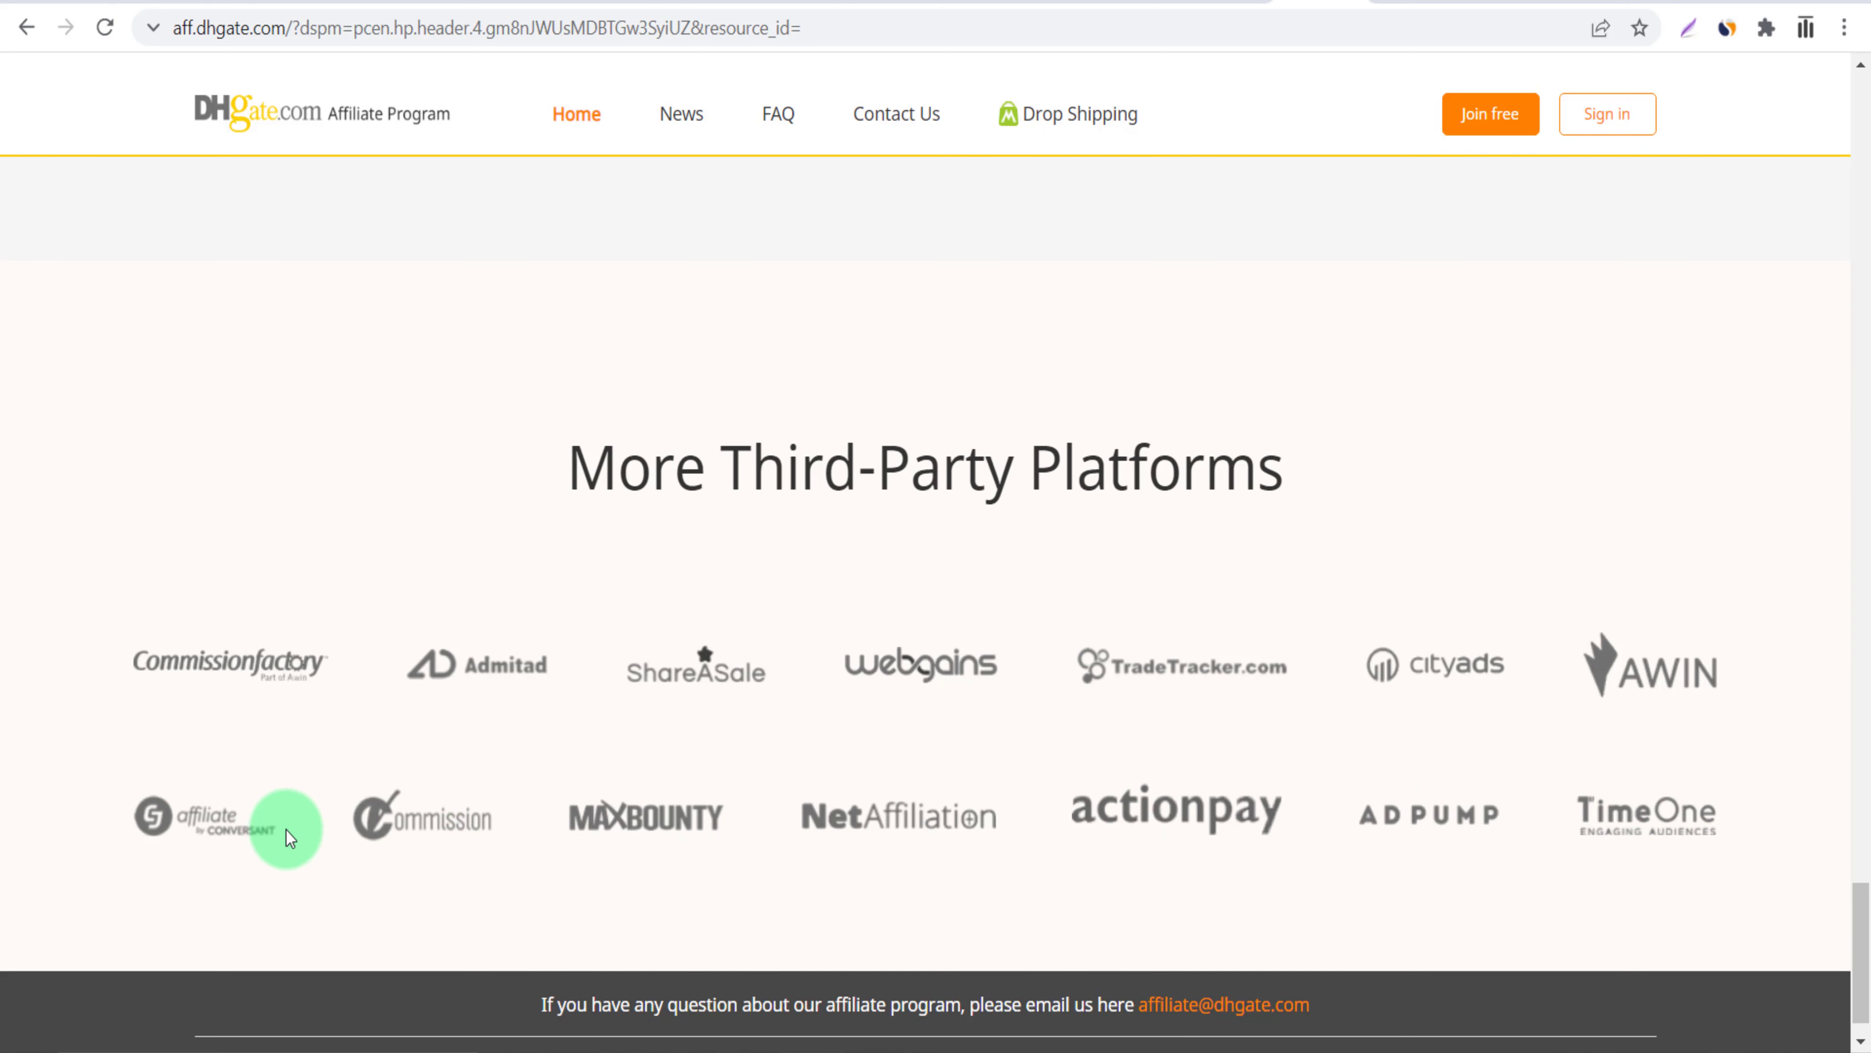
mouse_move(415, 690)
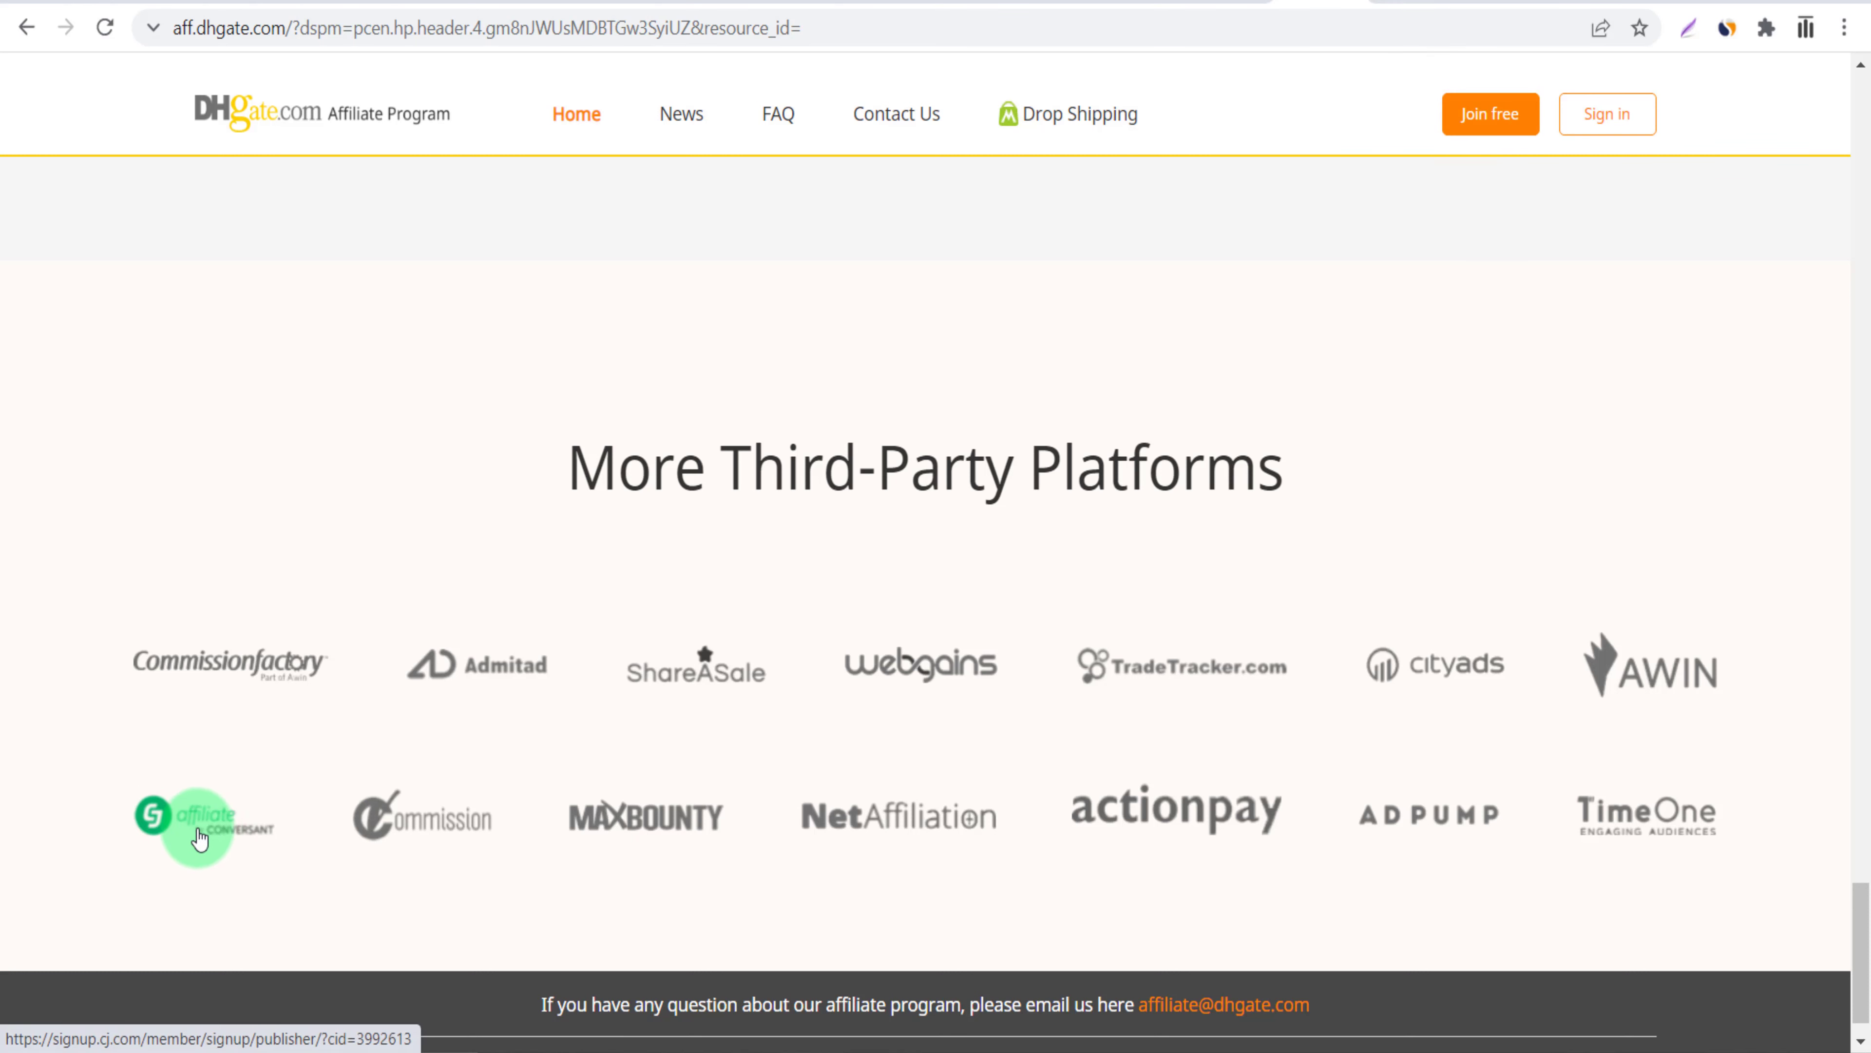
Follow the CJ Affiliate partner logo through to the cj.com home page.
click(202, 824)
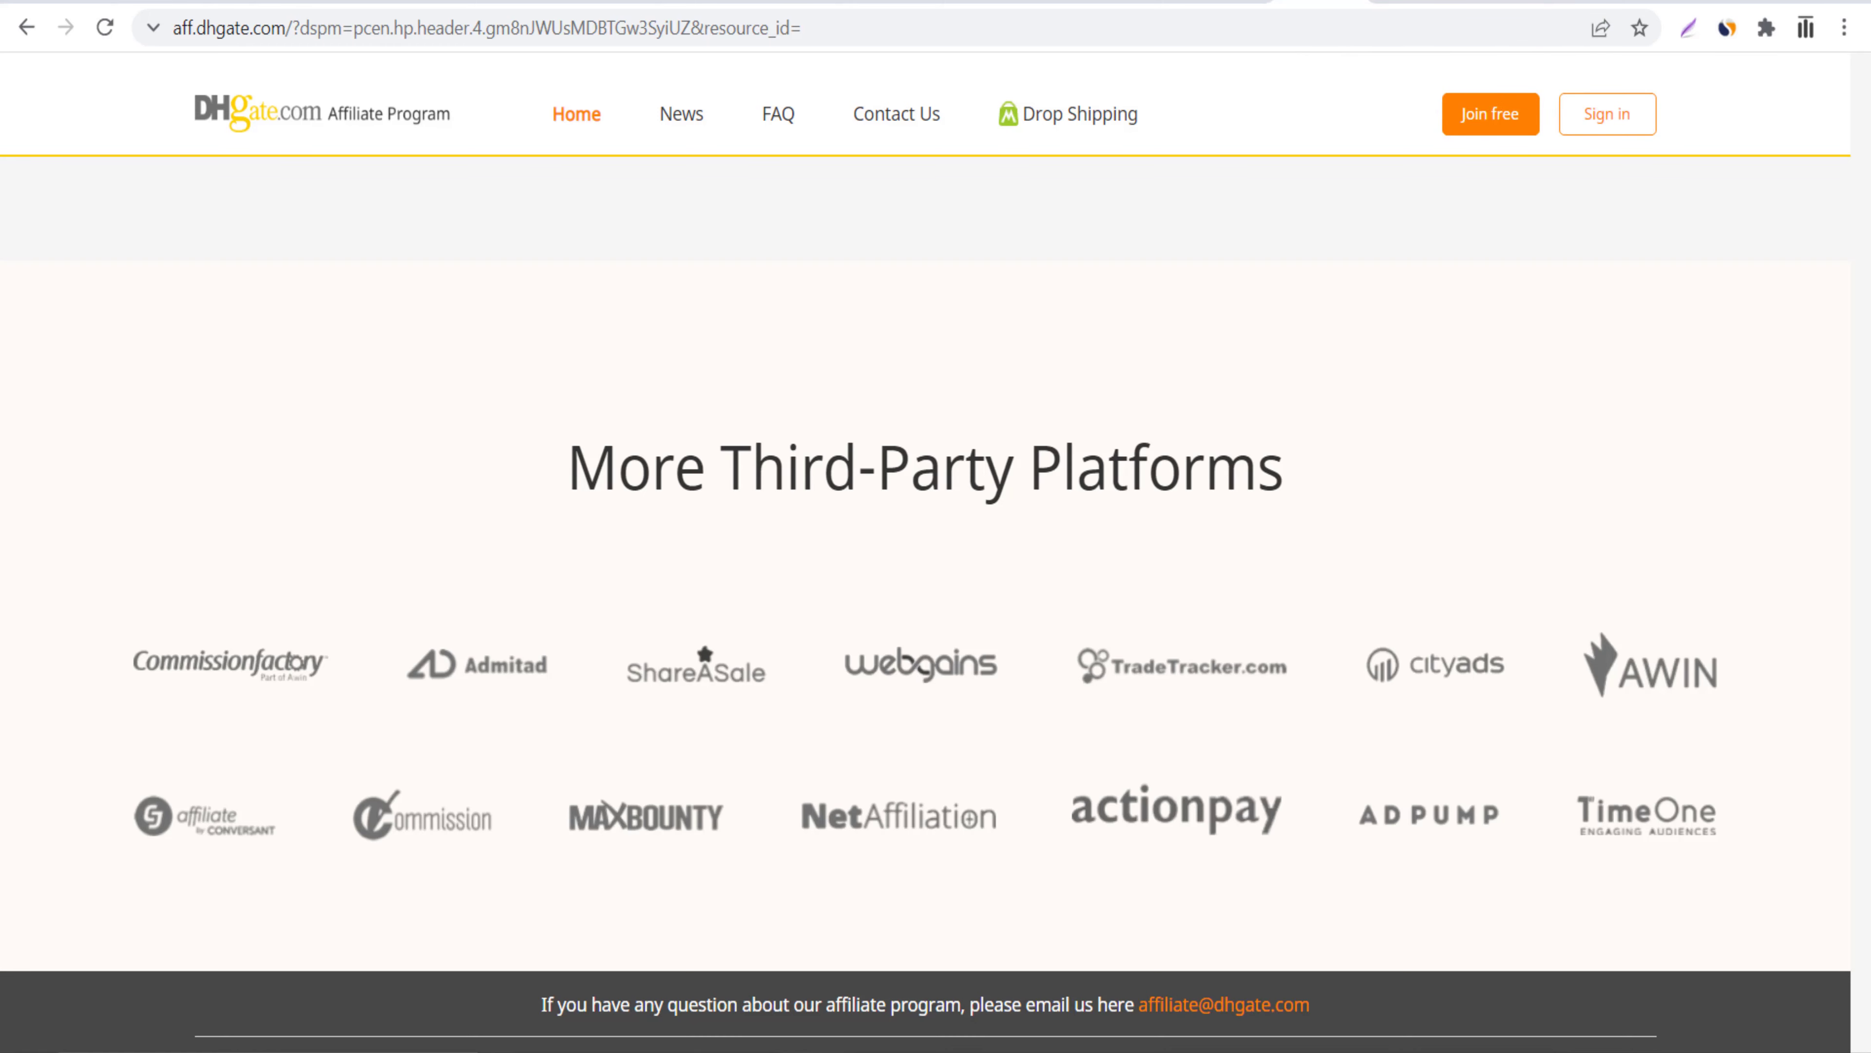
click(184, 891)
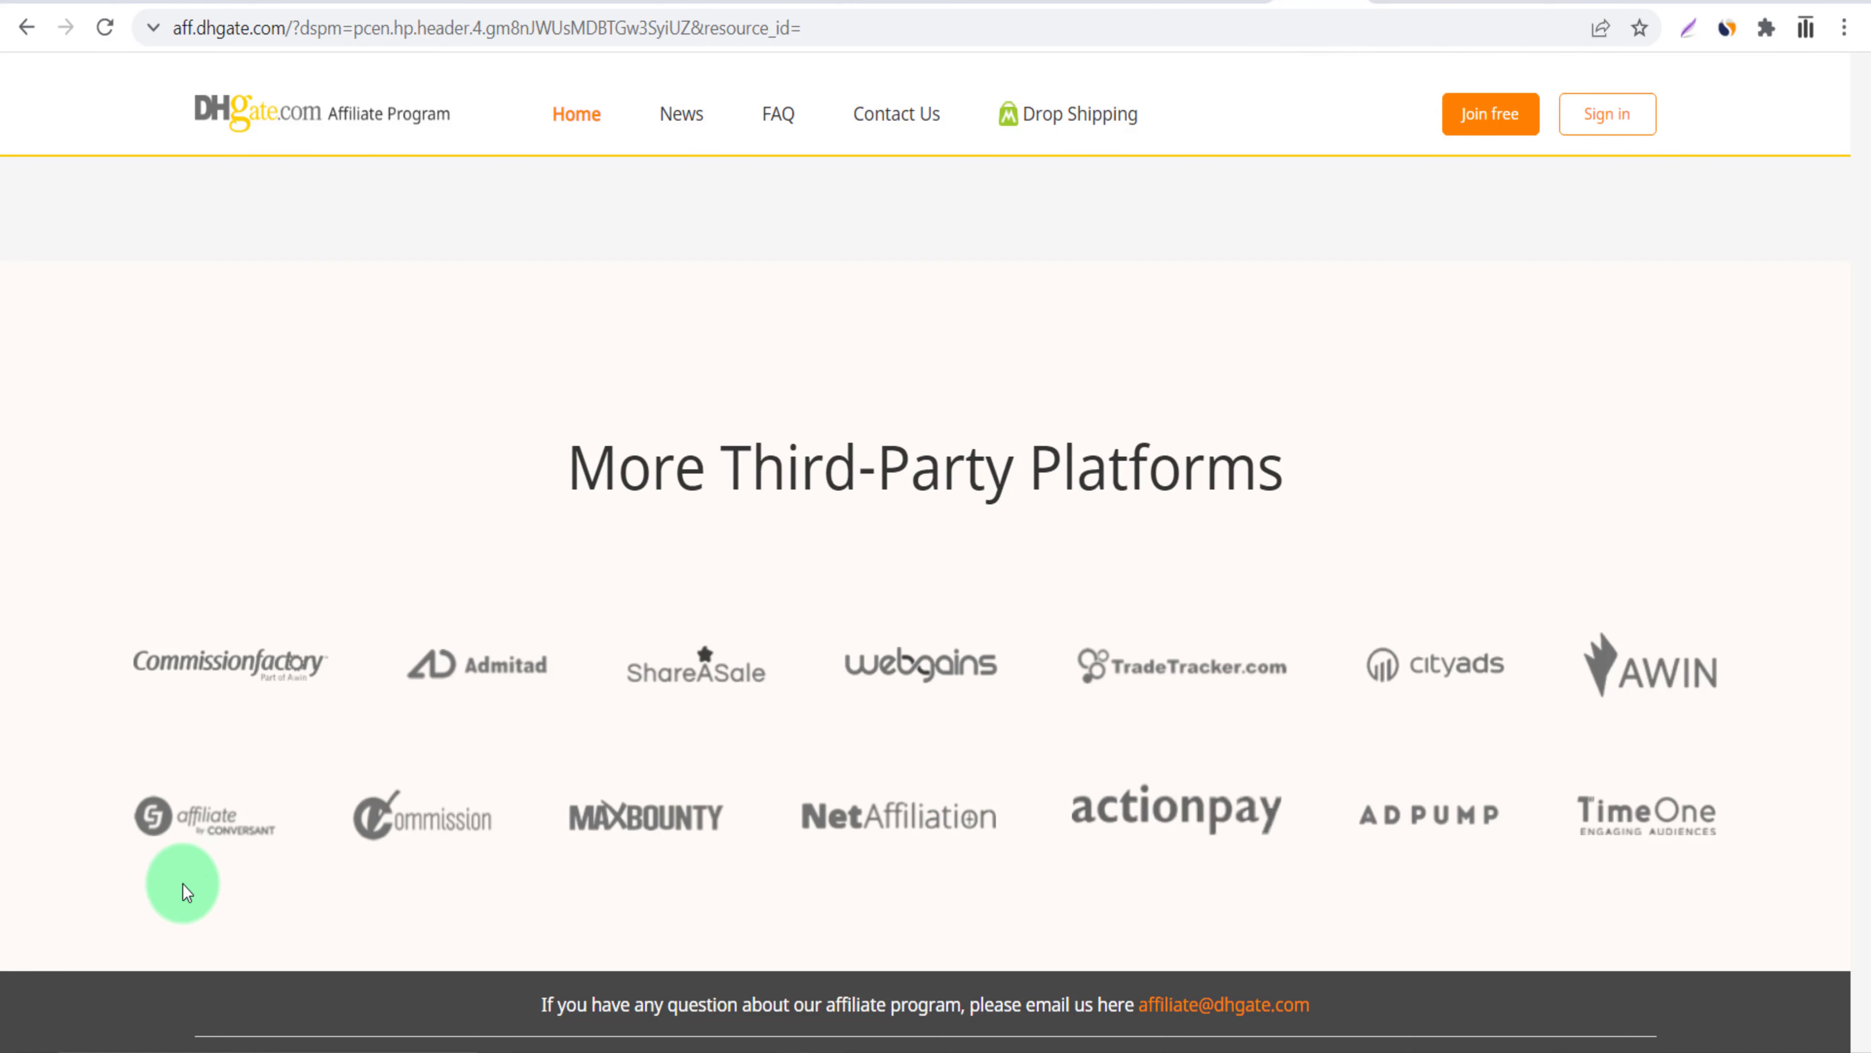
mouse_move(499, 729)
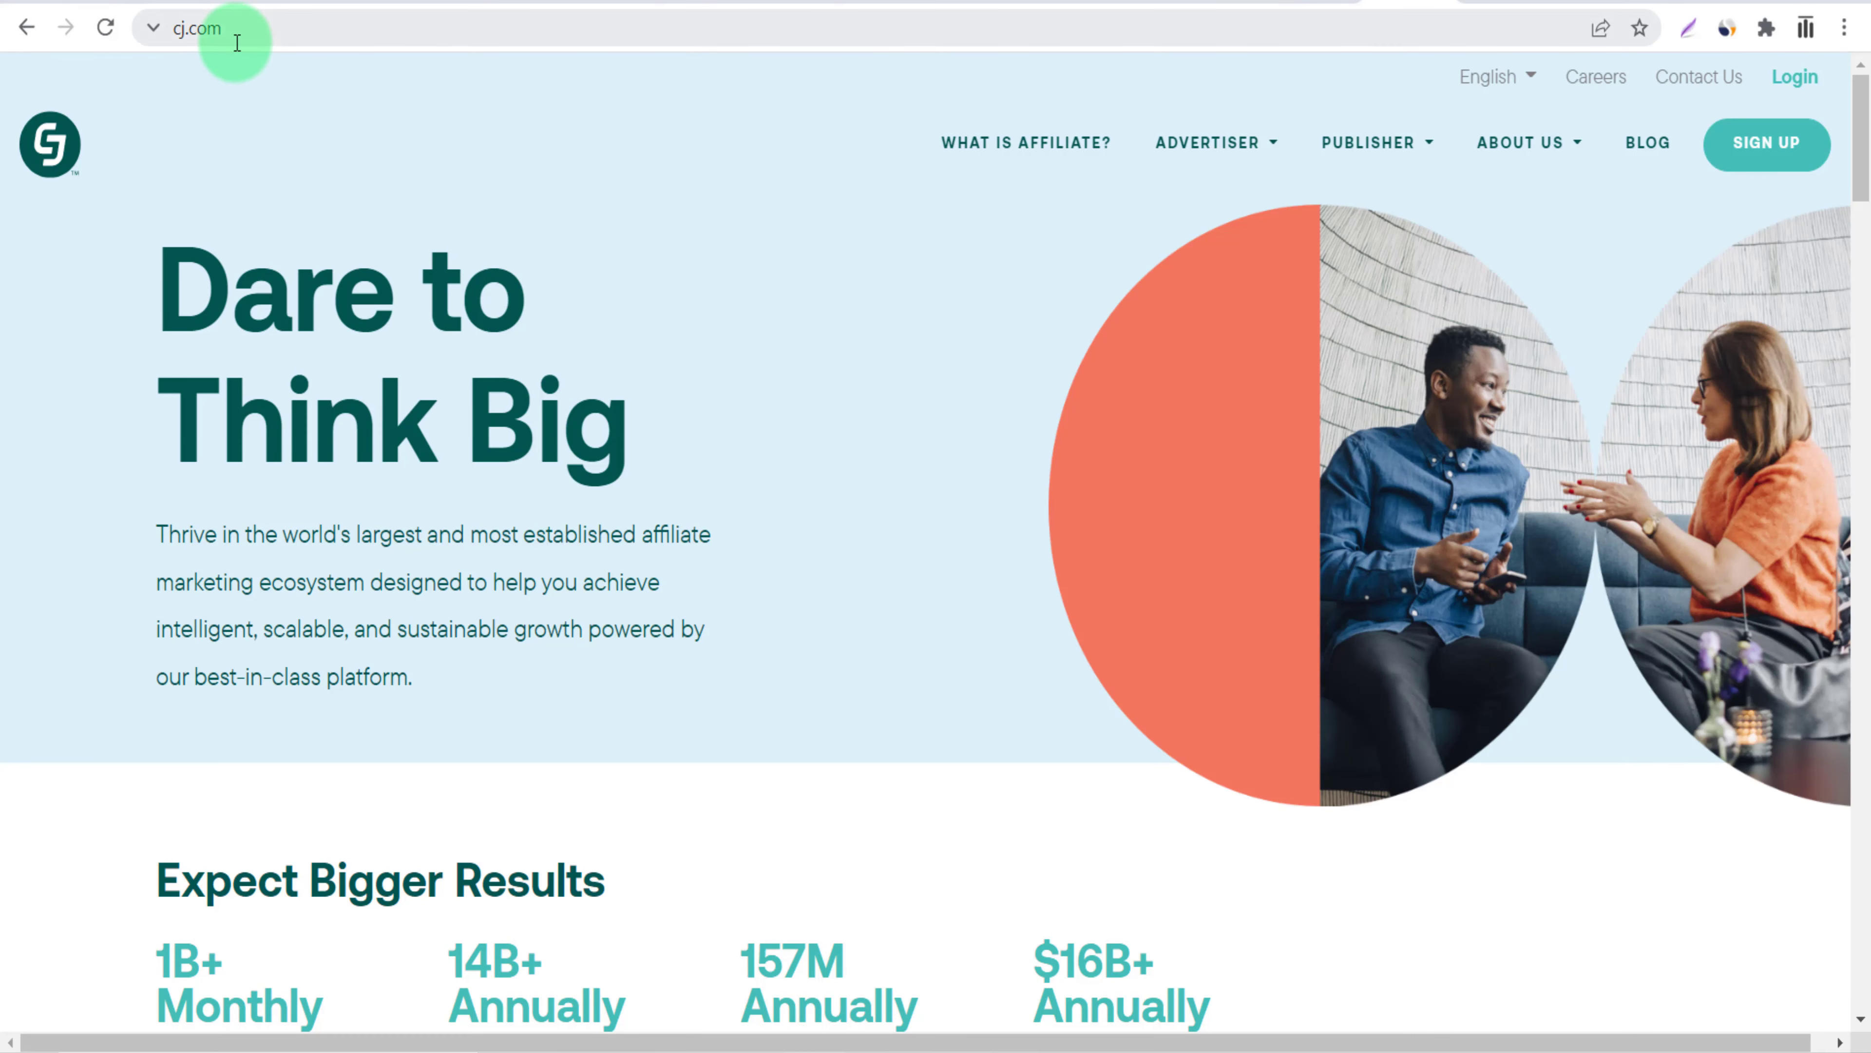
mouse_move(1795, 76)
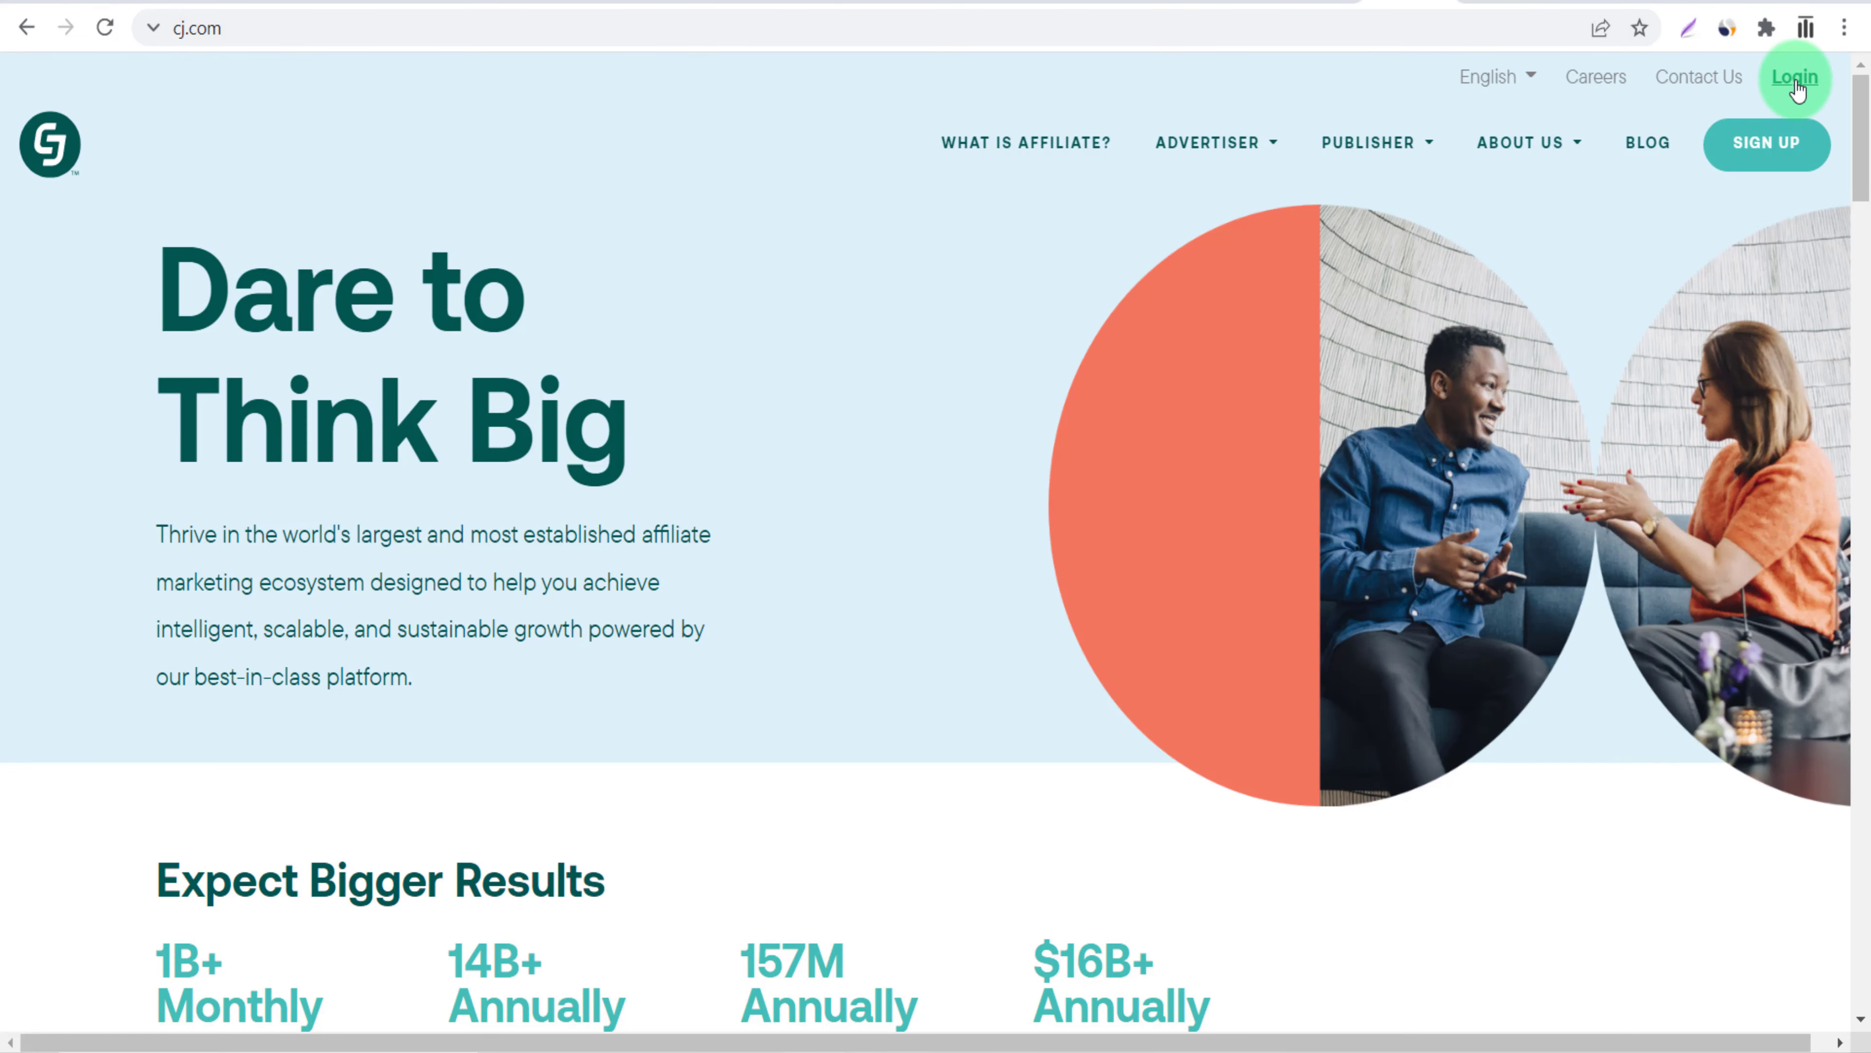
Sign in to CJ Affiliate to reach the publisher dashboard with its performance summary.
click(1793, 76)
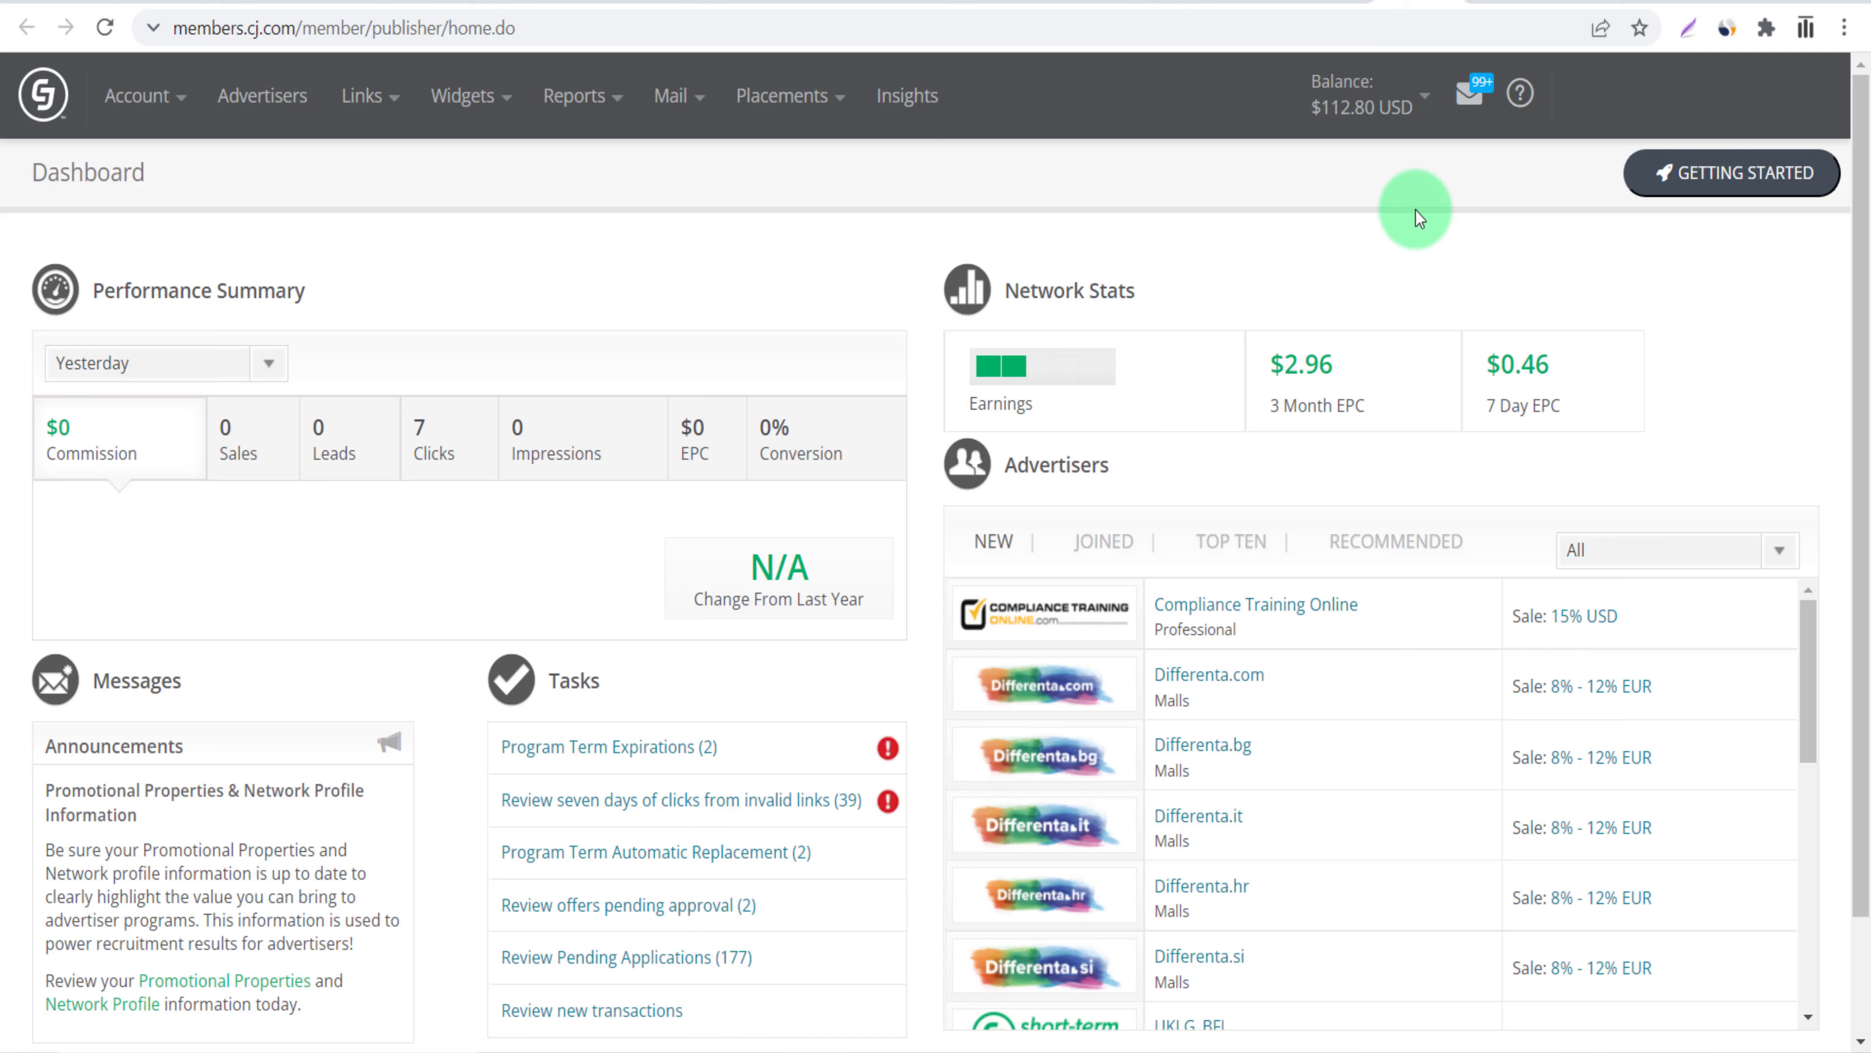
mouse_move(345, 245)
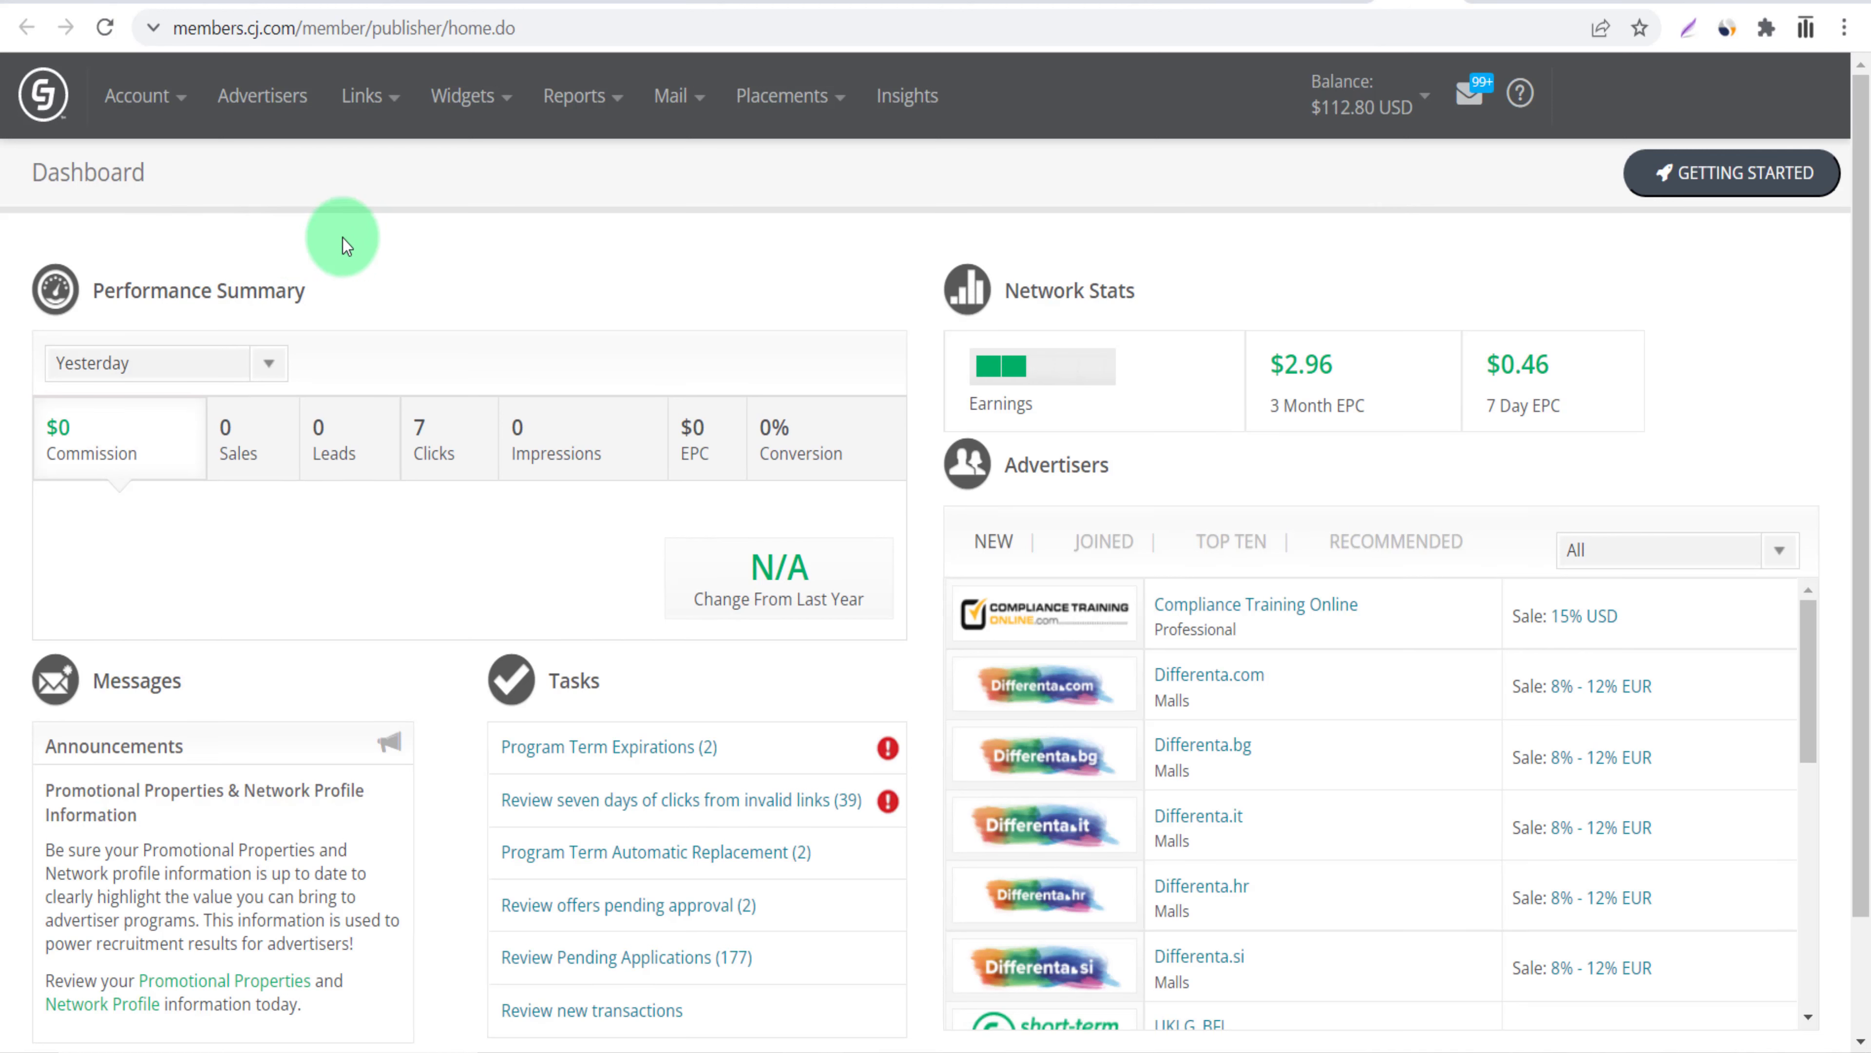
mouse_move(476, 235)
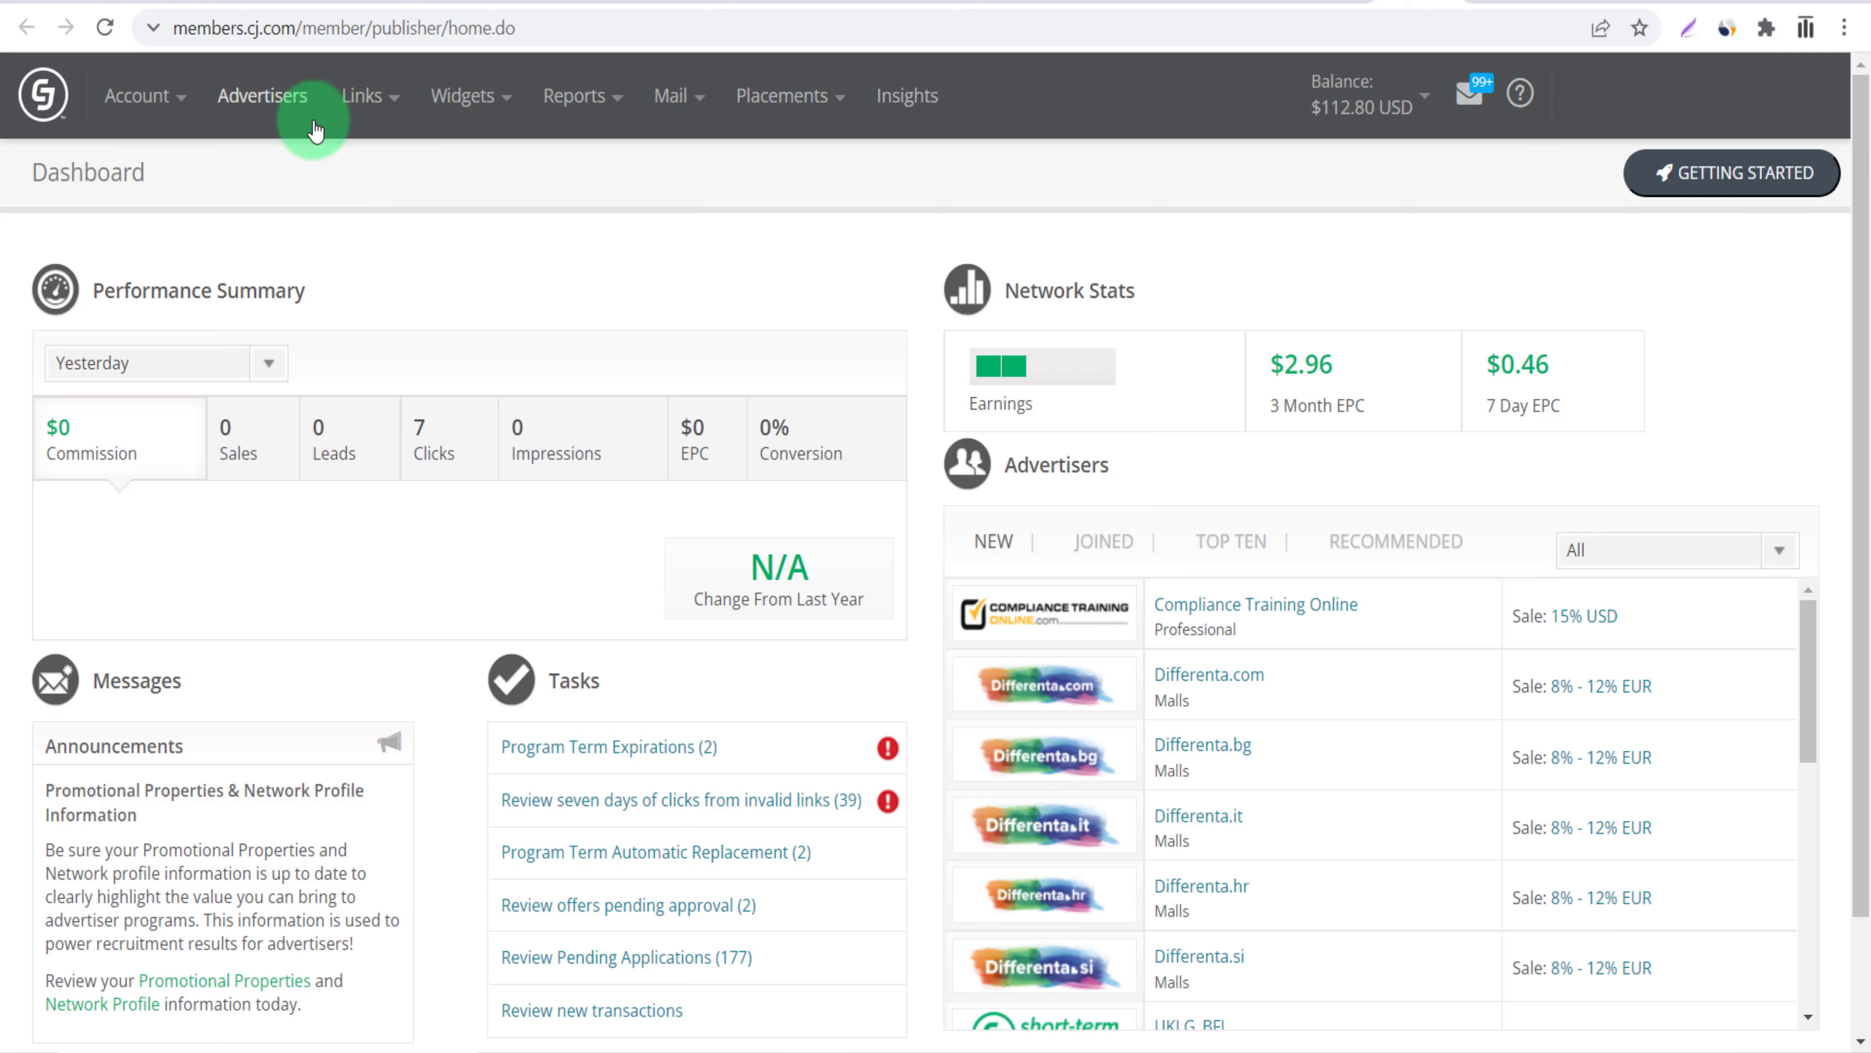
Load the Find Advertisers page via the Advertisers nav and highlight the 3213 results total.
click(262, 96)
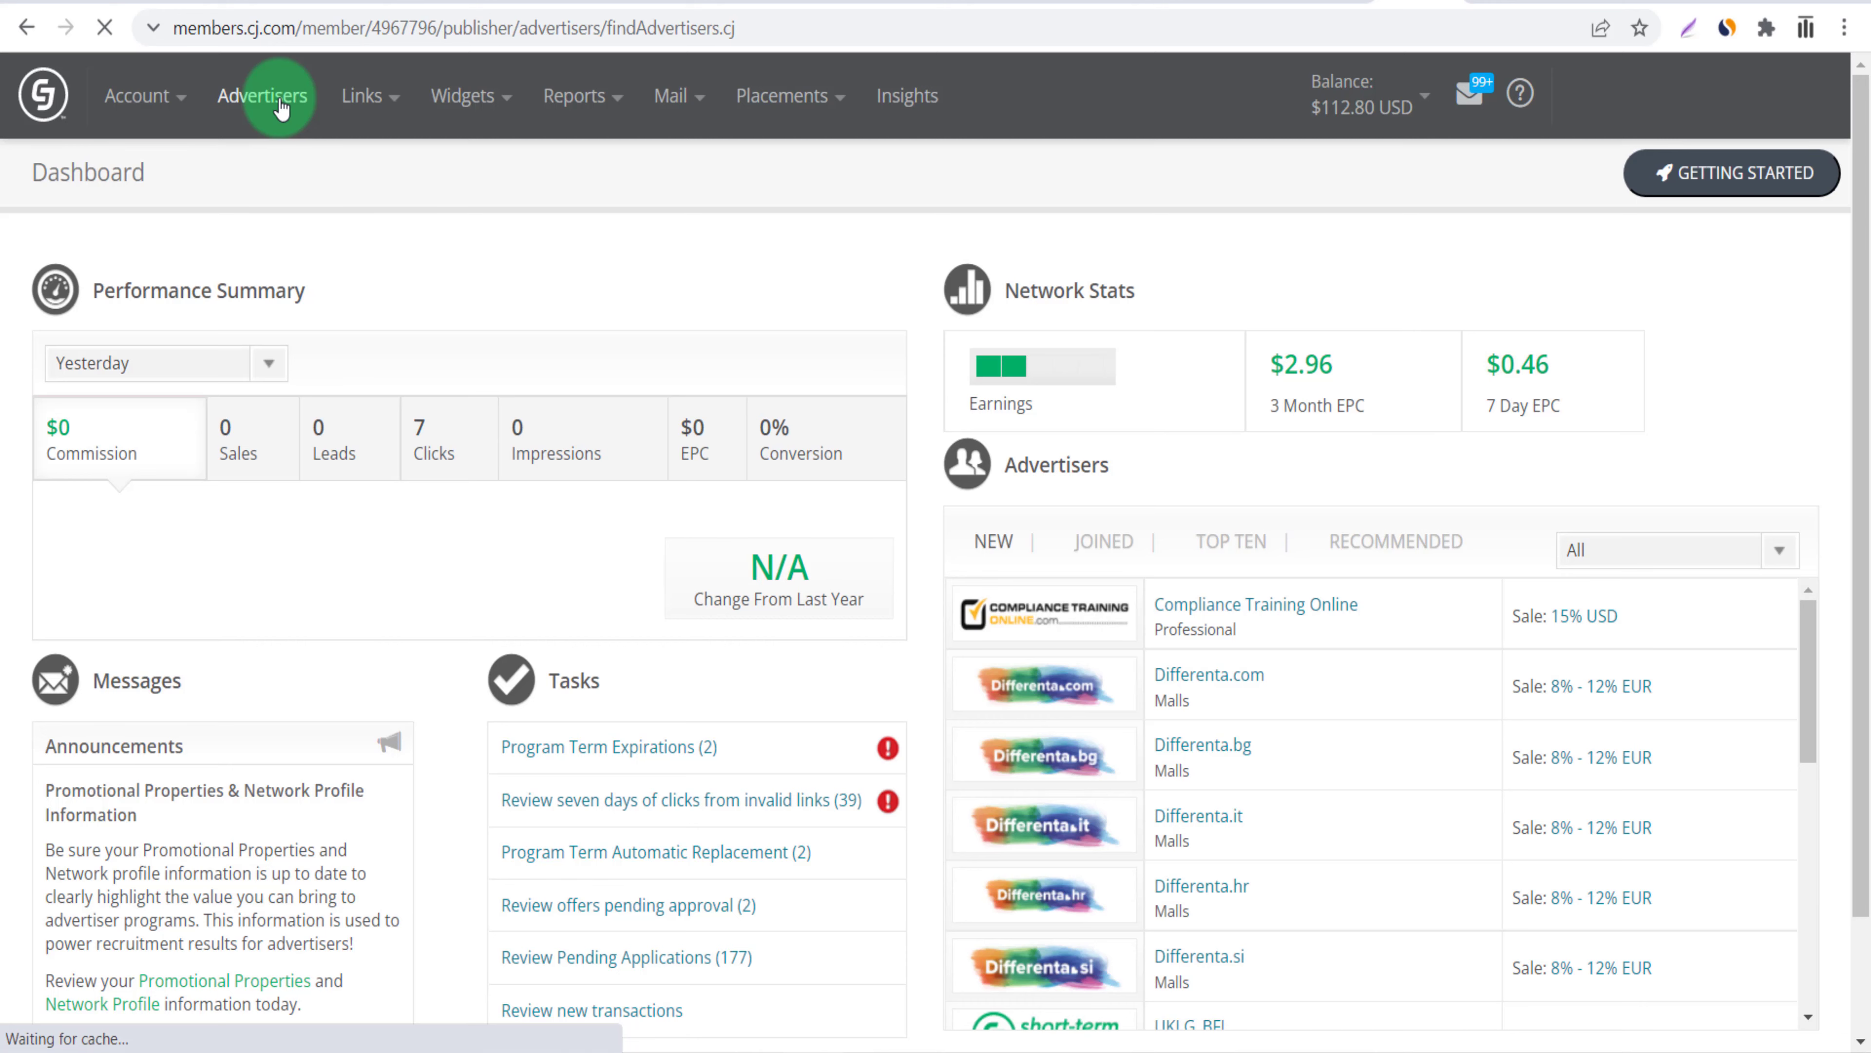
click(262, 95)
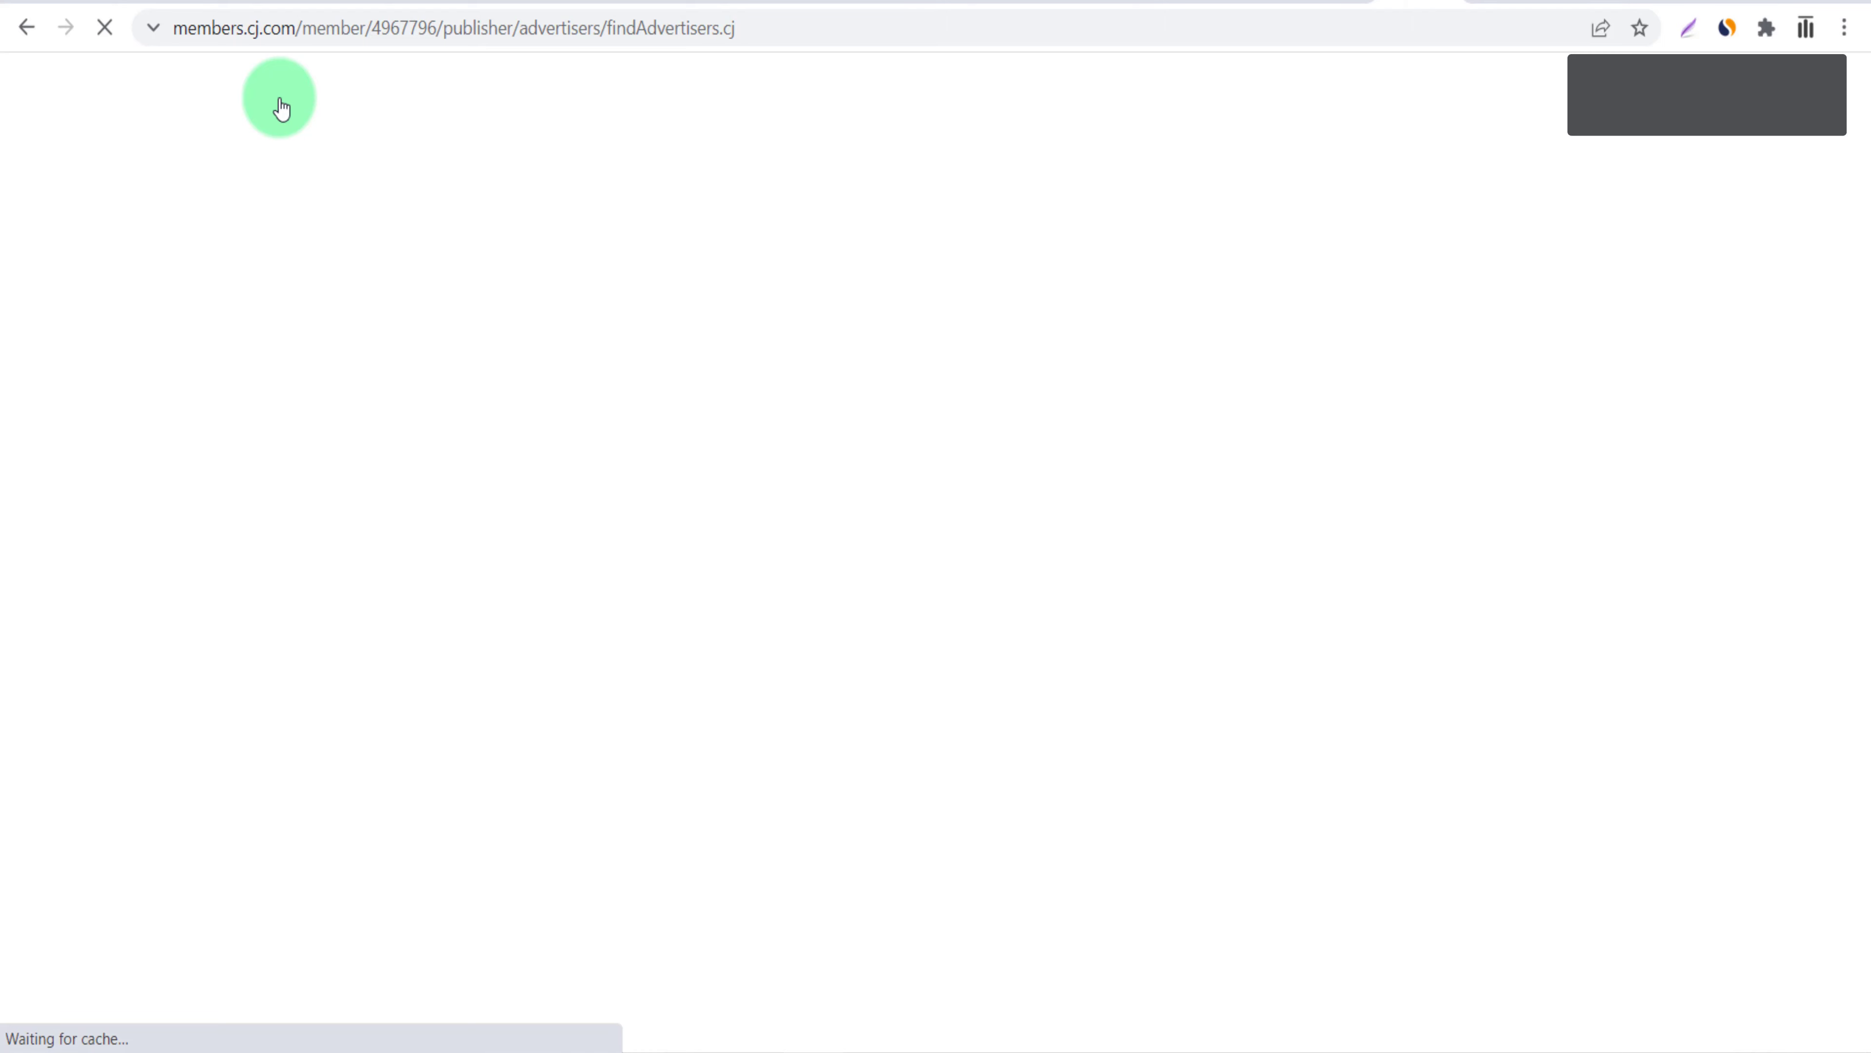
click(280, 107)
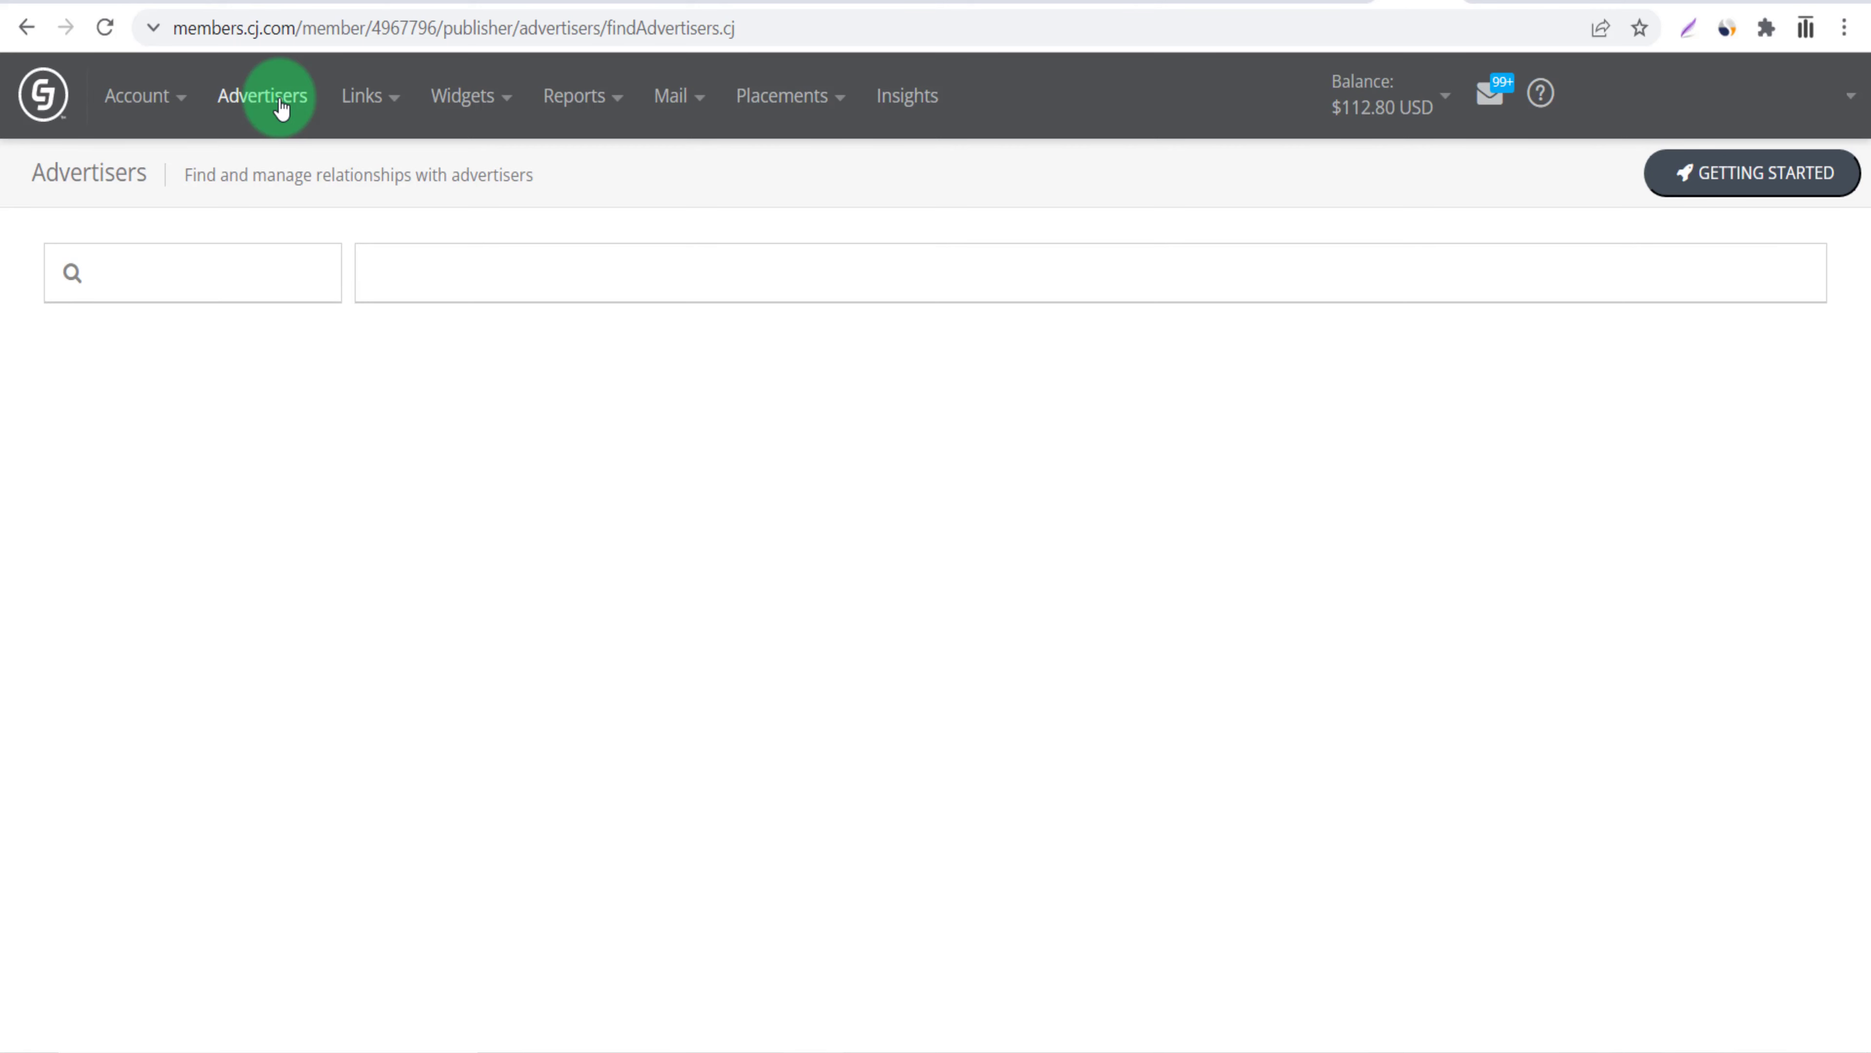
click(262, 95)
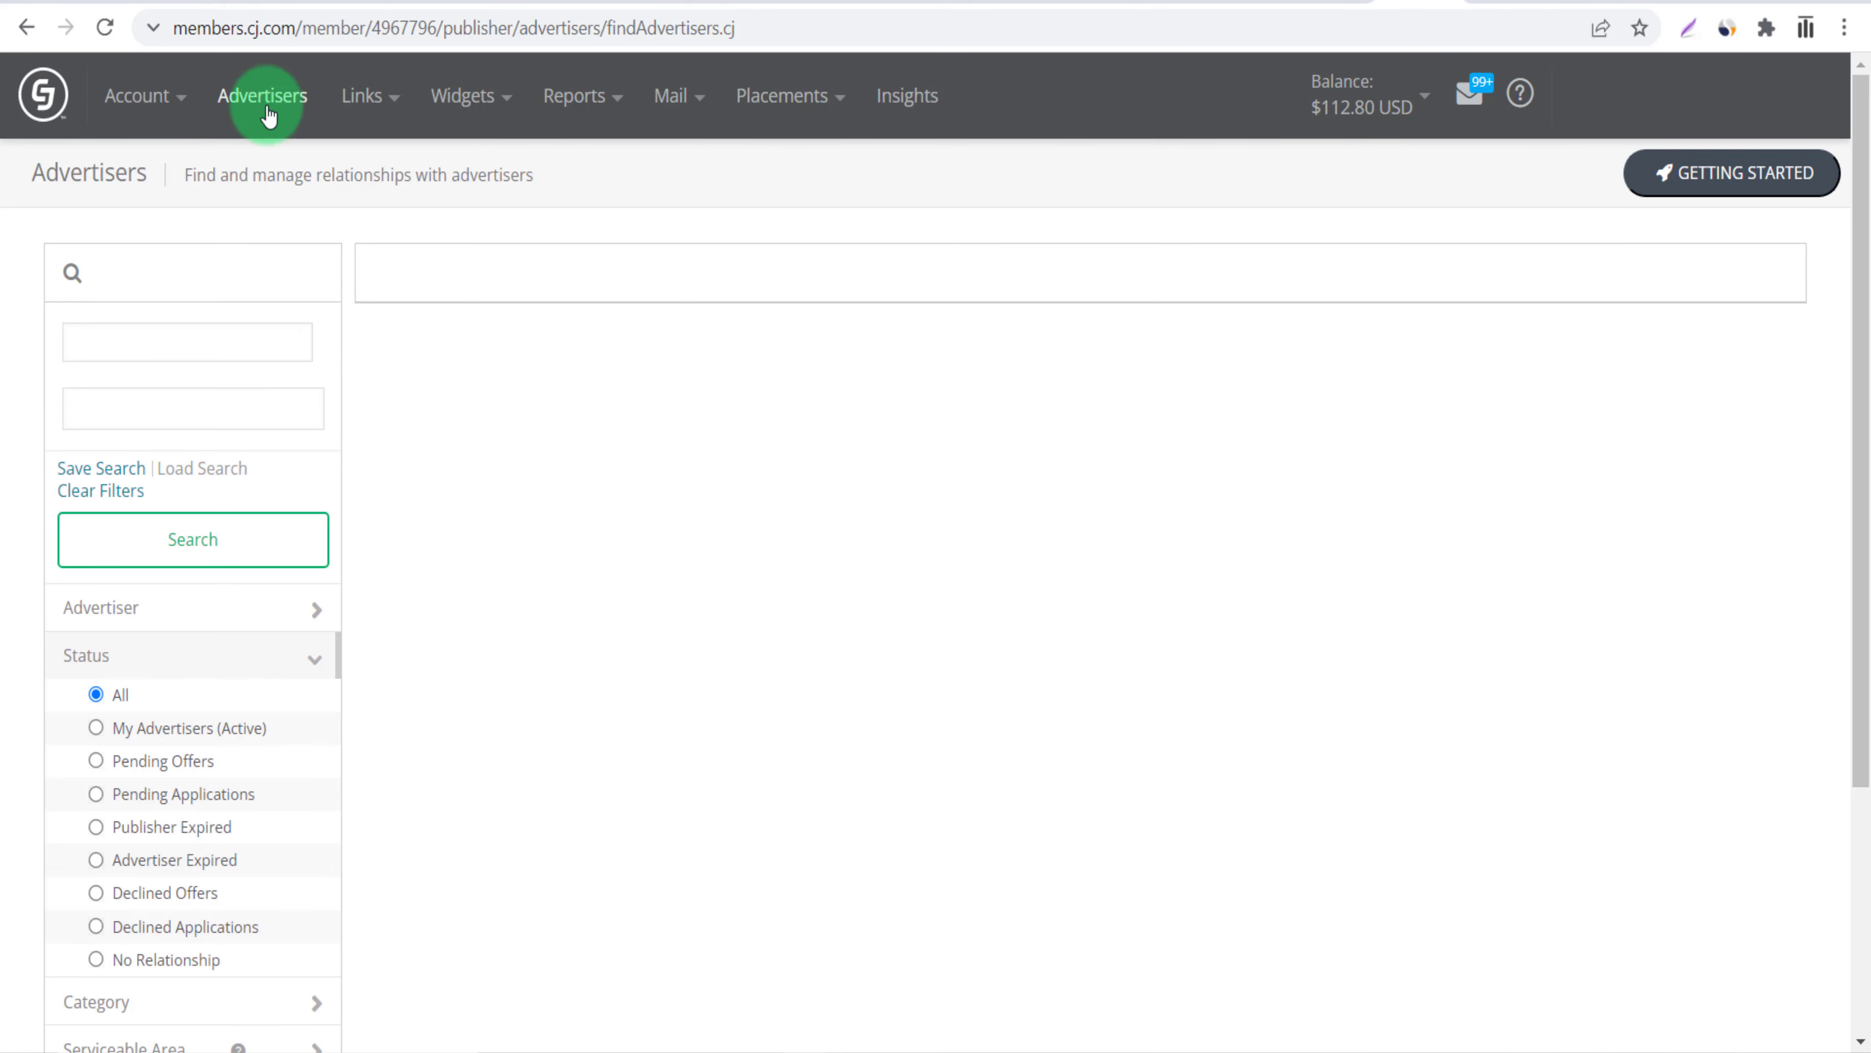
mouse_move(448, 358)
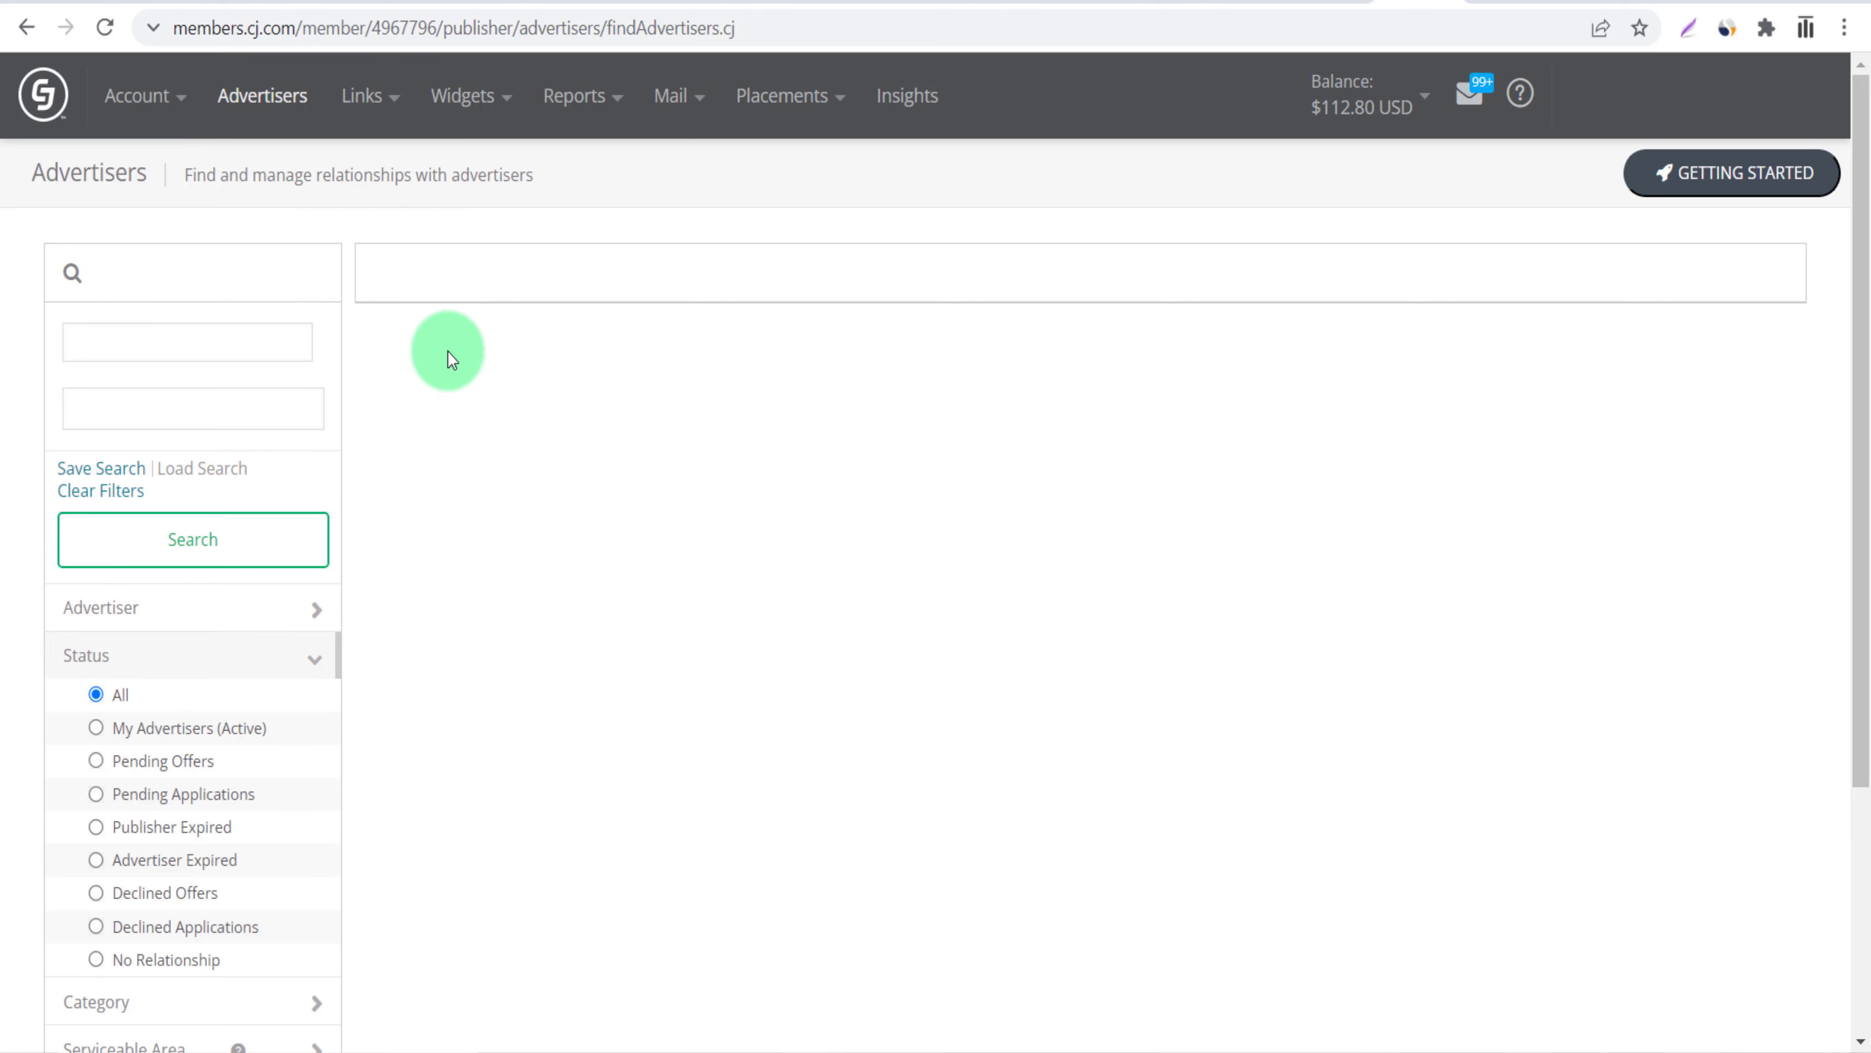
click(192, 538)
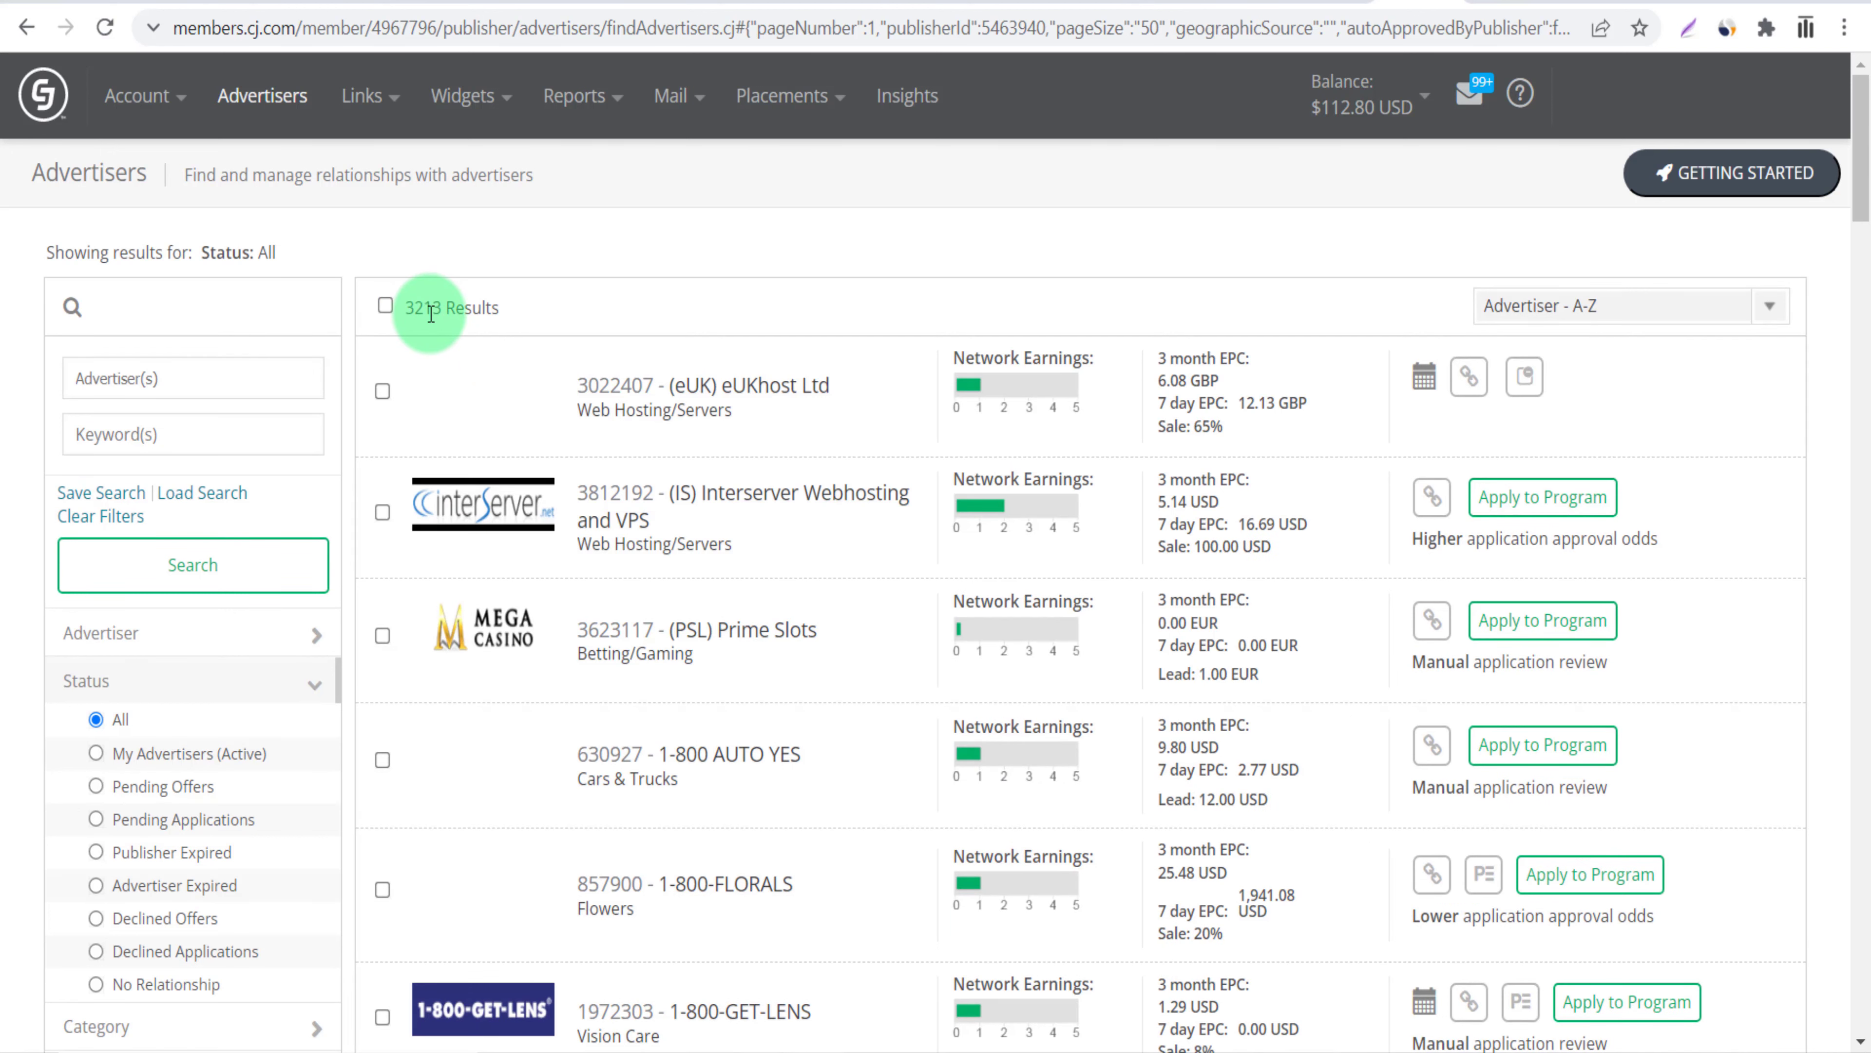
double_click(452, 307)
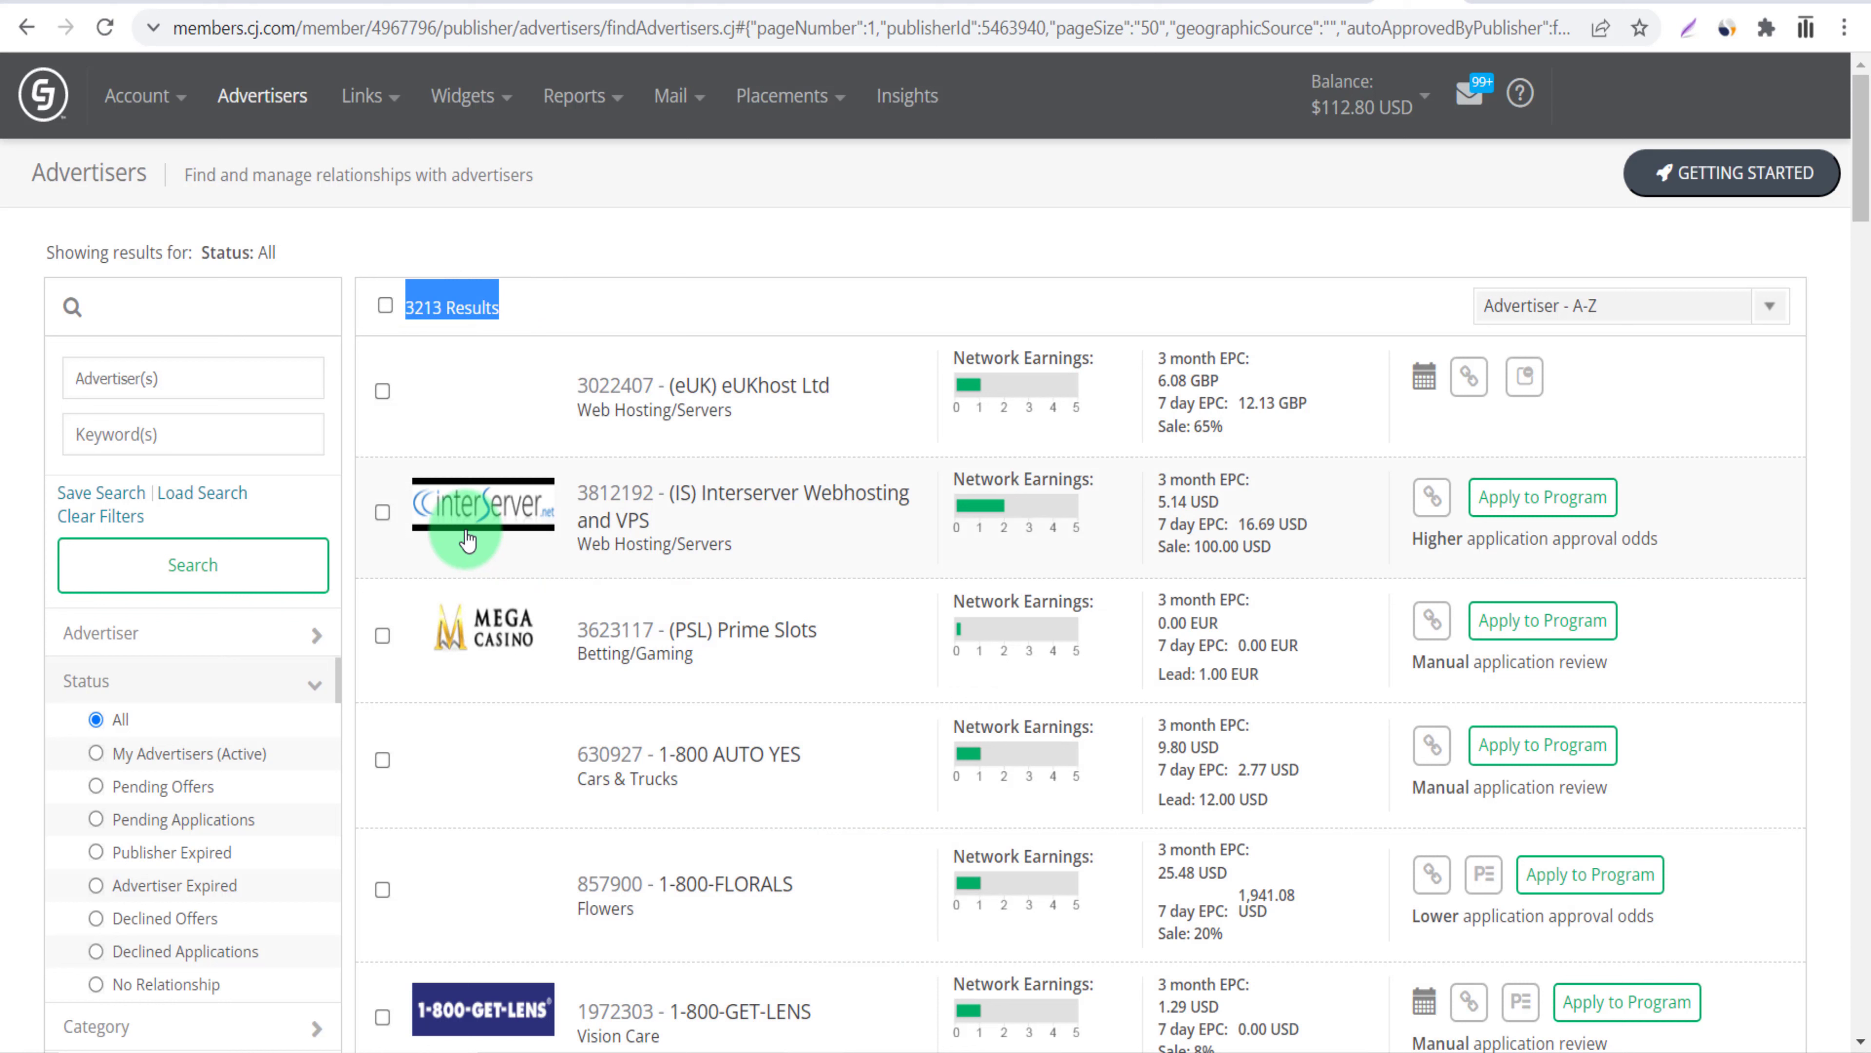
Filter advertisers to DHGate (3992613) and scroll its More Info showing 2%–51% sale commission.
click(191, 378)
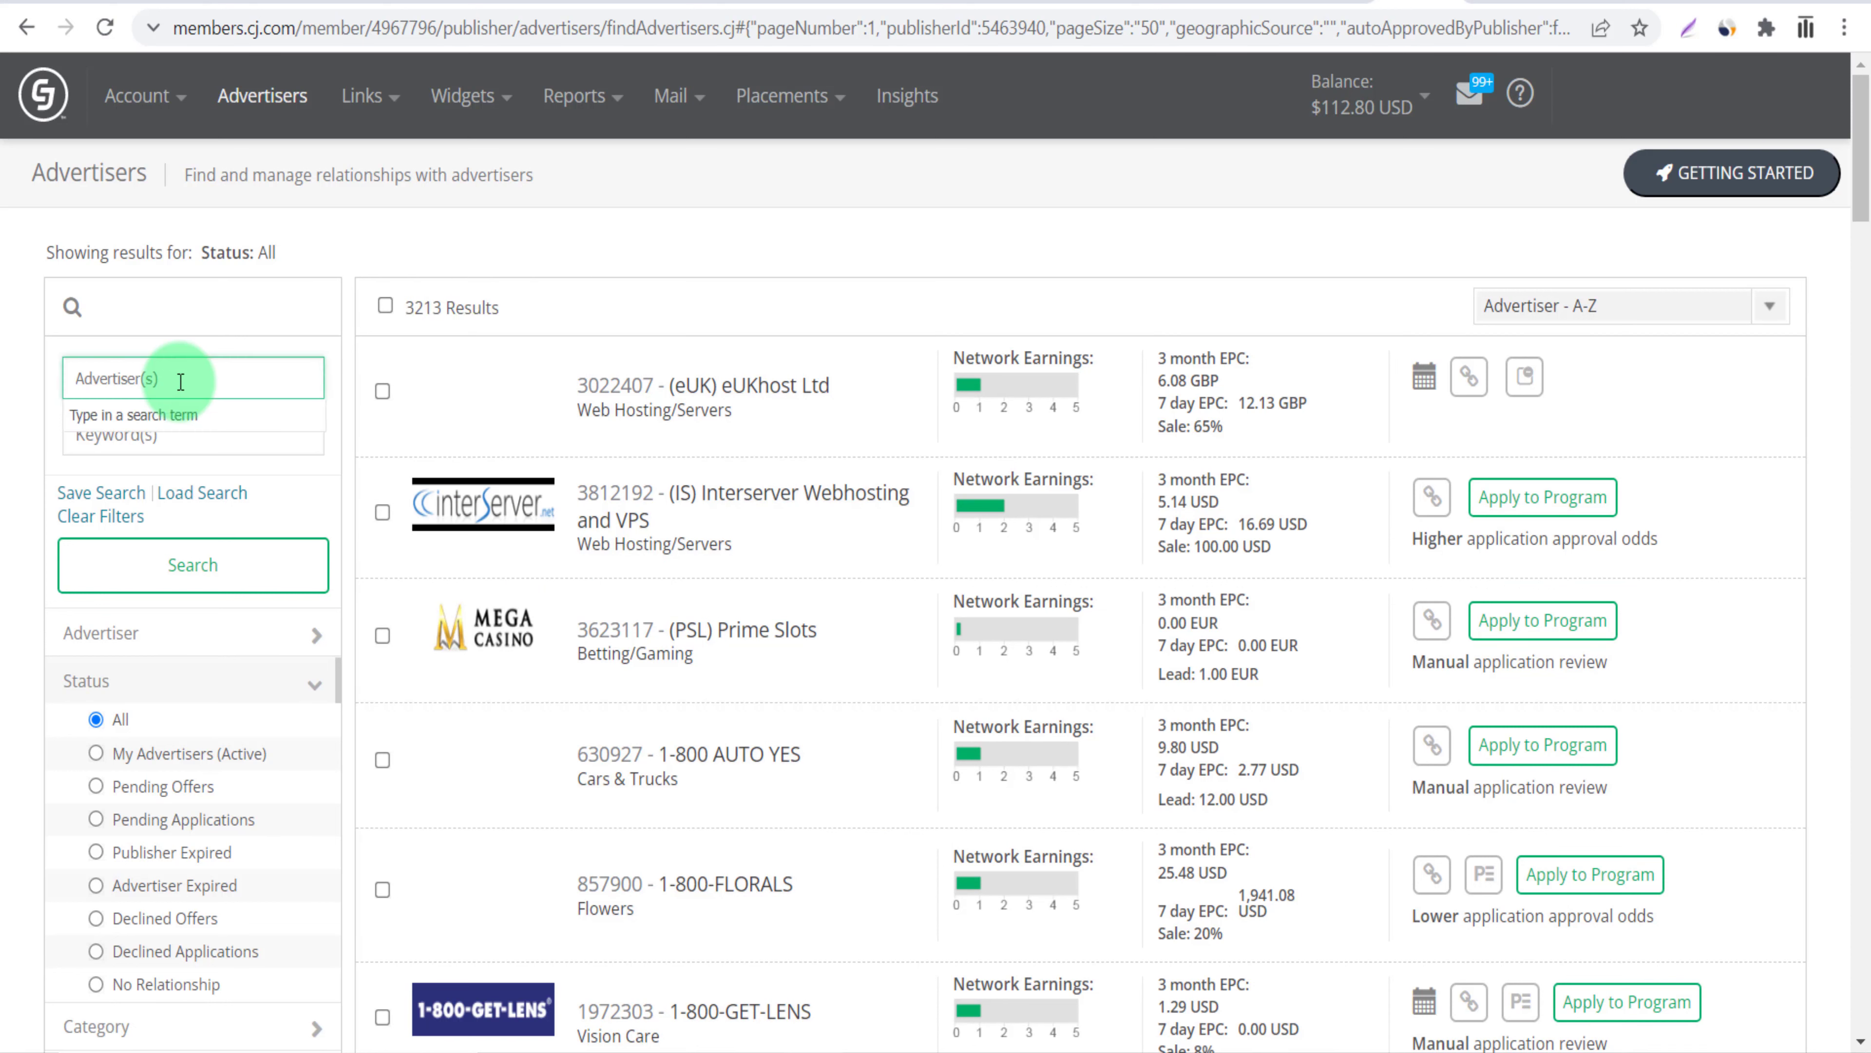
text(dhgate)
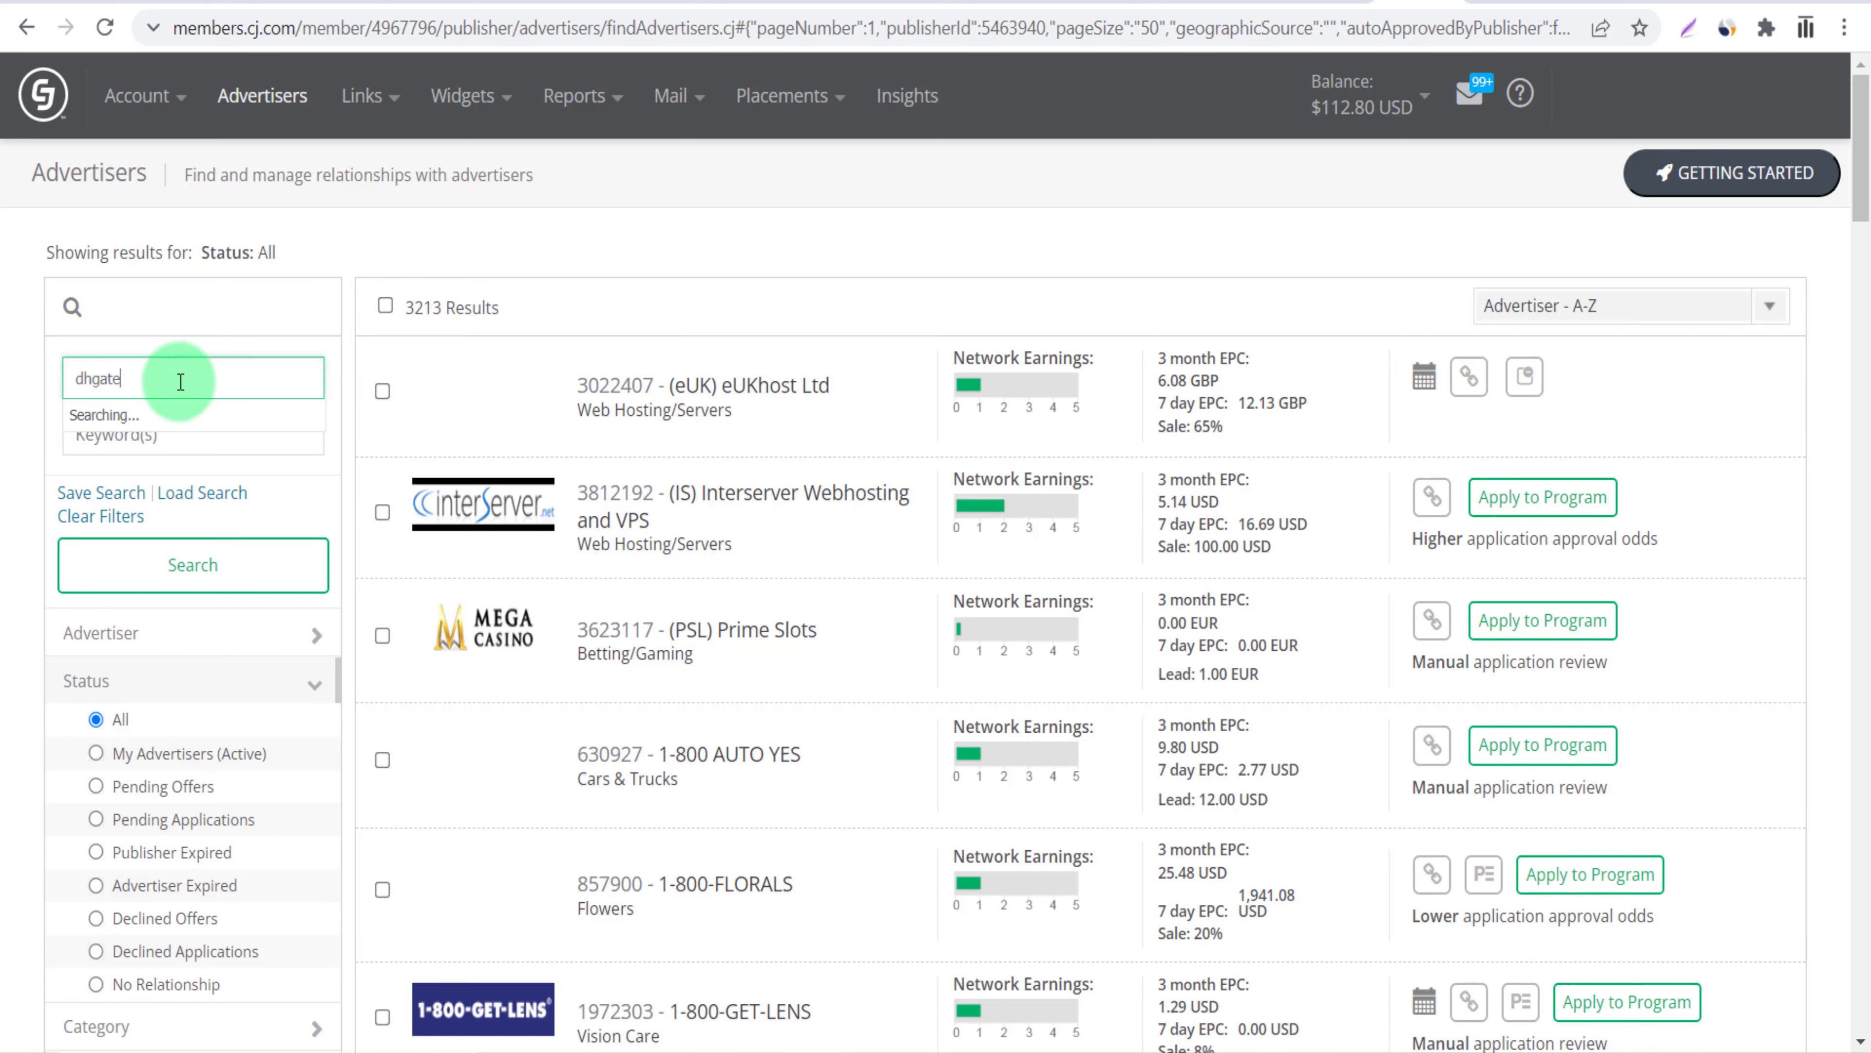
click(144, 377)
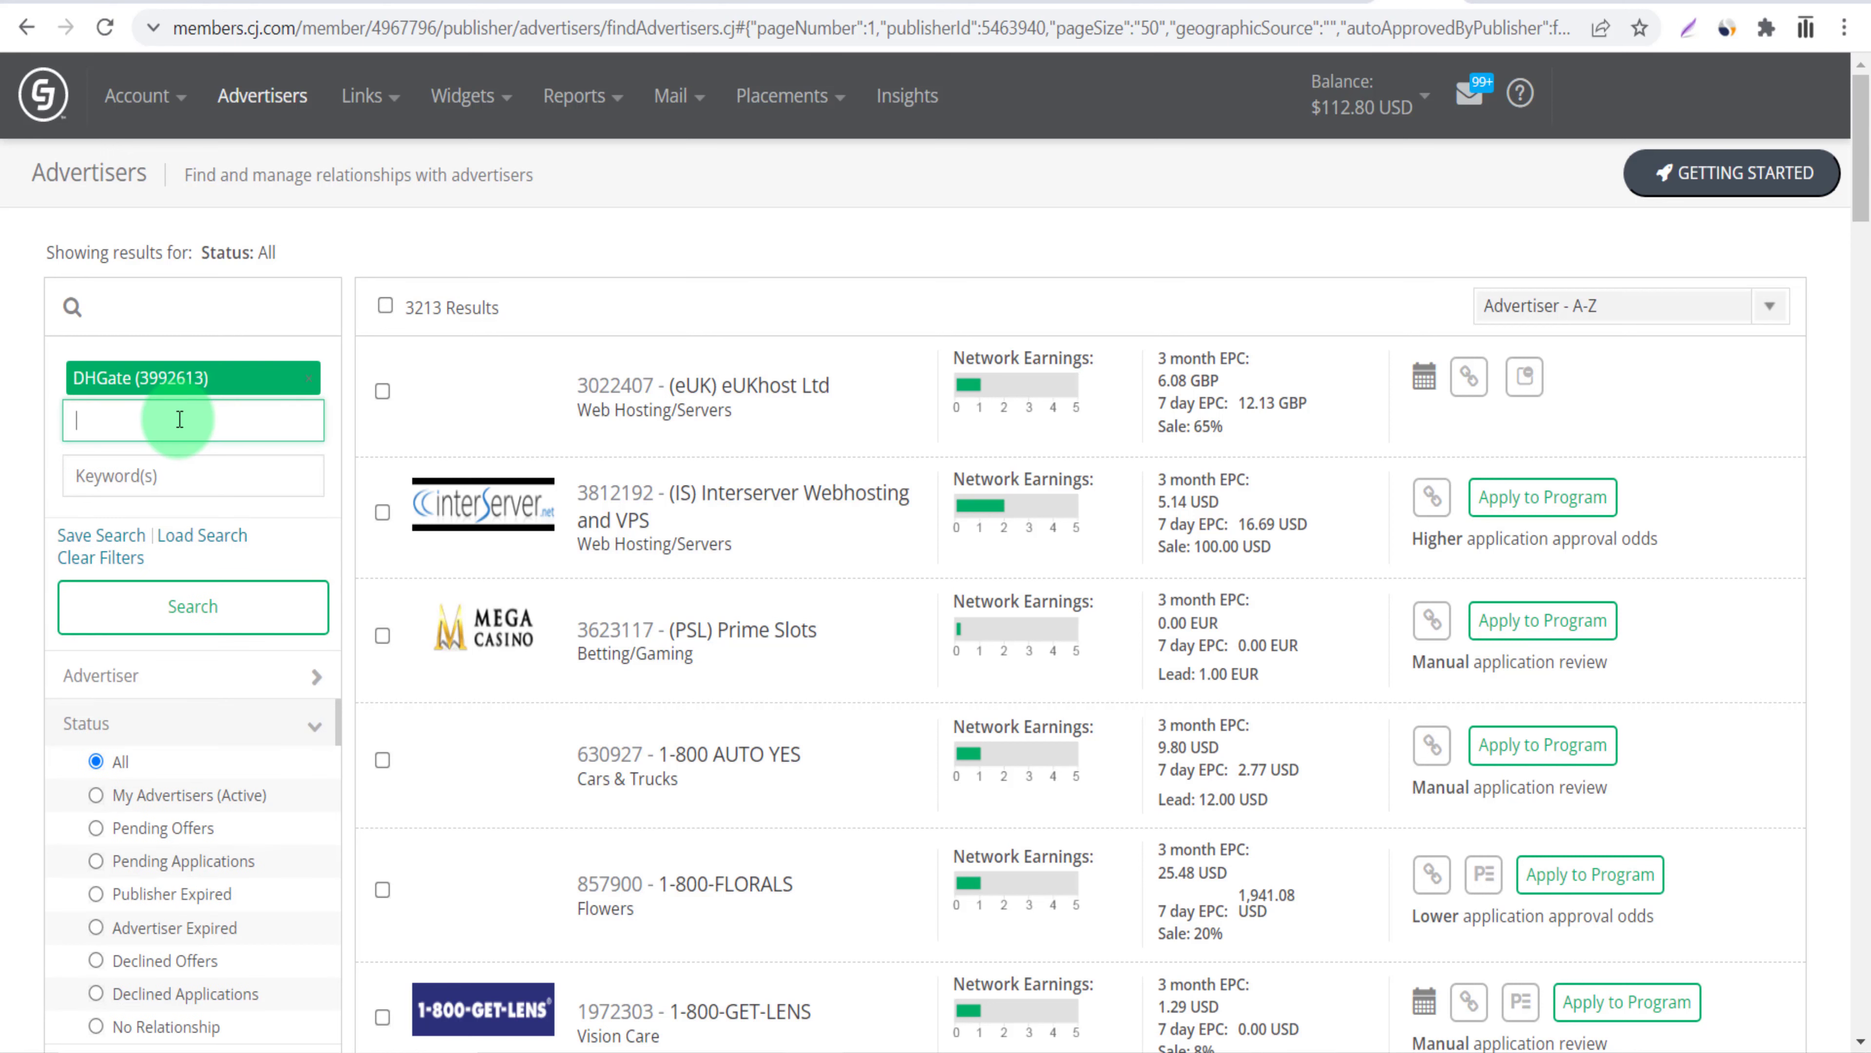
click(192, 607)
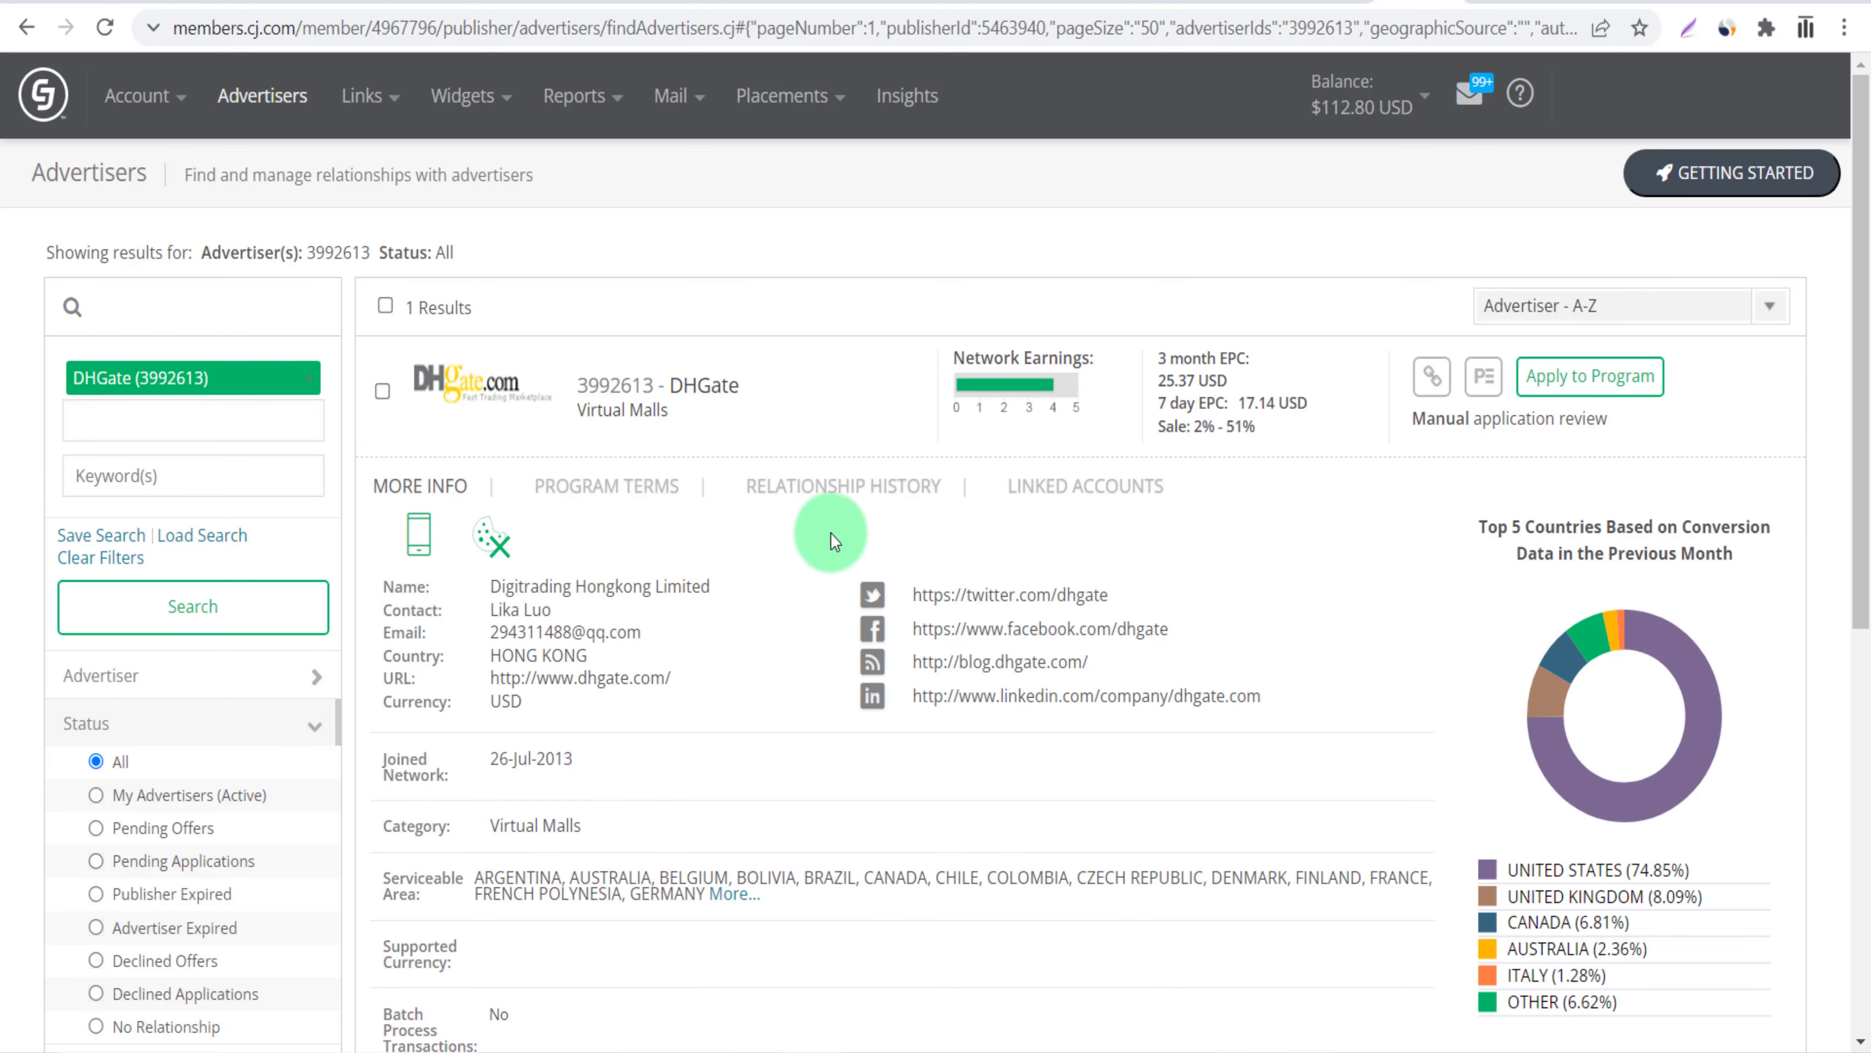
mouse_move(1589, 376)
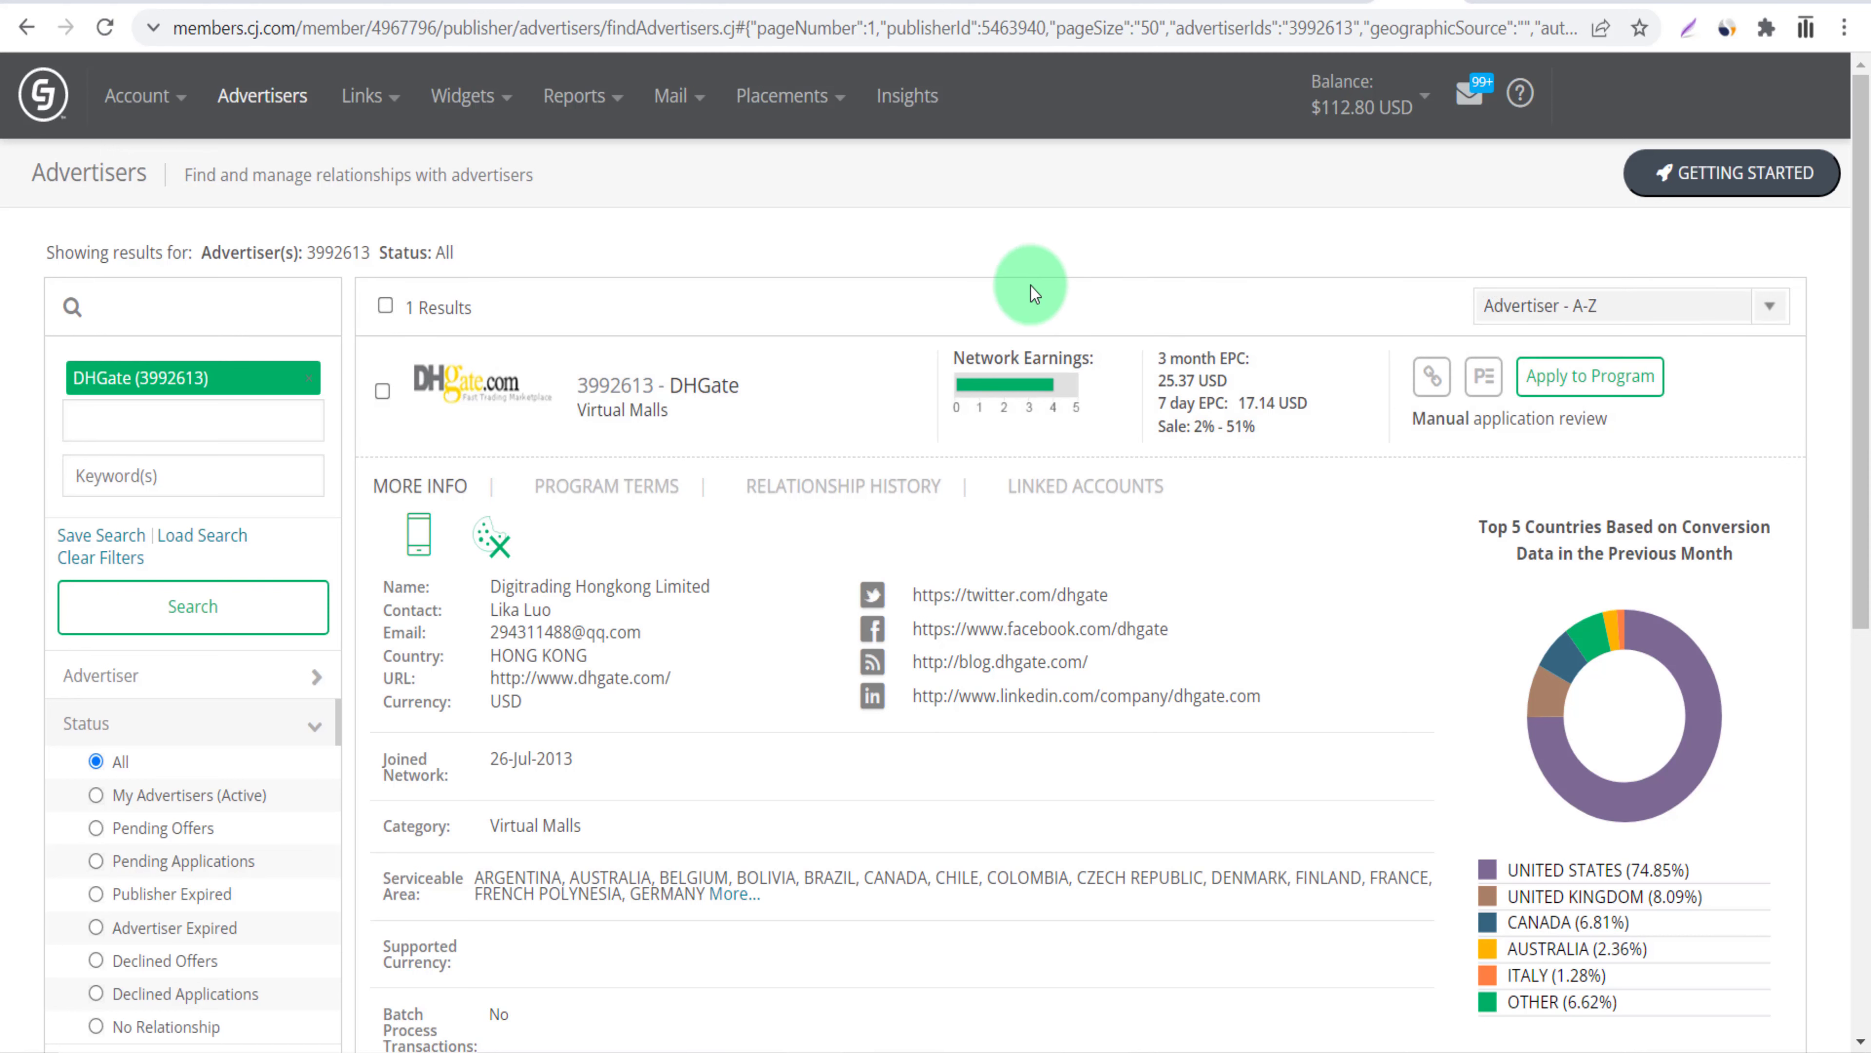
mouse_move(1189, 457)
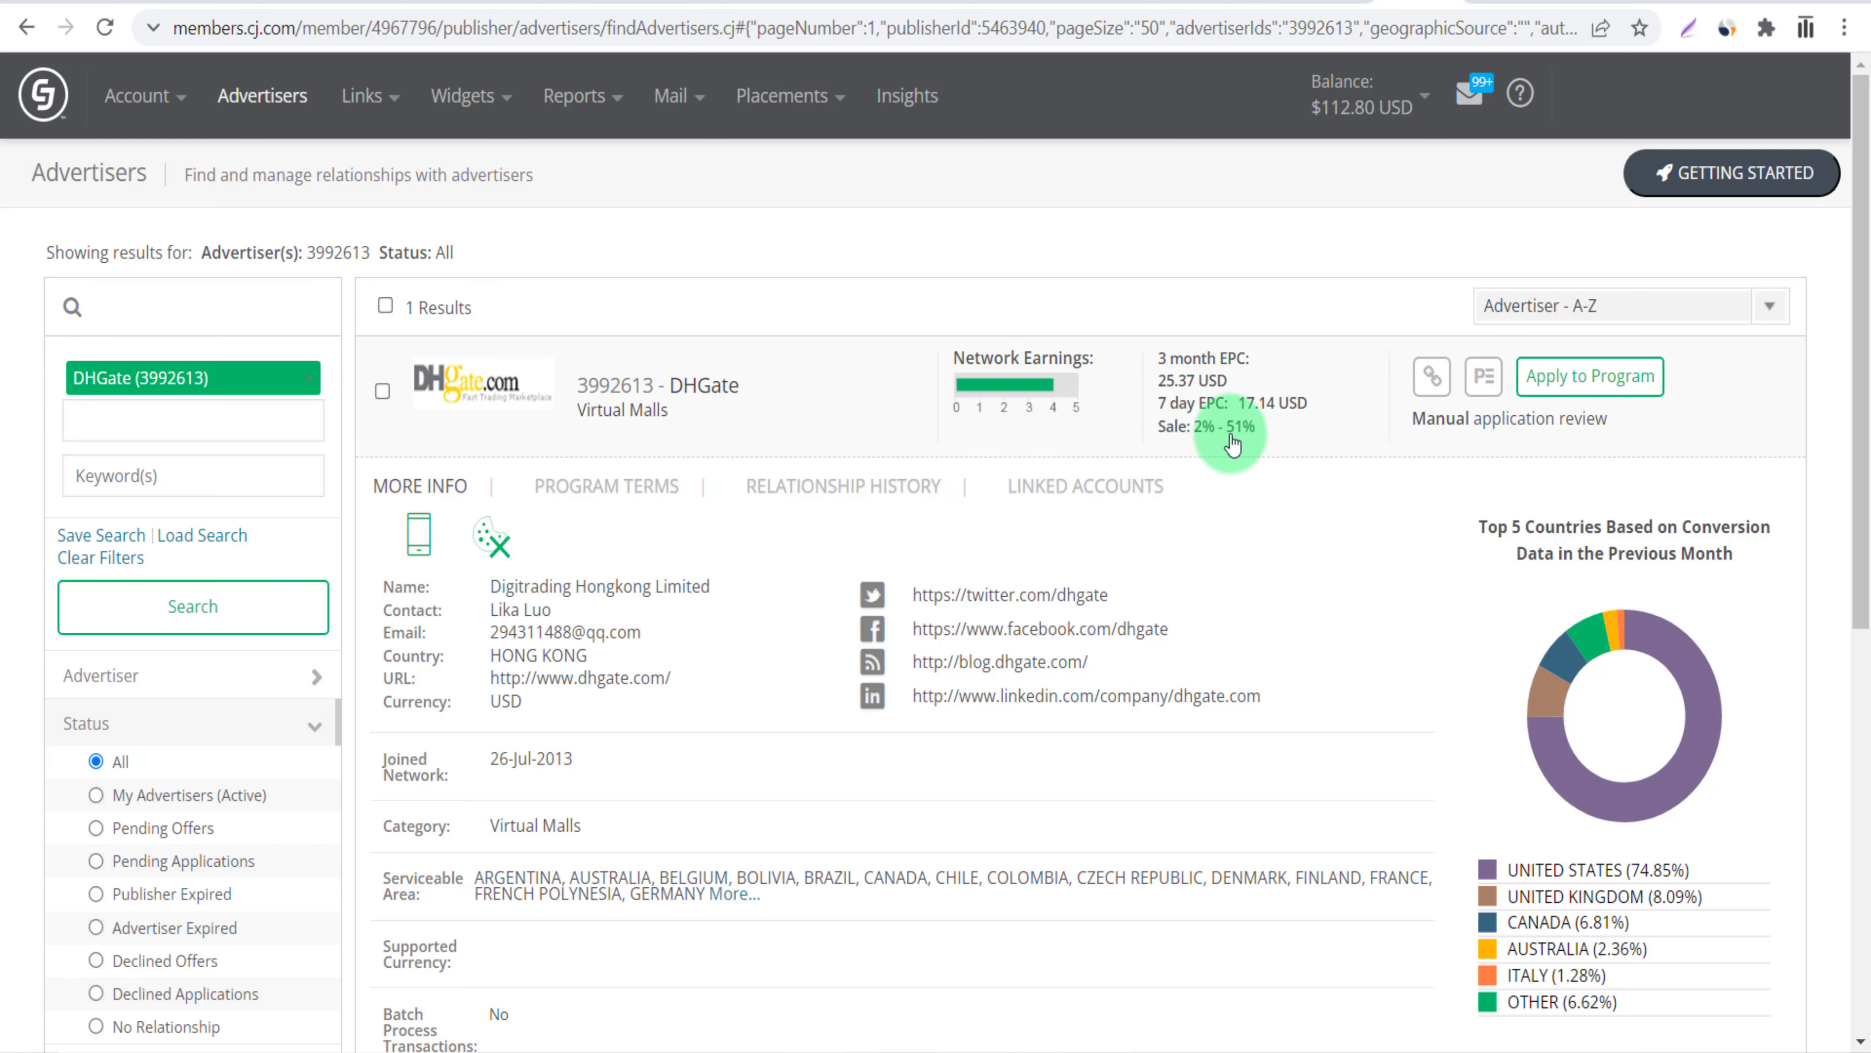
scroll(down, 3)
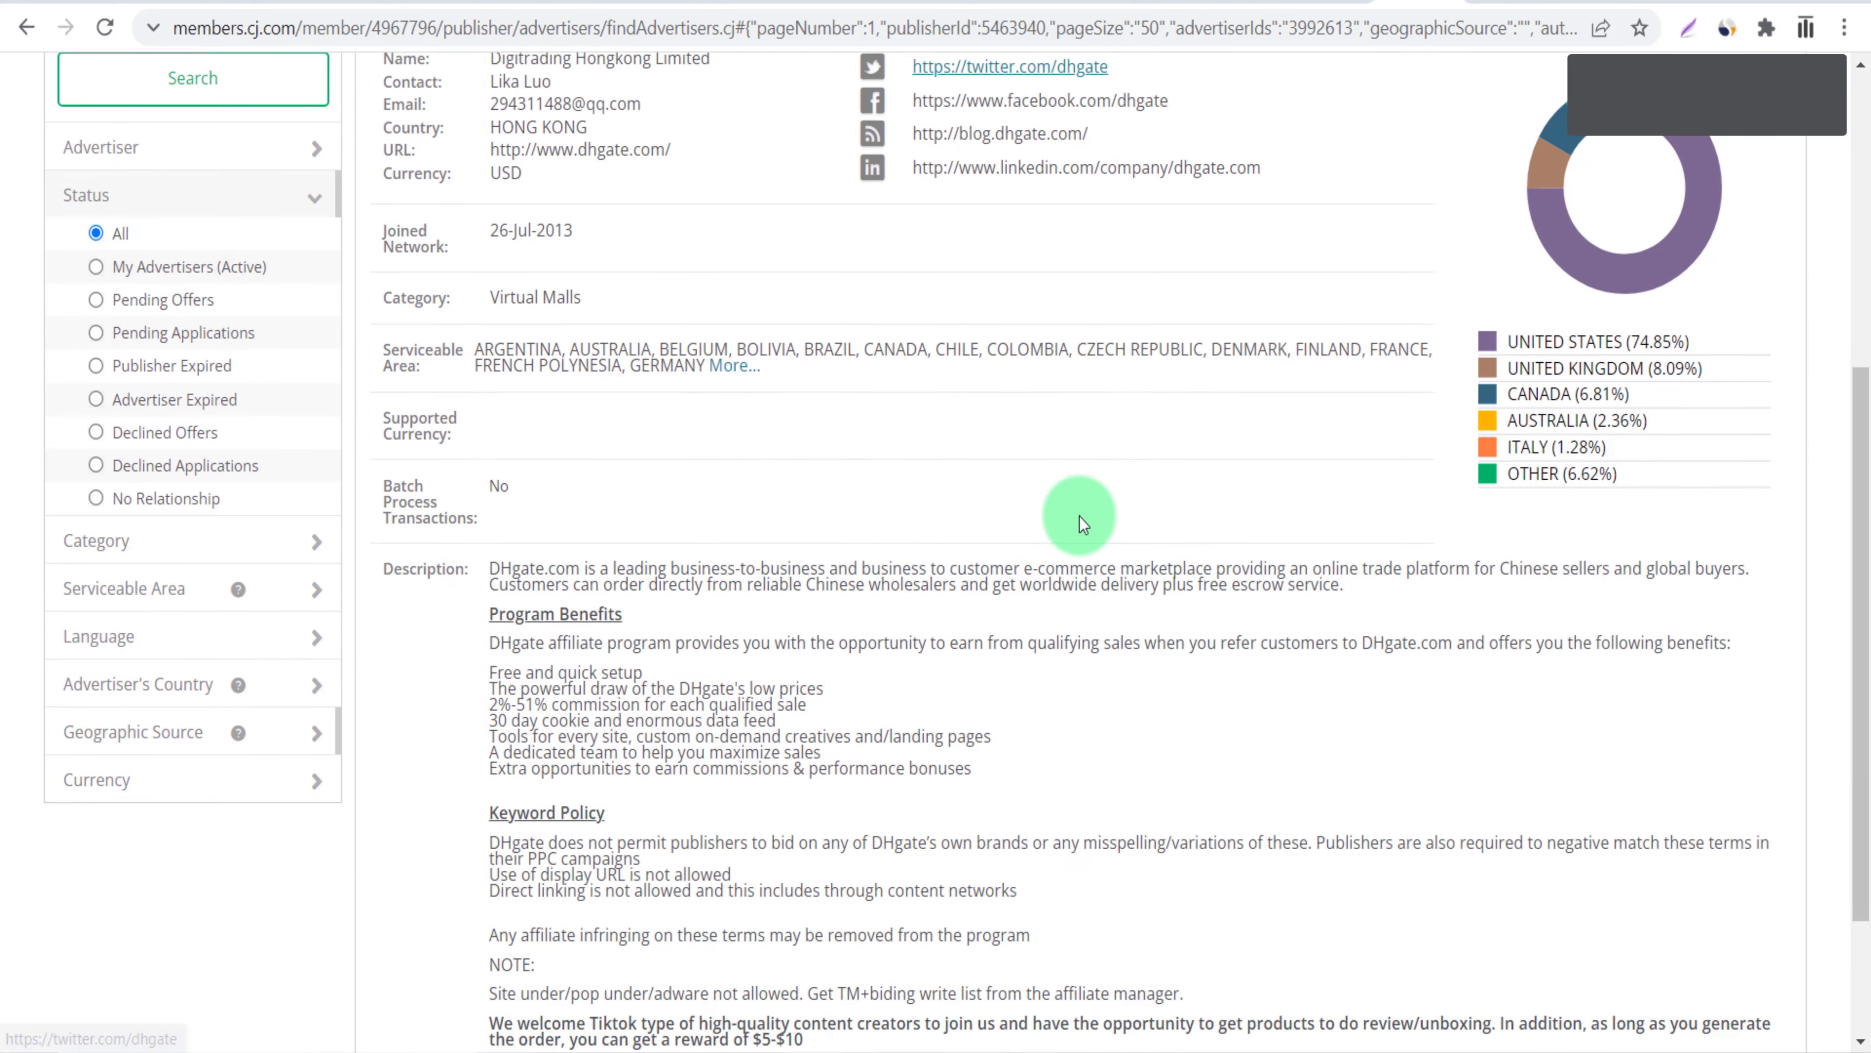
scroll(down, 3)
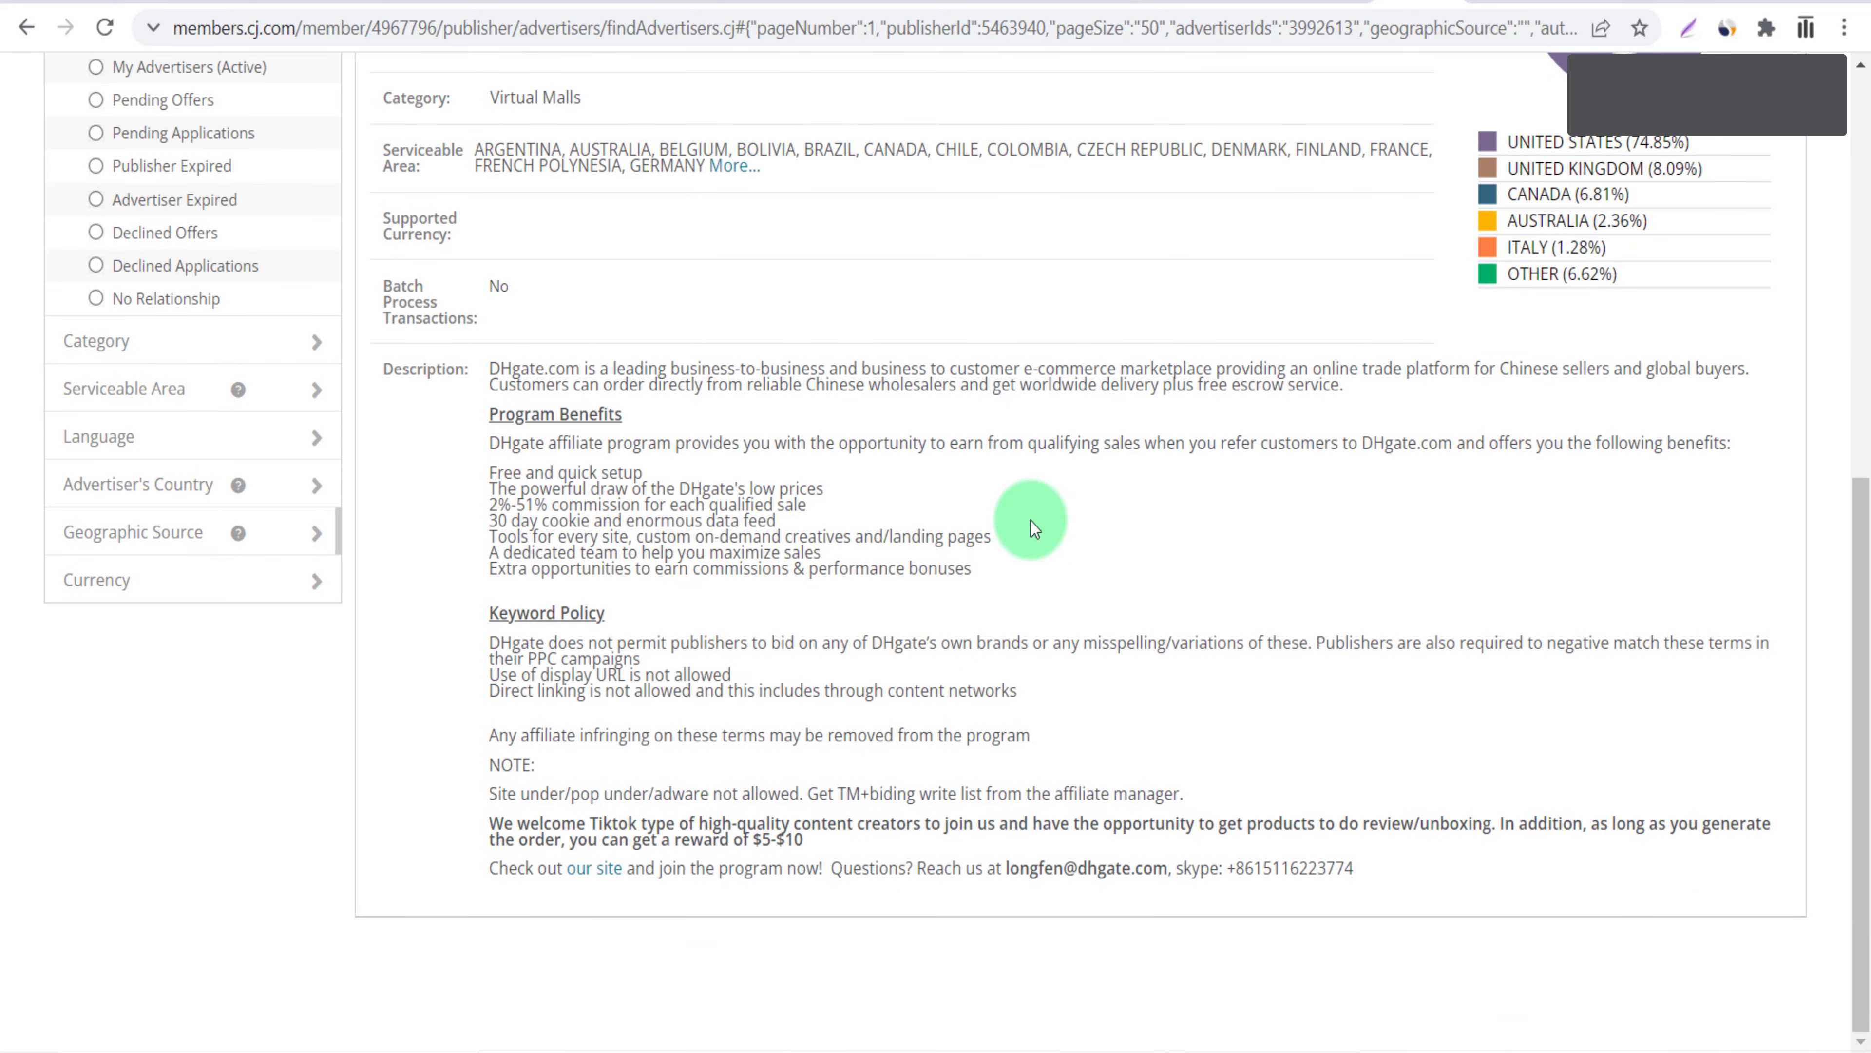